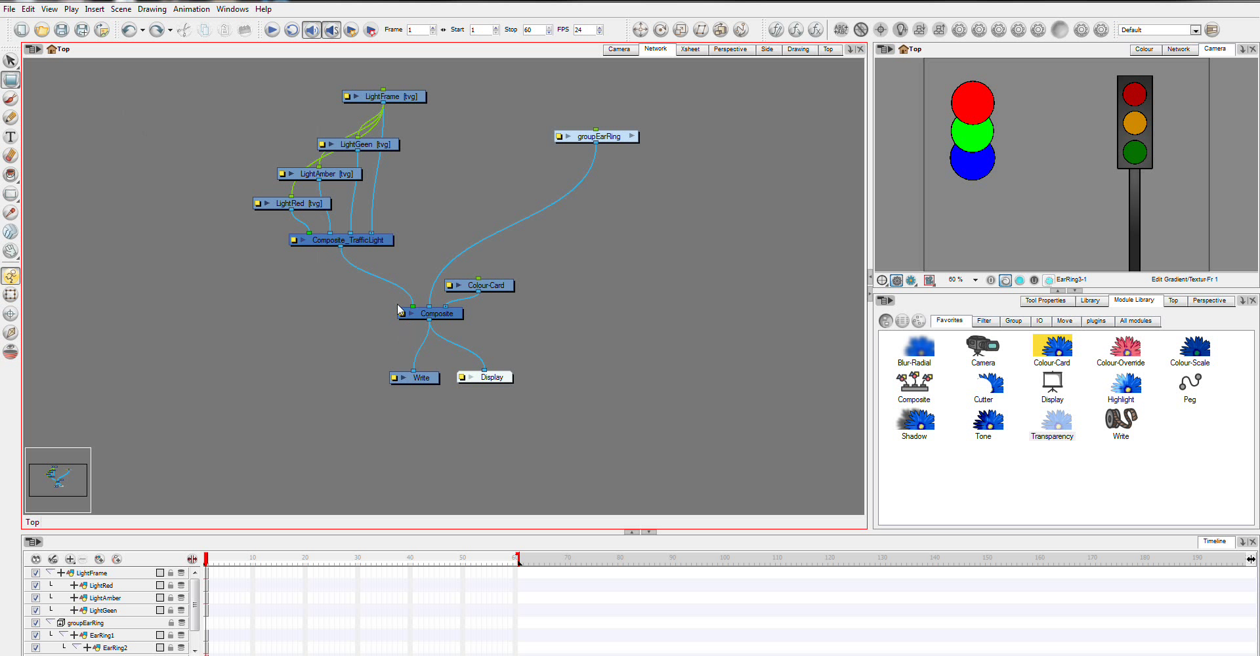
Reposition the Colour-Card node just above-right of the Composite node.
left_click_drag(478, 285, 594, 274)
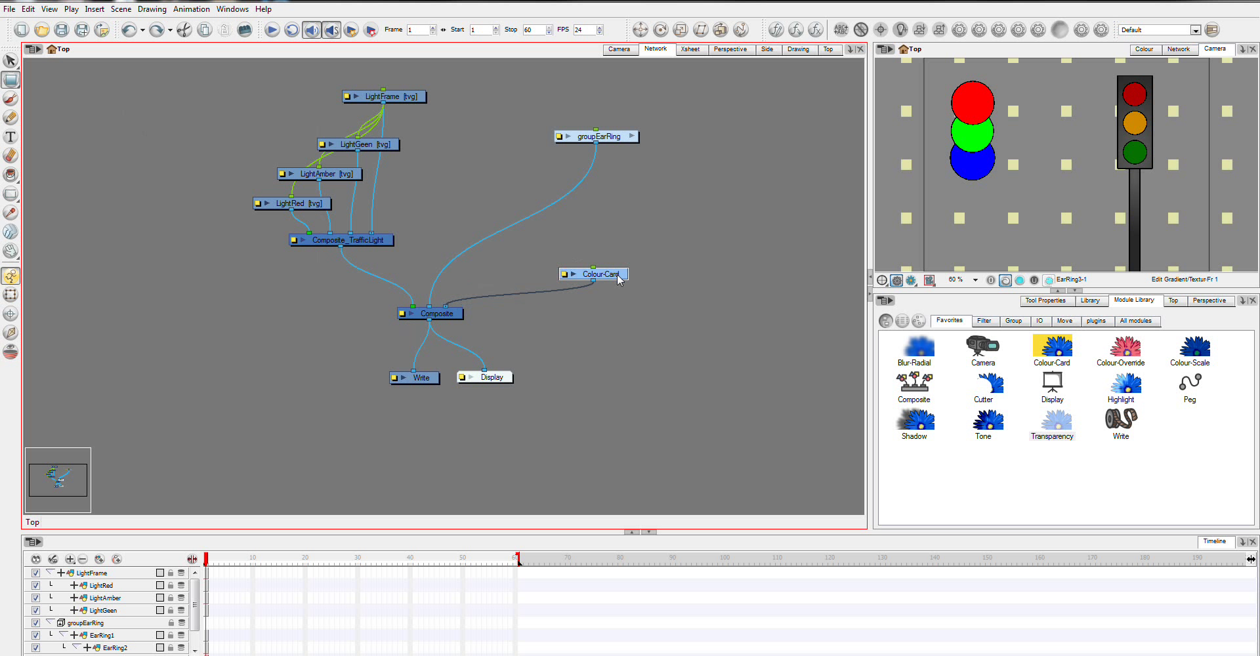
left_click_drag(593, 273, 511, 284)
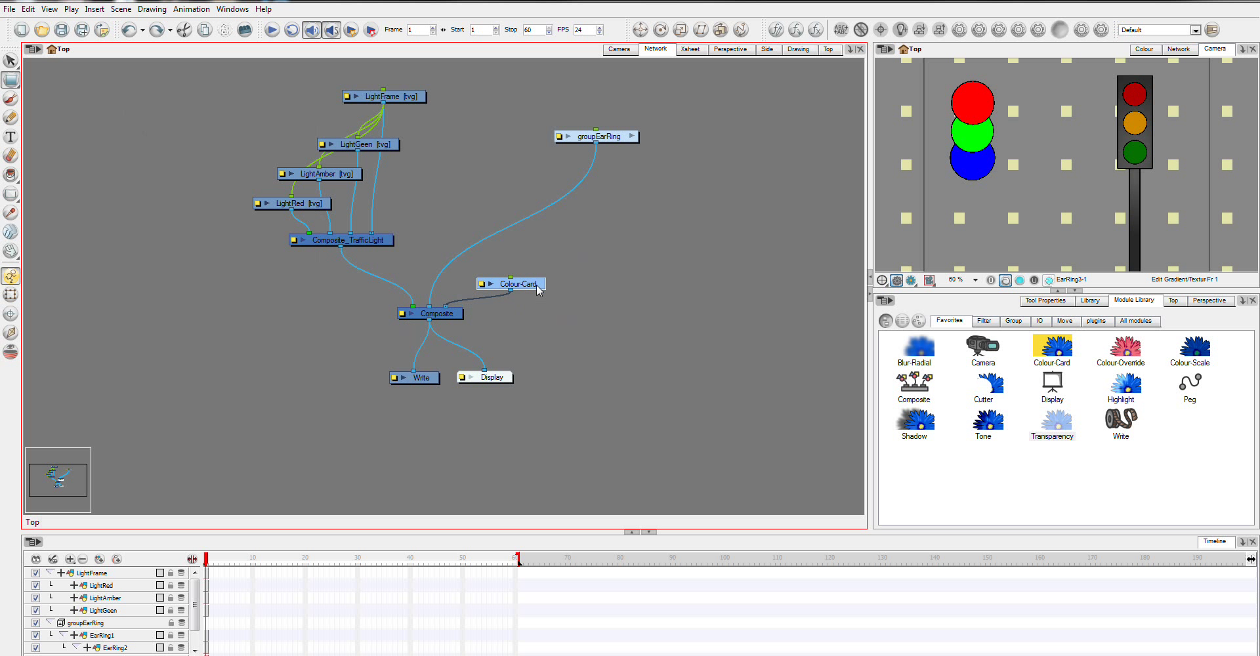
mouse_move(910, 279)
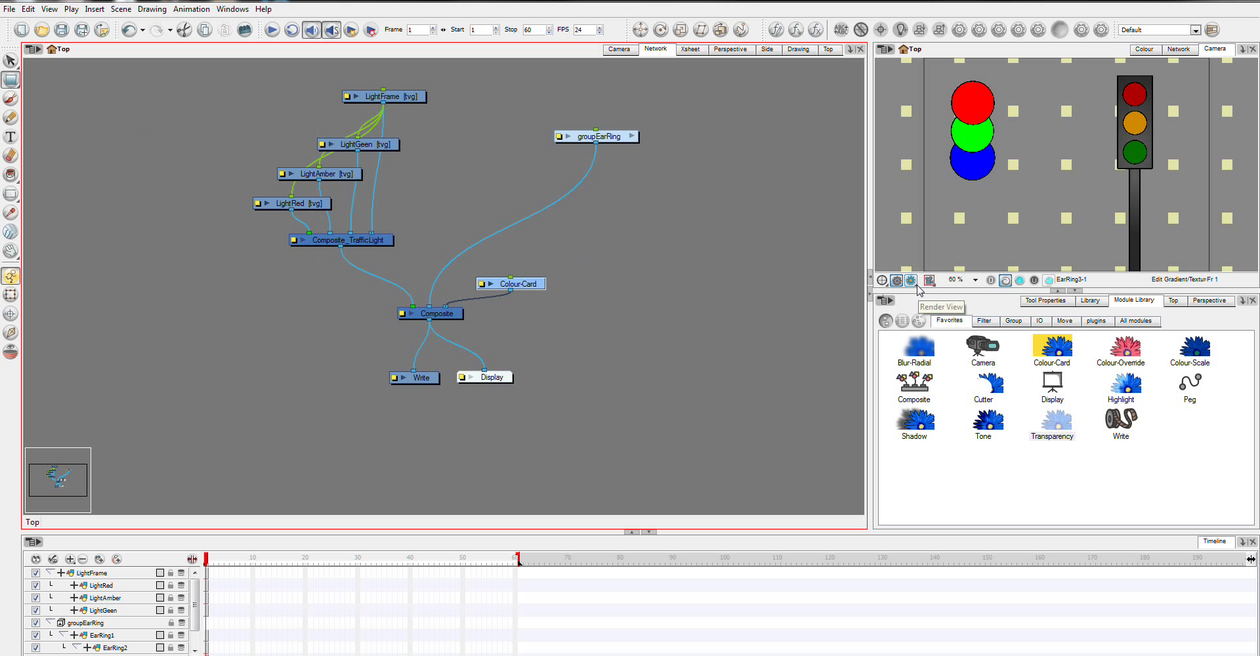
left_click(882, 279)
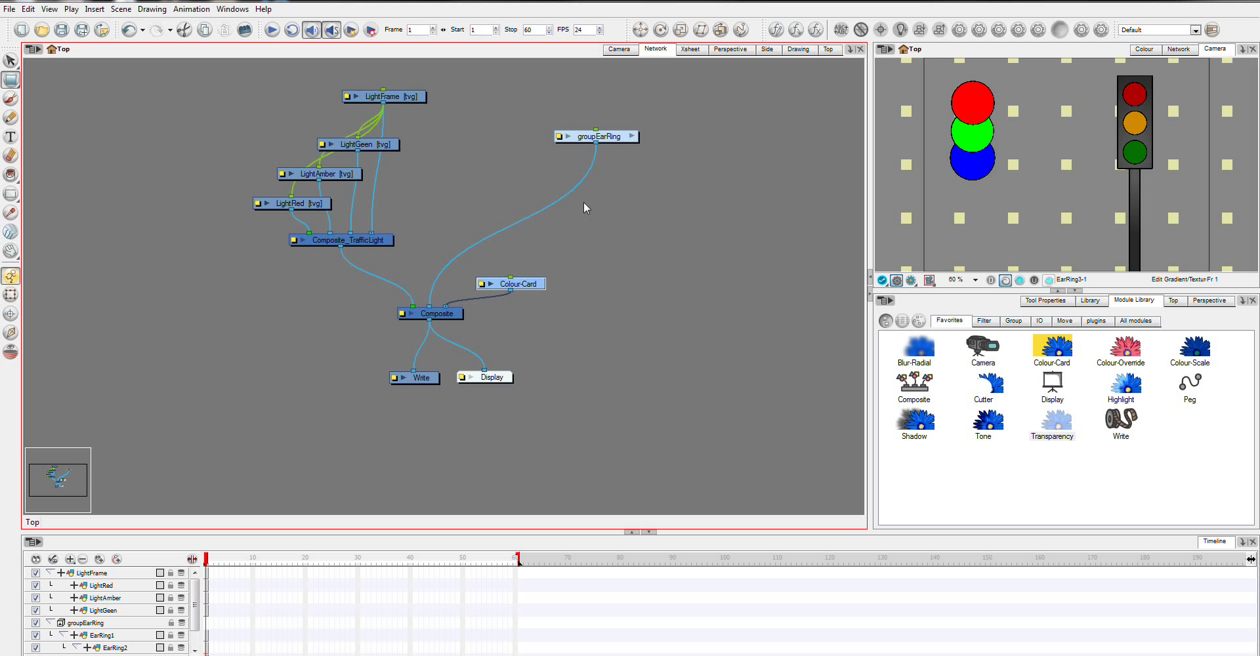
mouse_move(1025, 465)
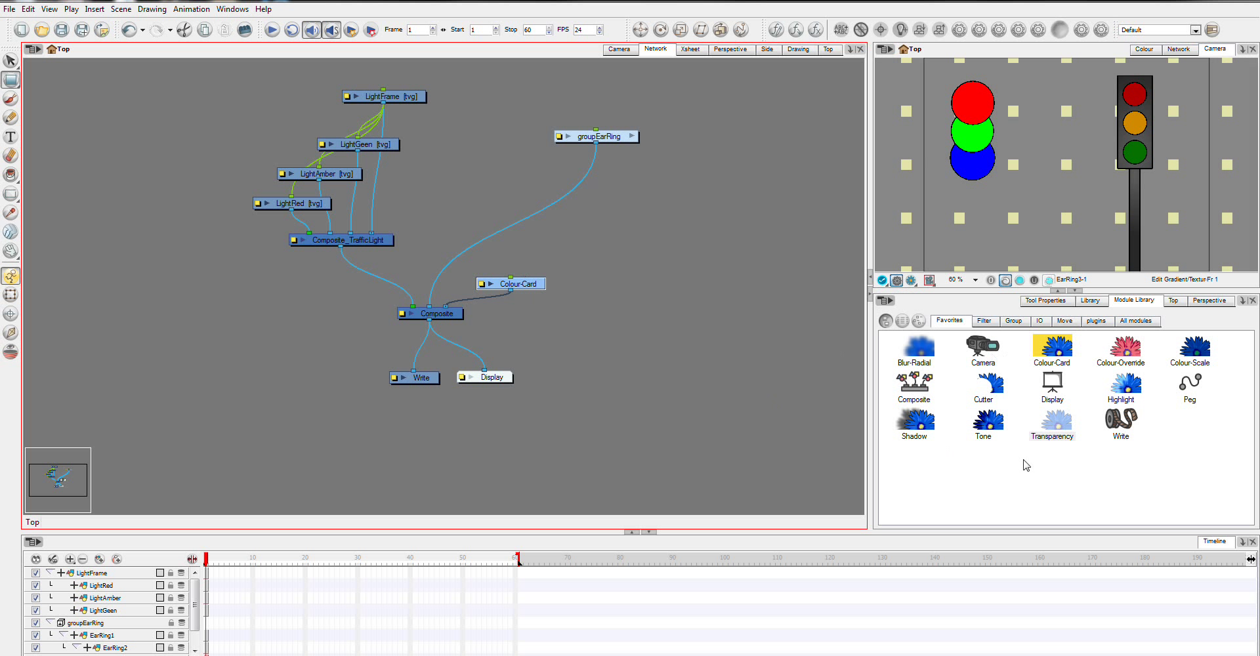
mouse_move(974, 392)
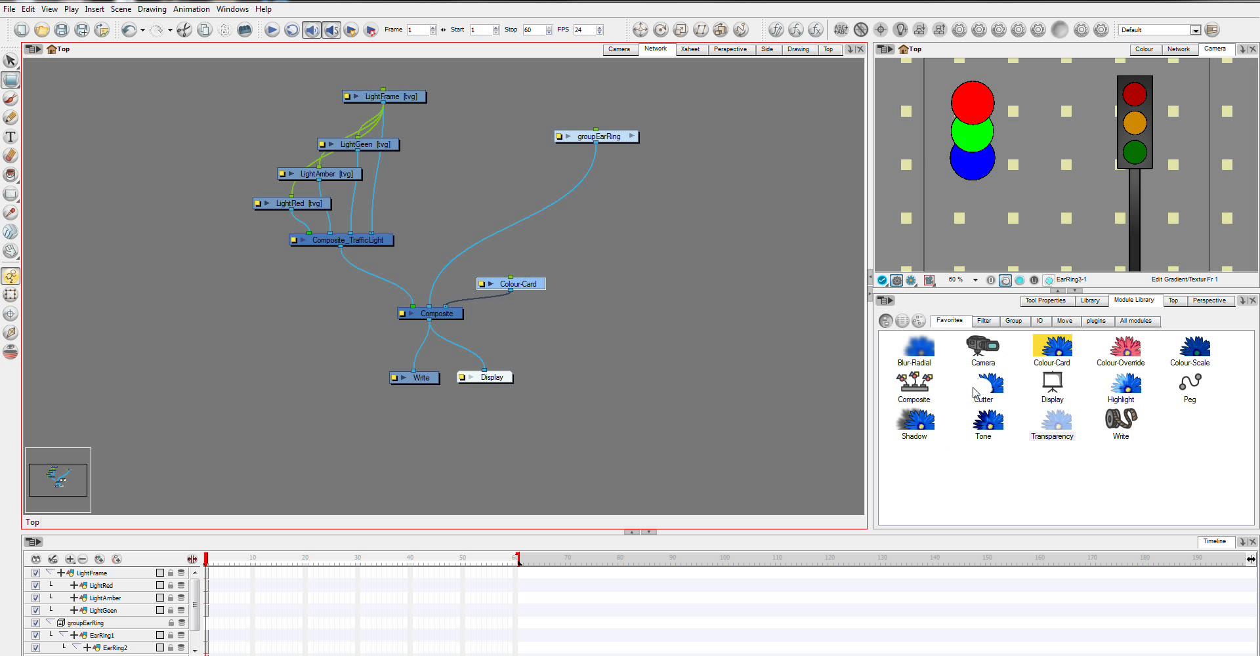
Insert a Transparency node between groupEarRing and Composite so the earring turns see-through.
left_click(1053, 425)
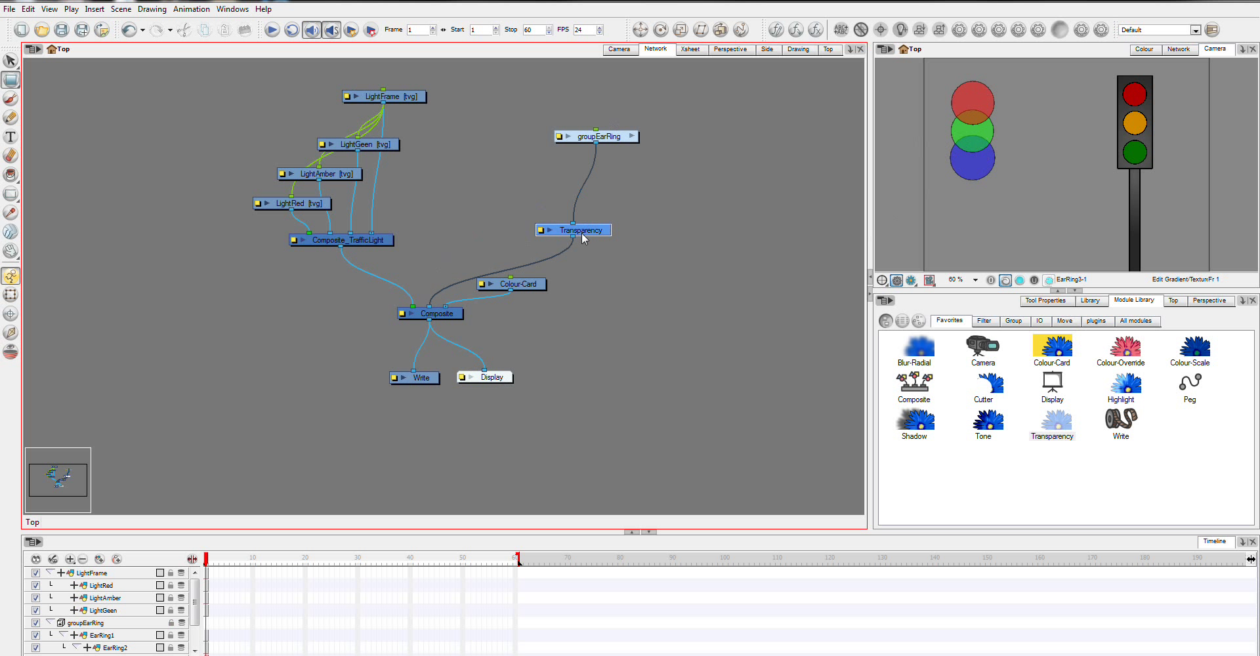
left_click_drag(574, 229, 549, 206)
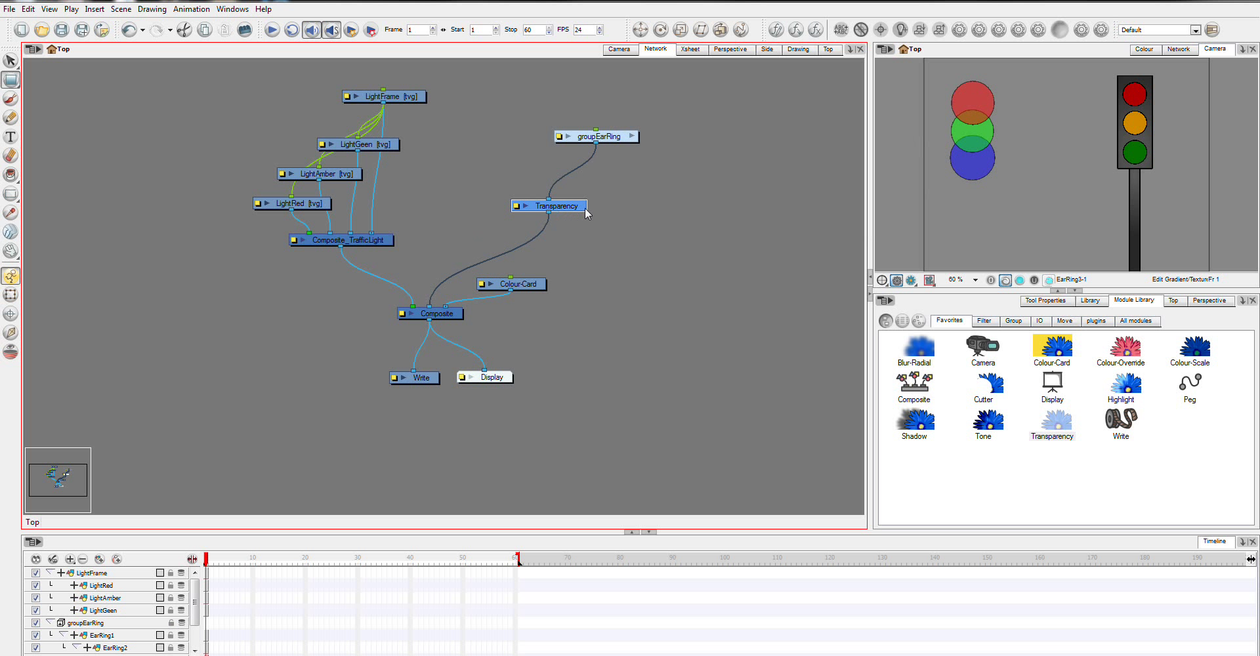
mouse_move(773, 355)
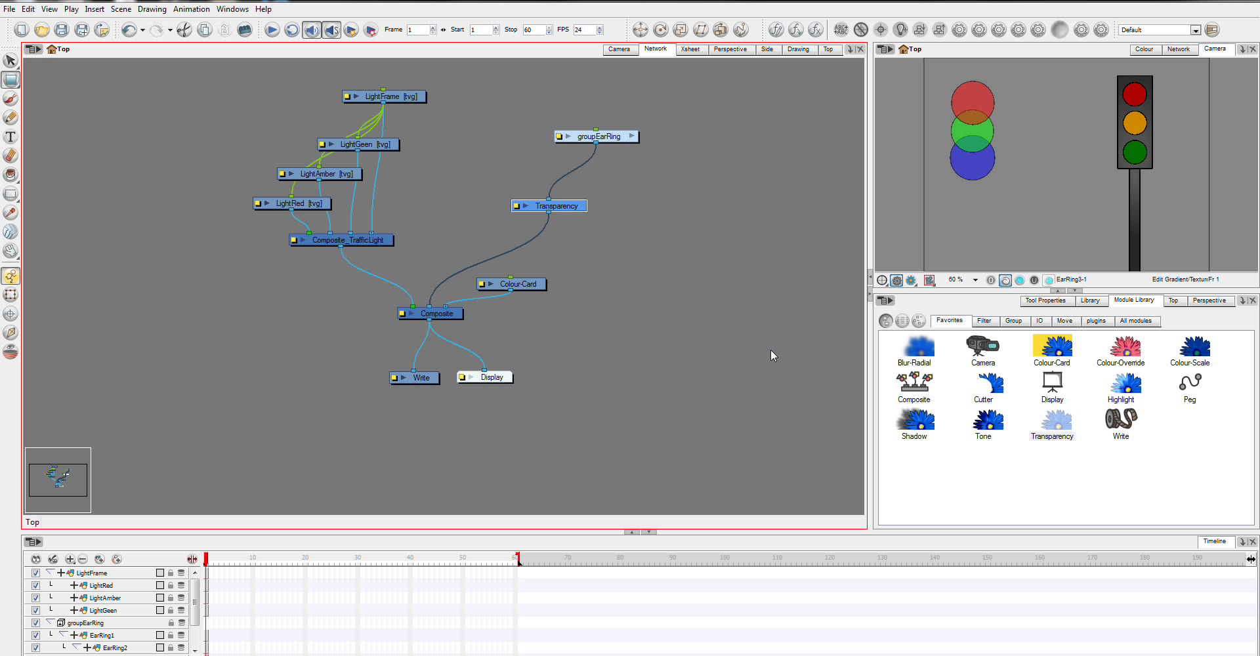
mouse_move(431, 243)
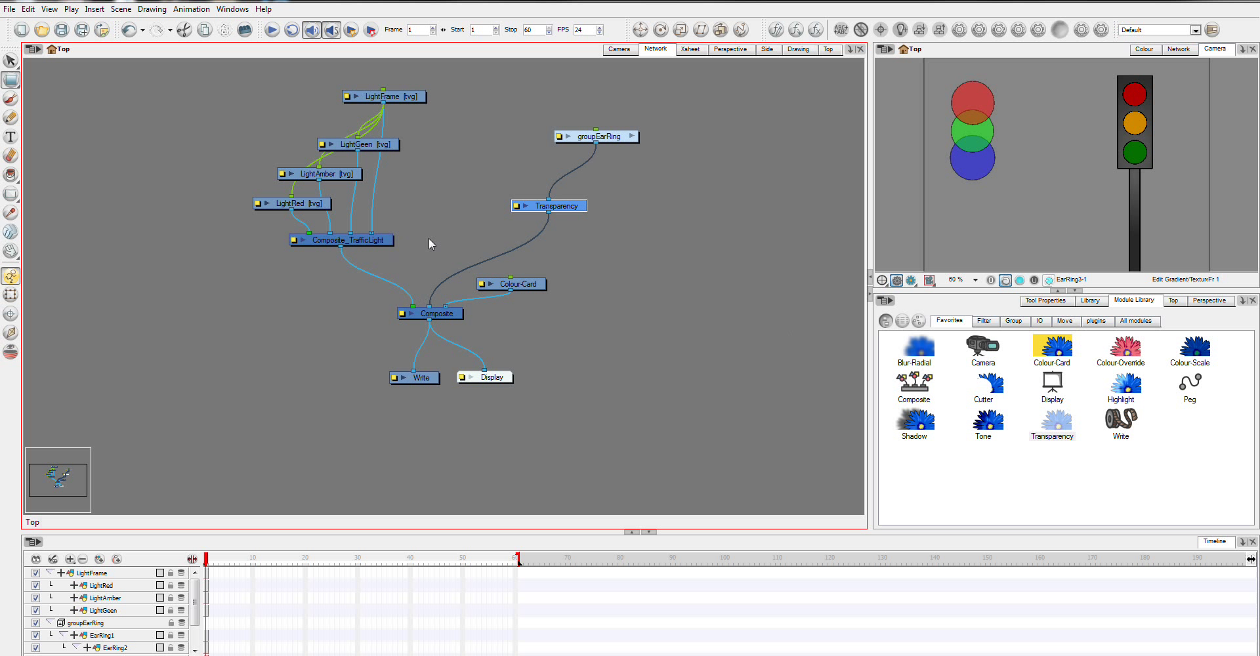
mouse_move(992, 459)
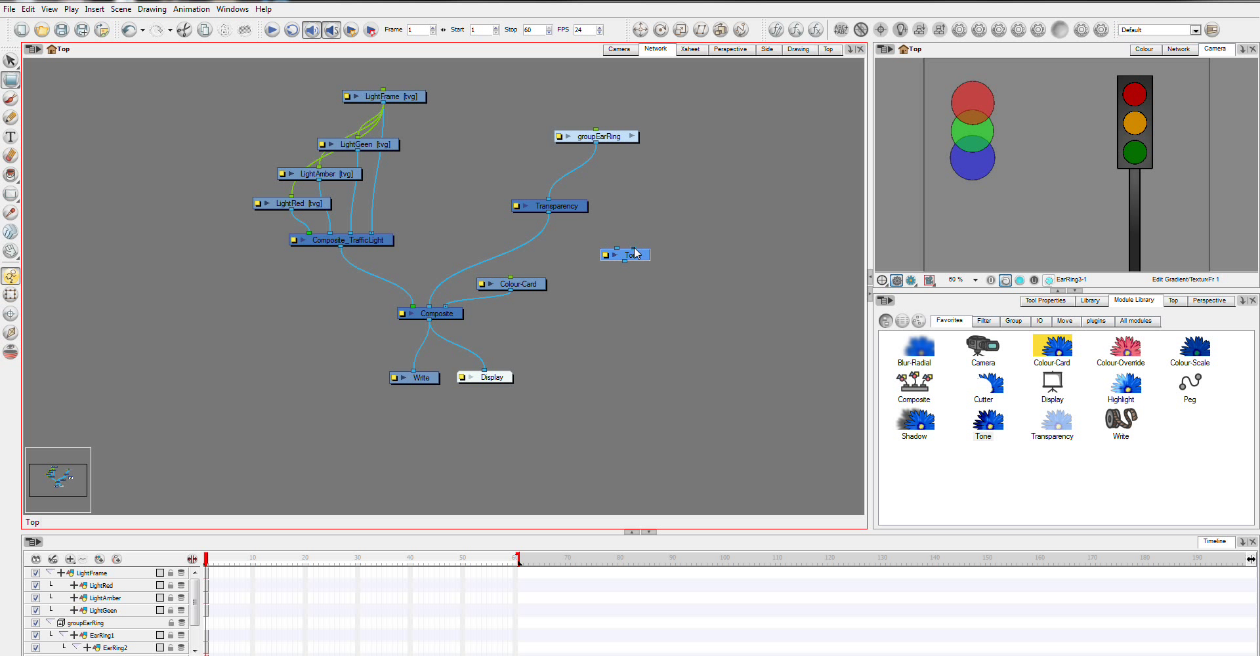
mouse_move(646, 264)
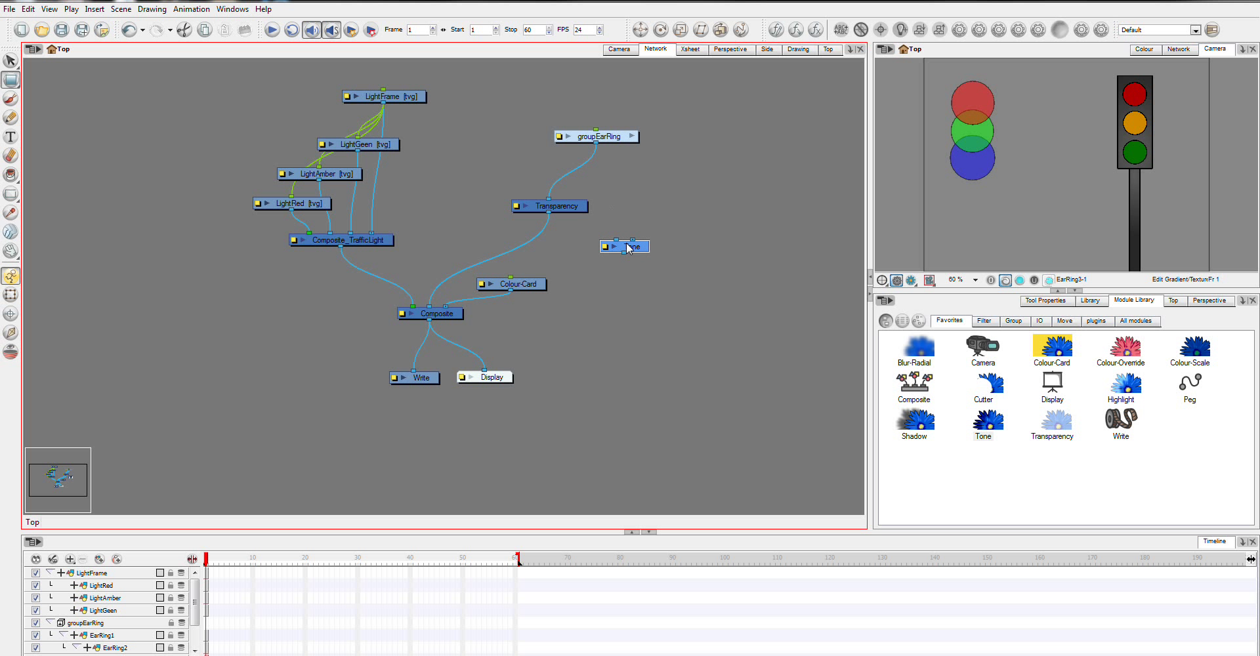
mouse_move(635, 236)
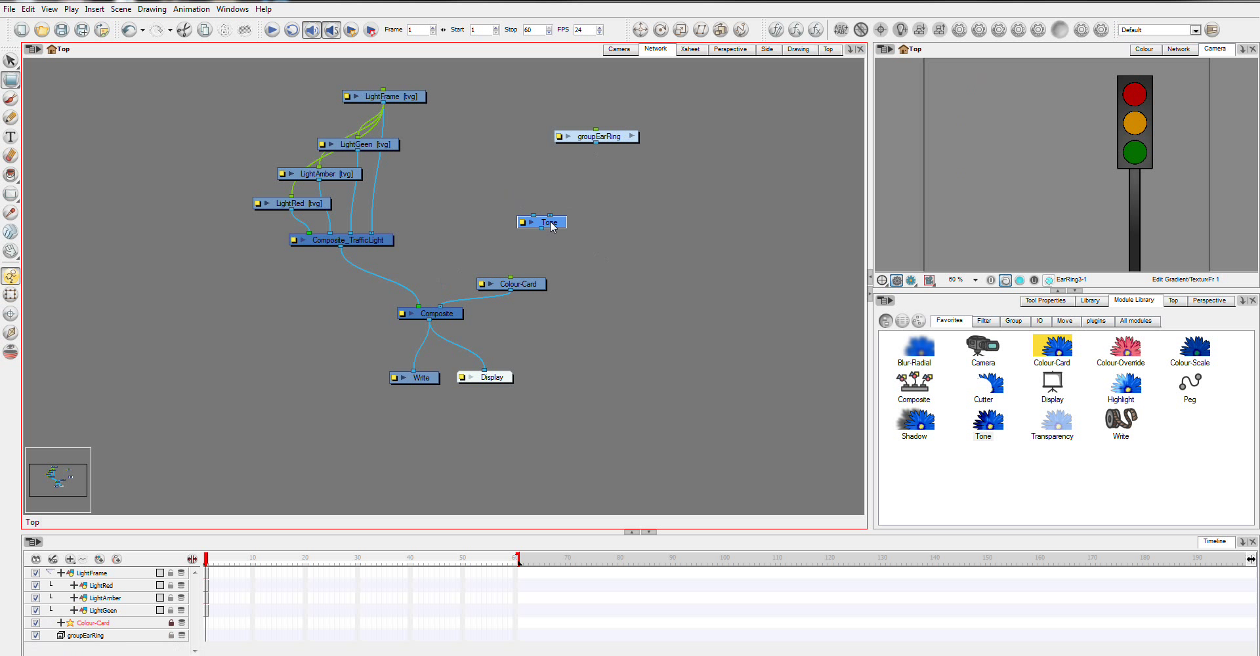
Wire the Tone node between groupEarRing and Composite, making the earrings solid again.
left_click_drag(550, 223, 550, 205)
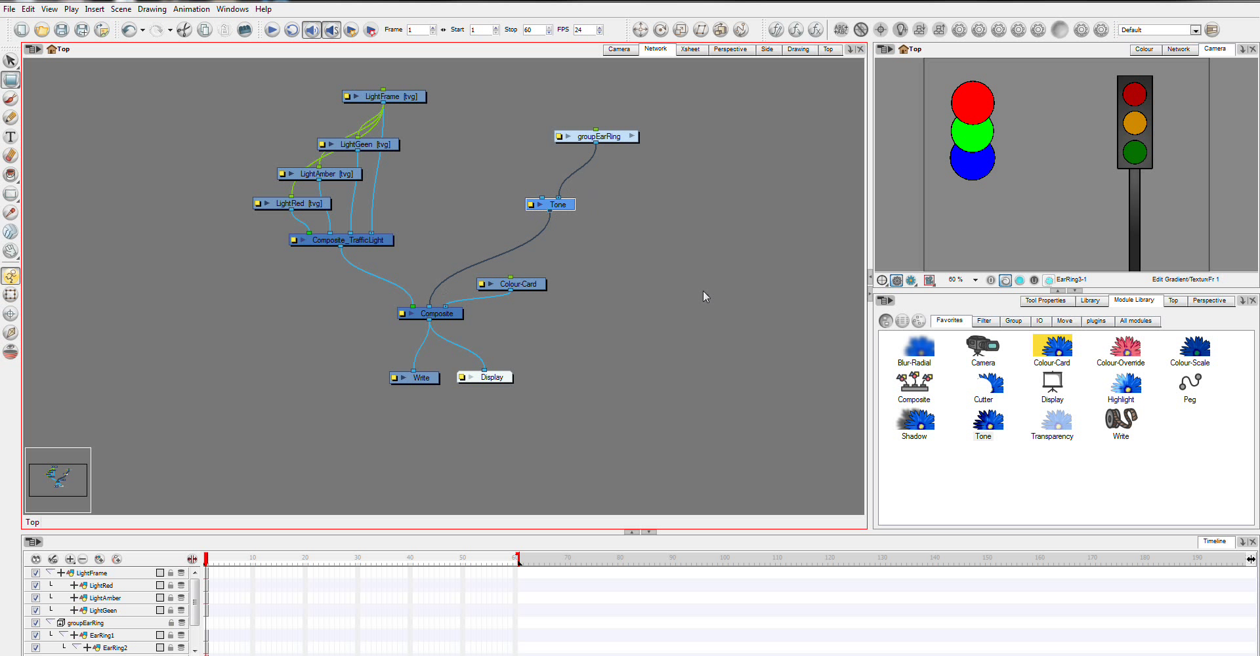
left_click(620, 49)
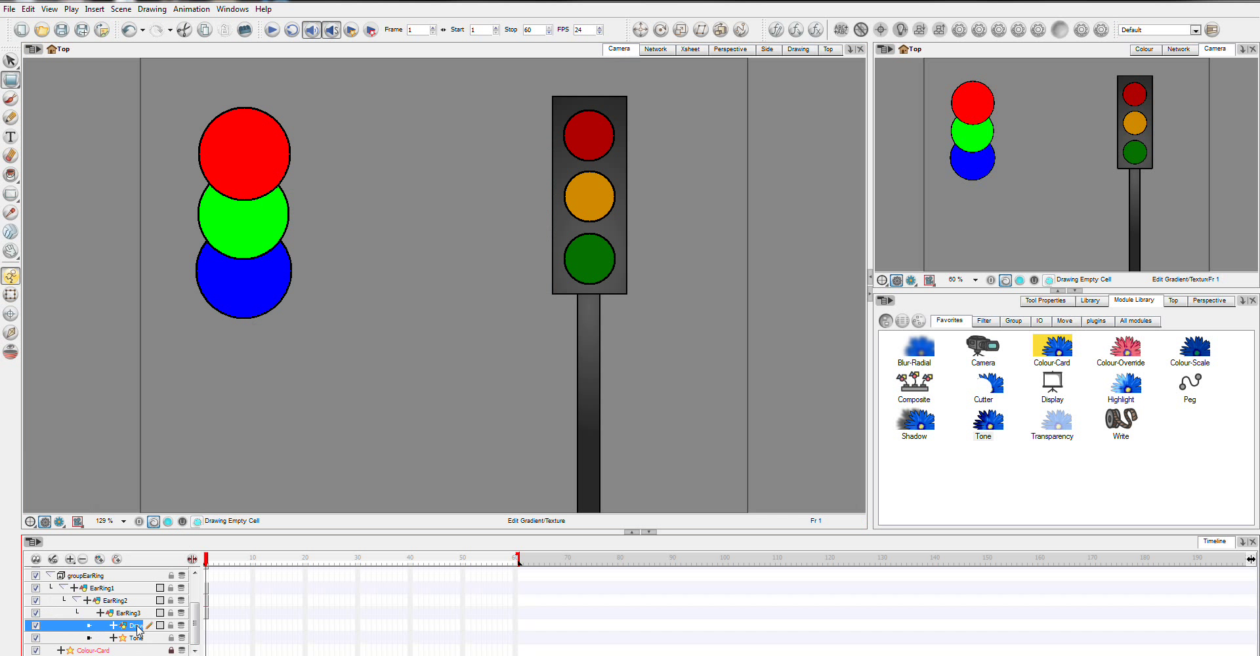
left_click(657, 49)
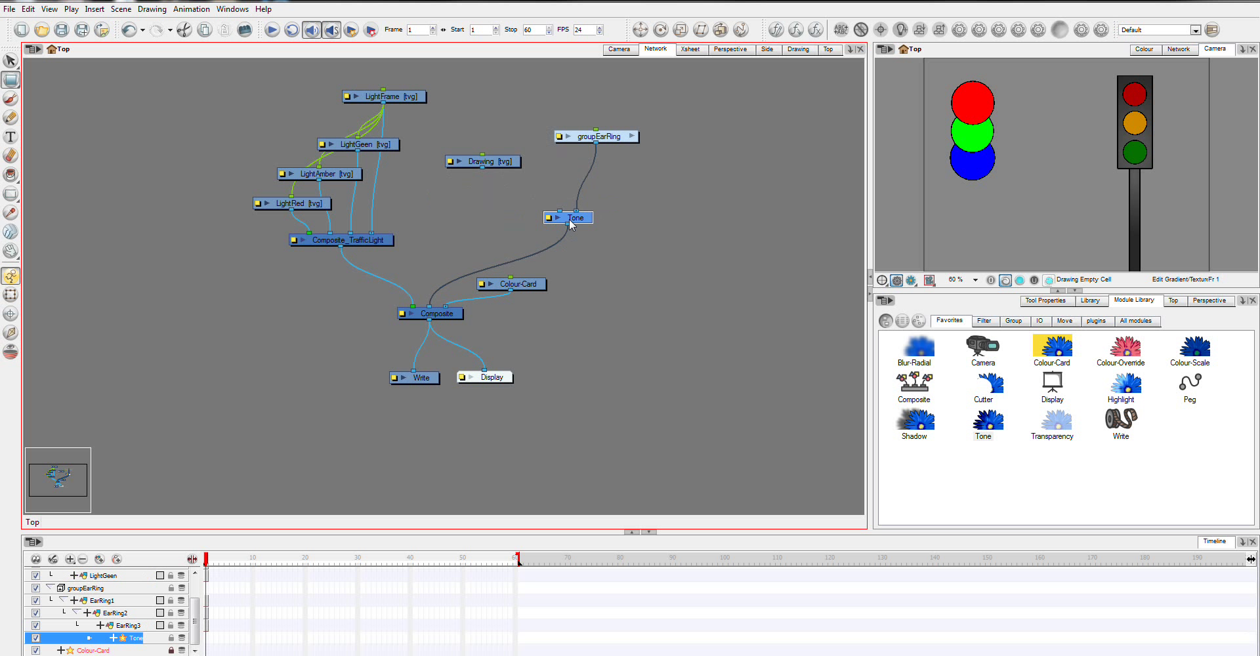
left_click_drag(570, 218, 549, 213)
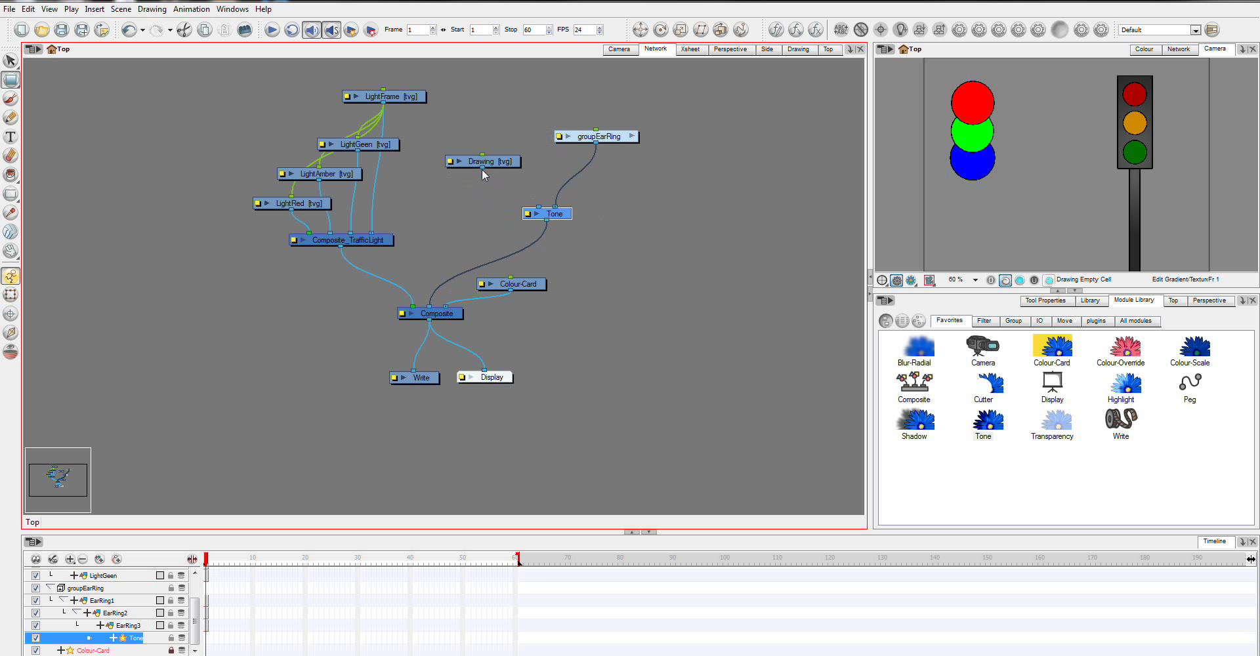
Connect Drawing into Tone's matte port and review the Tone node's Layer Properties.
left_click_drag(483, 162, 499, 168)
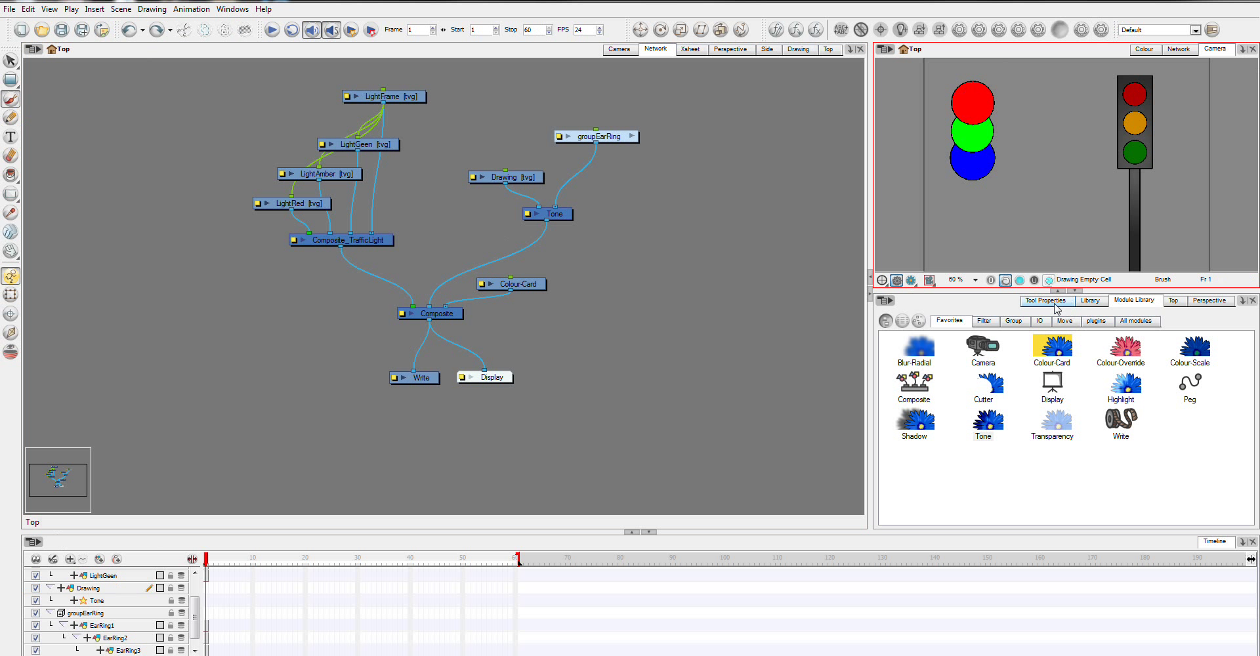
left_click(1048, 300)
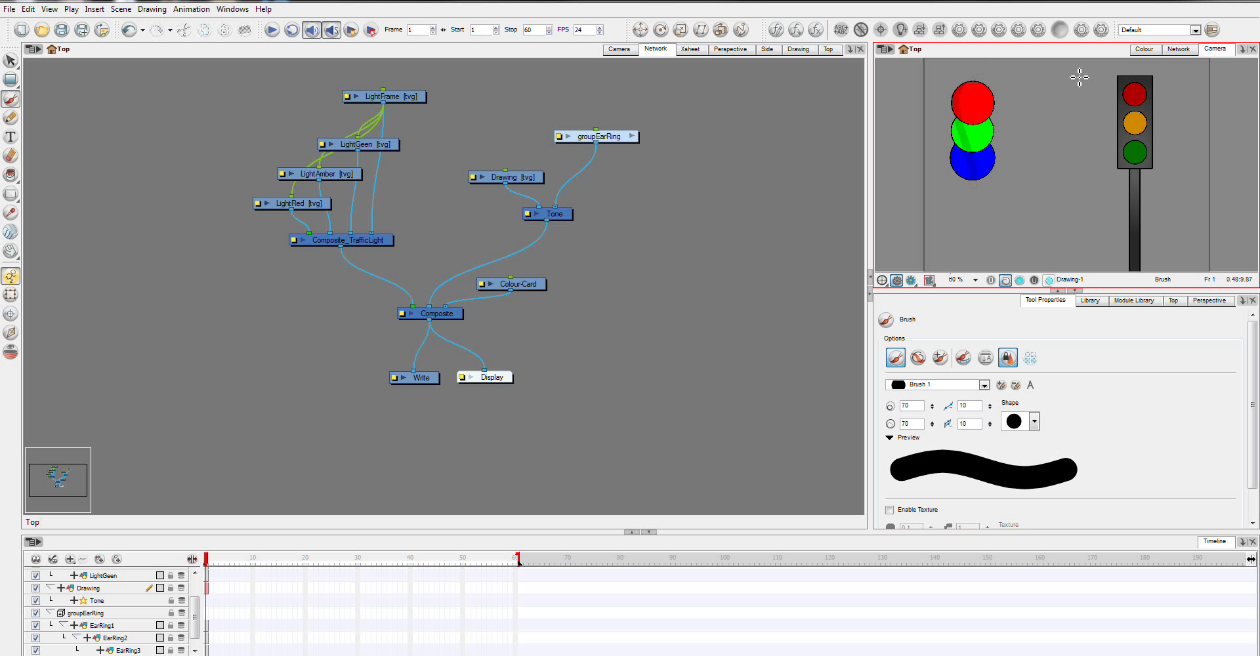
double_click(547, 214)
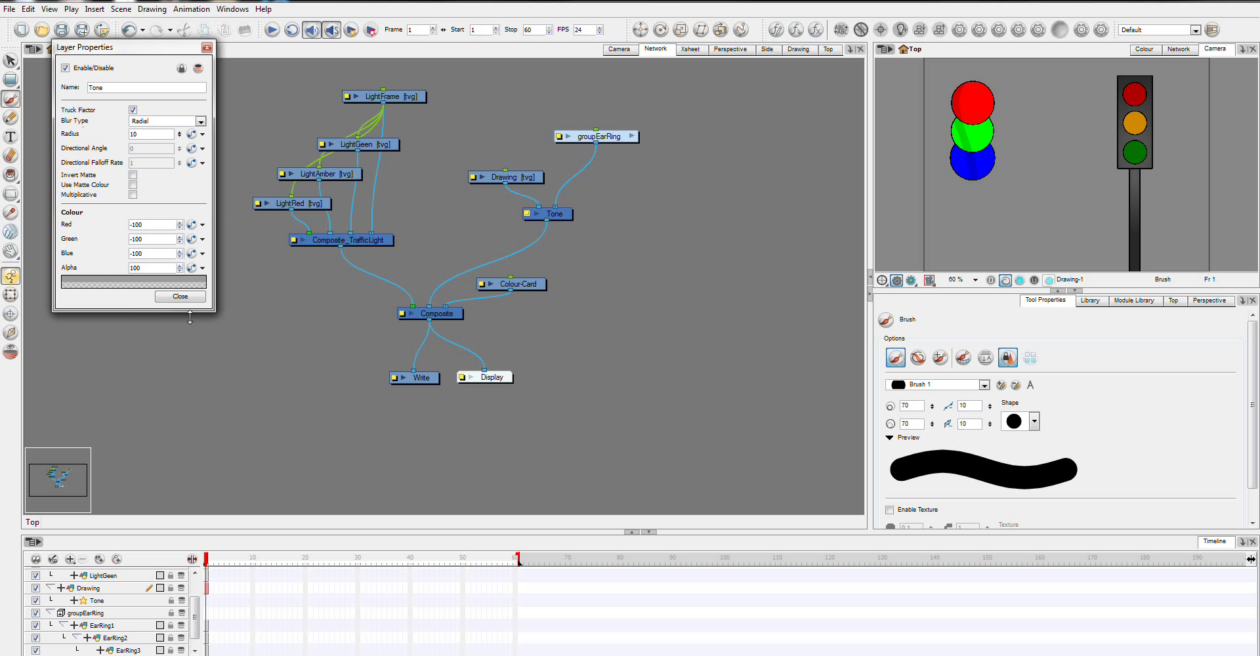
left_click(180, 295)
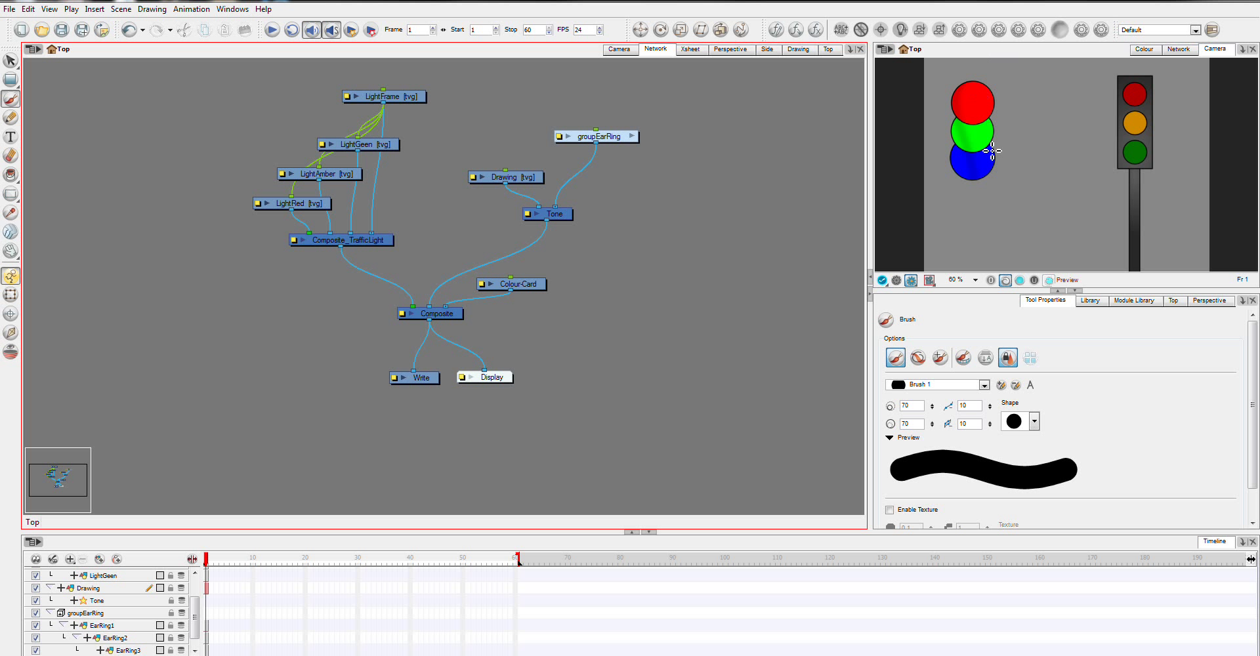
mouse_move(989, 210)
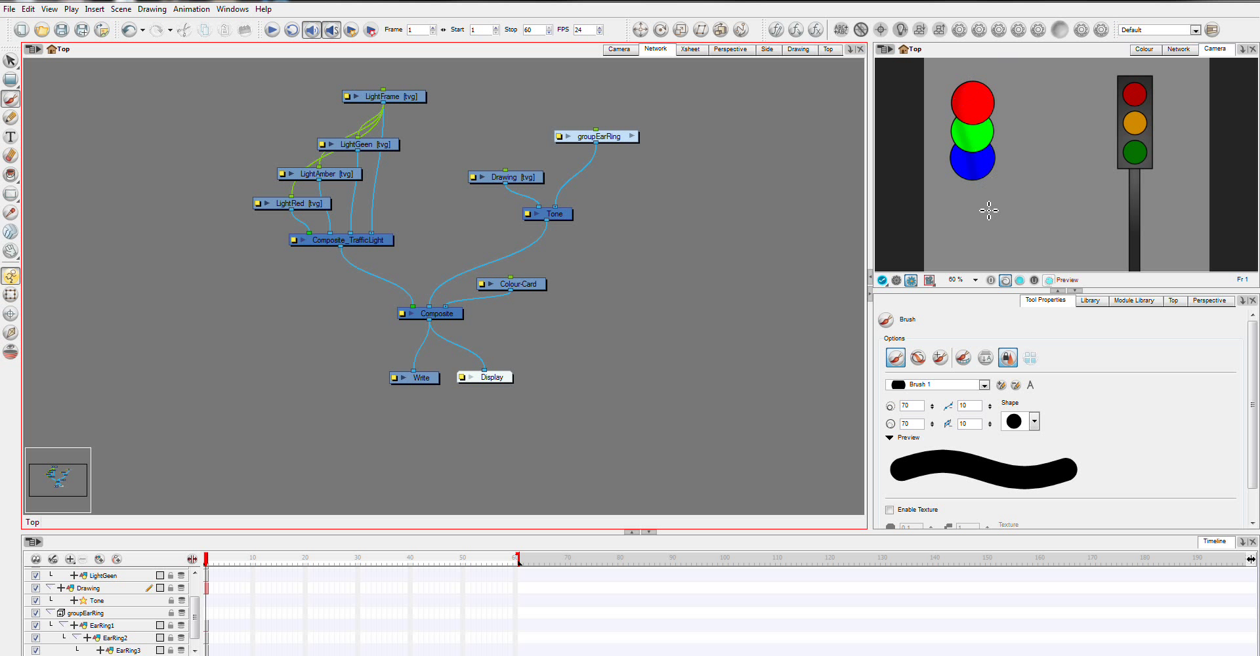
mouse_move(560, 223)
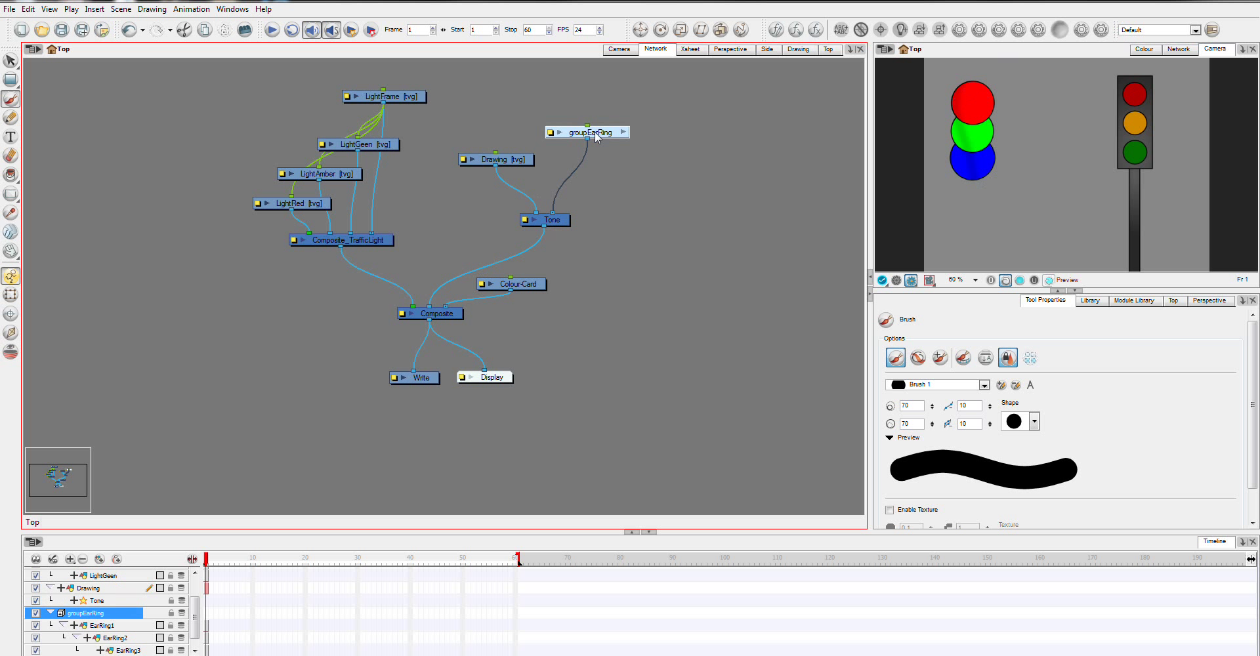
mouse_move(546, 218)
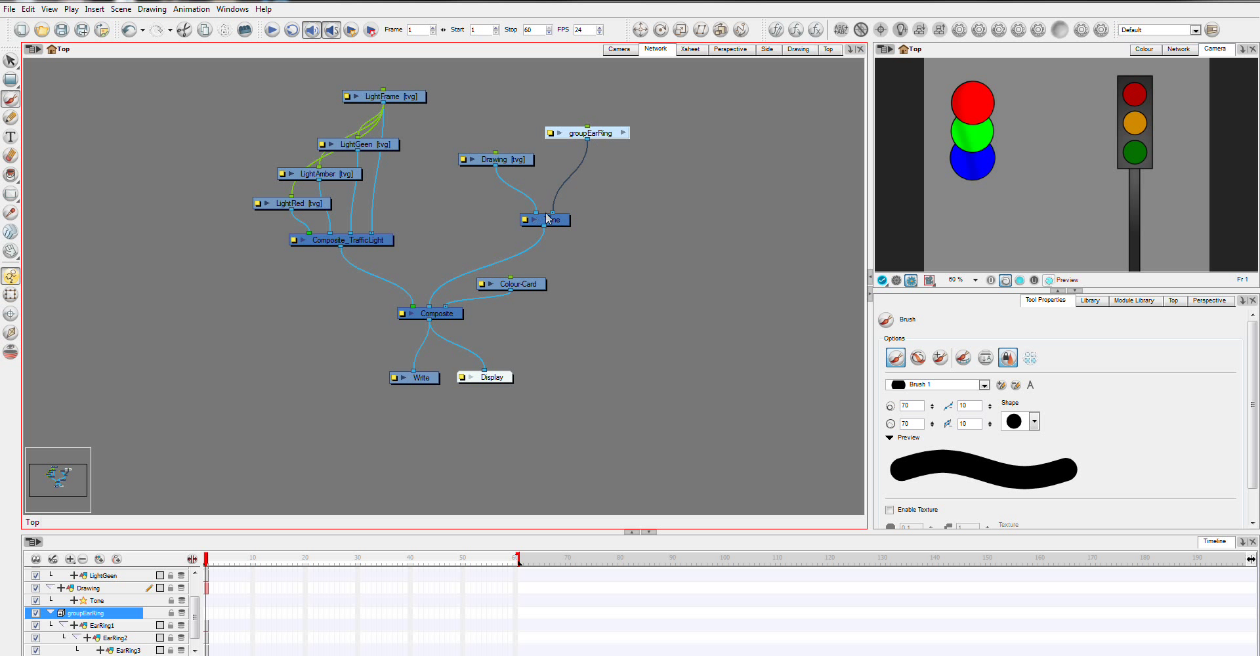
mouse_move(1134, 325)
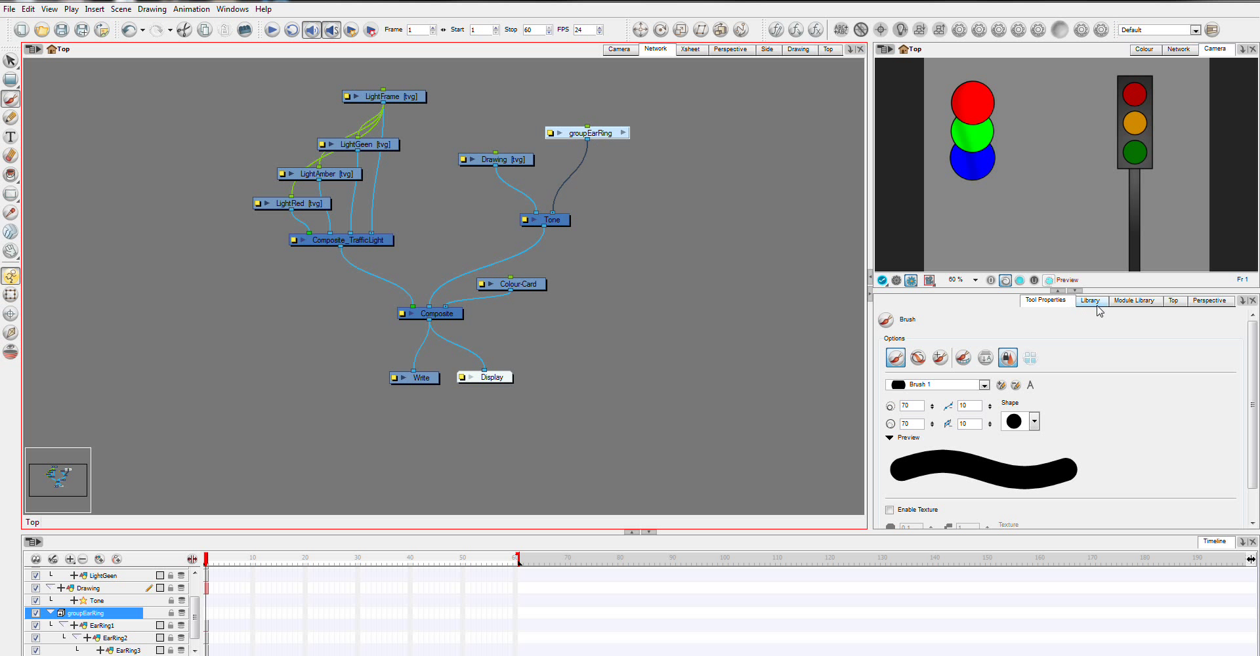
Bring the Module Library tab back into view.
left_click(1134, 300)
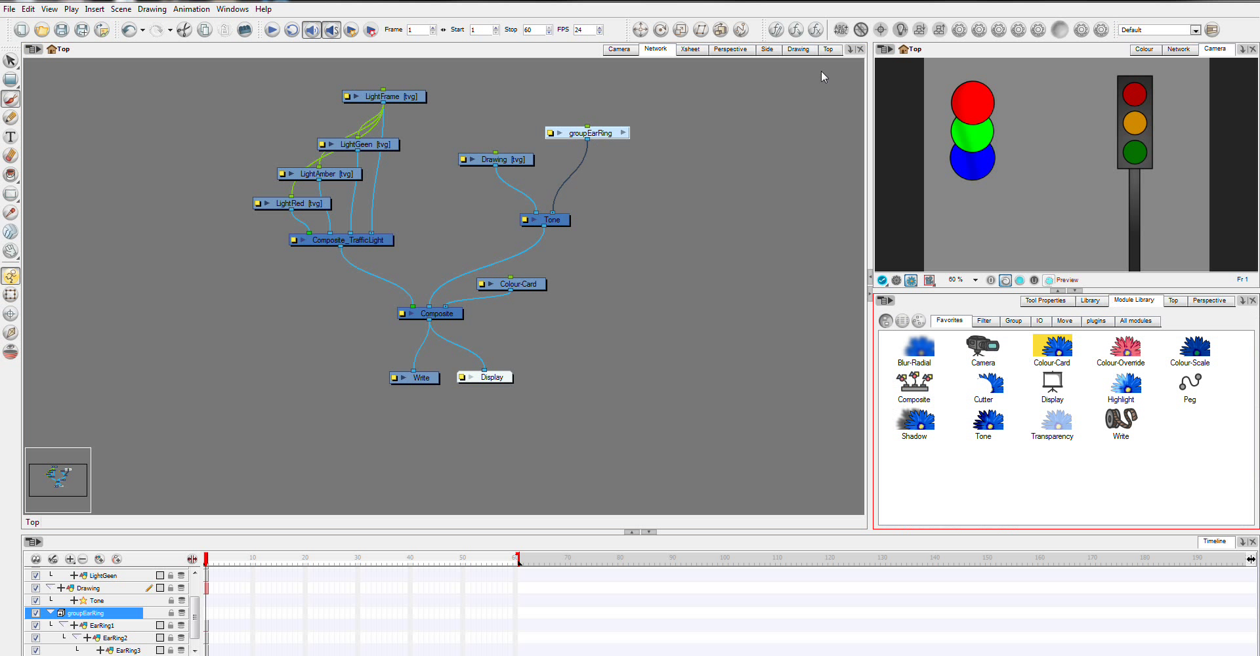
mouse_move(987, 379)
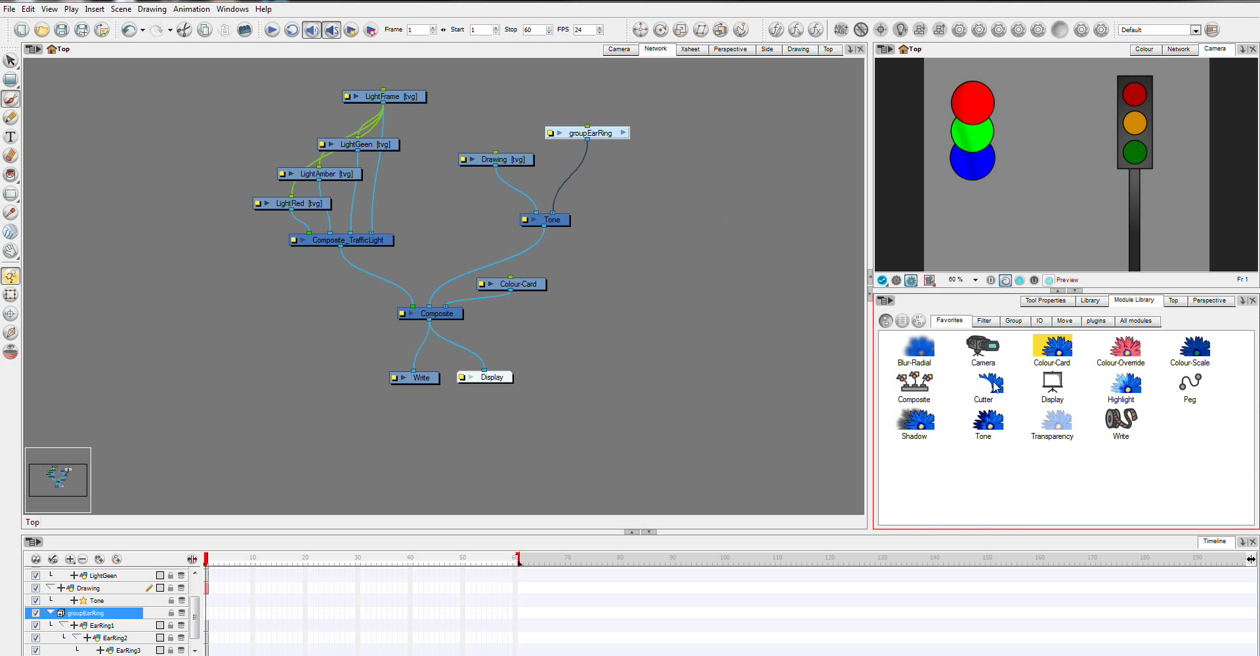
mouse_move(1011, 387)
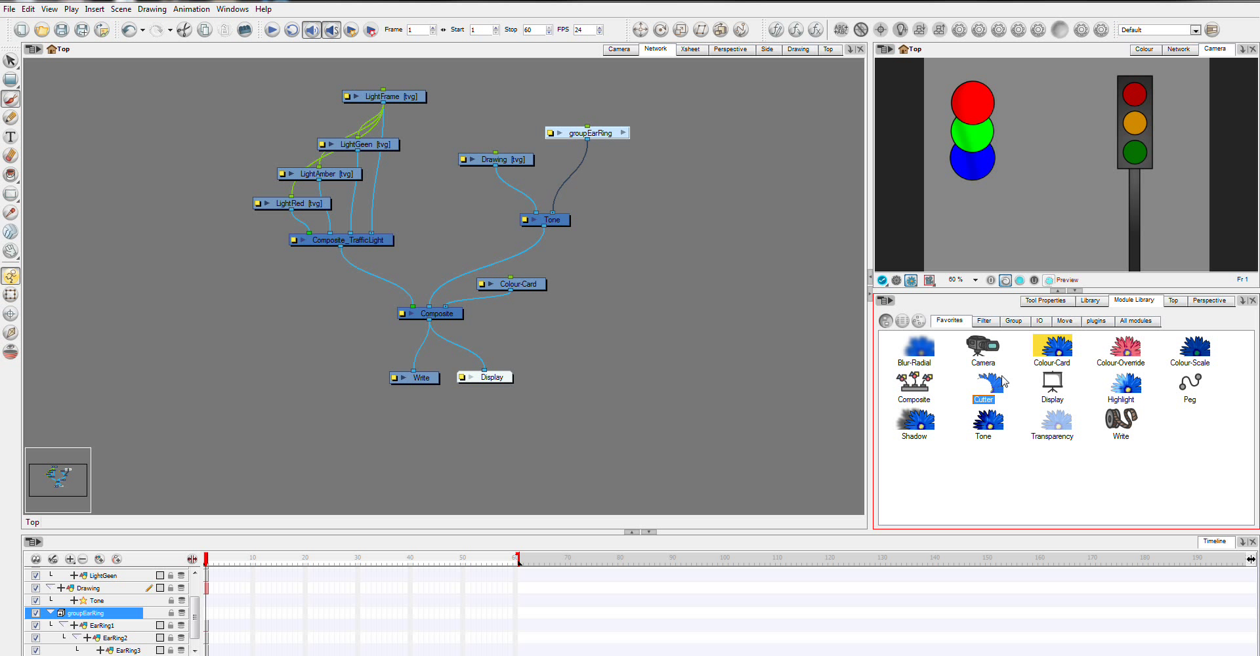
mouse_move(1084, 351)
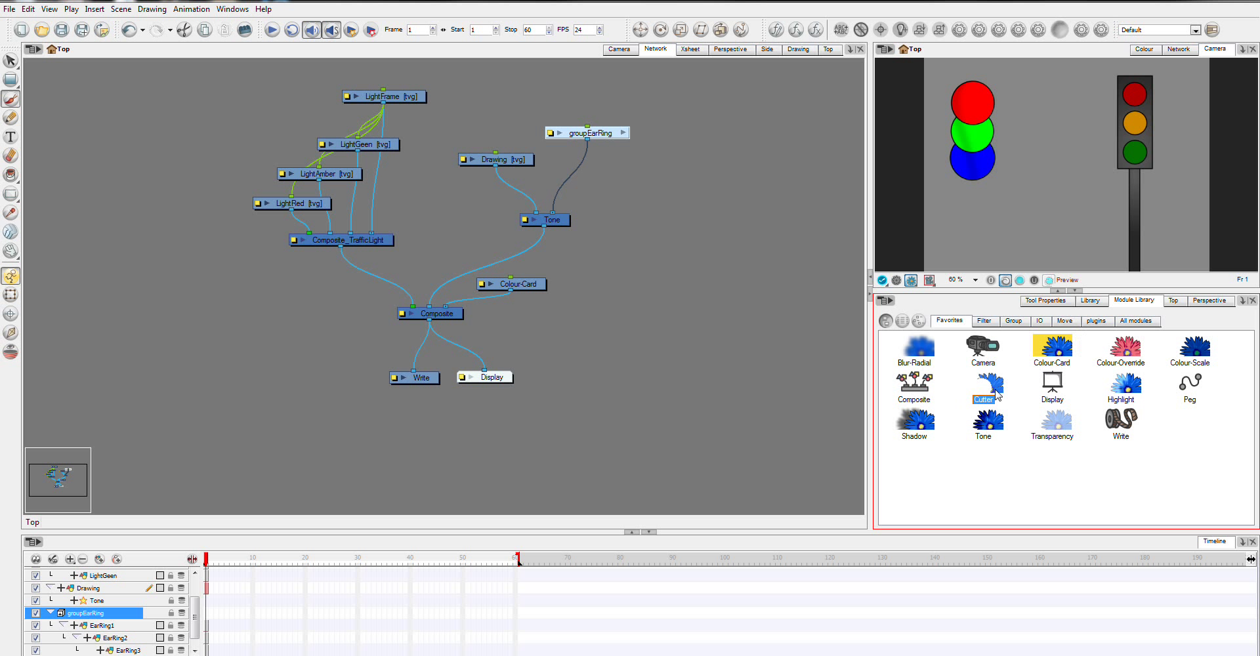
Add a Cutter node and route the earring chain through it into Composite.
left_click_drag(983, 386, 591, 216)
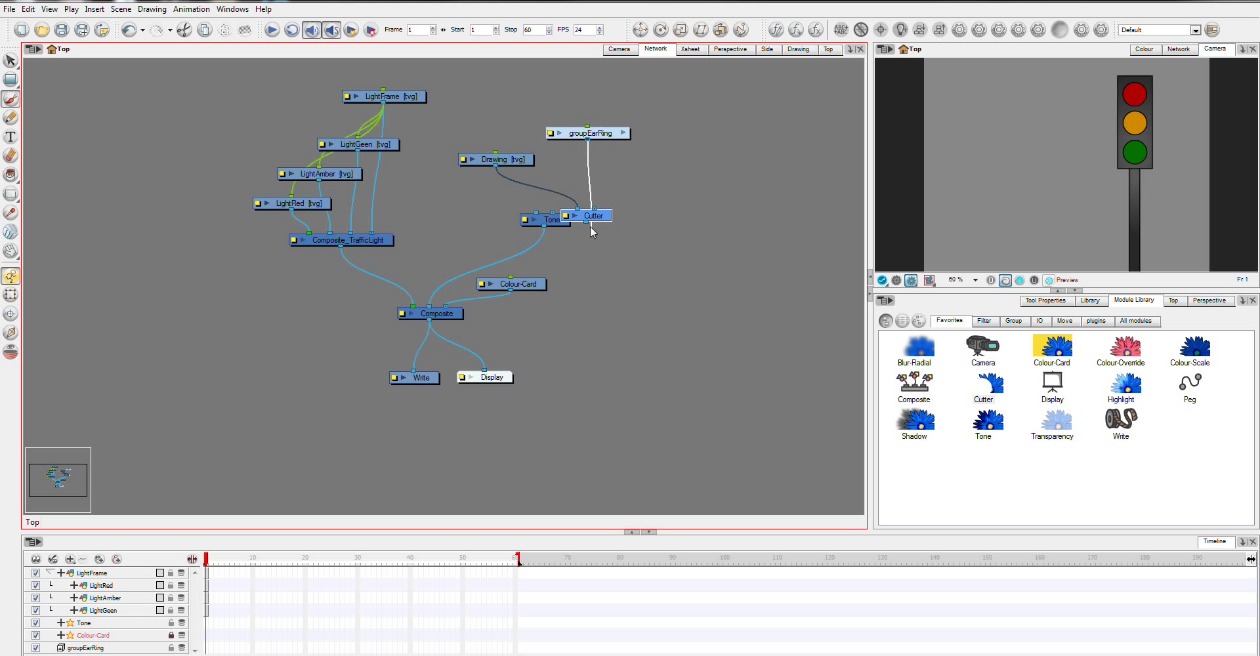
left_click_drag(594, 229, 424, 314)
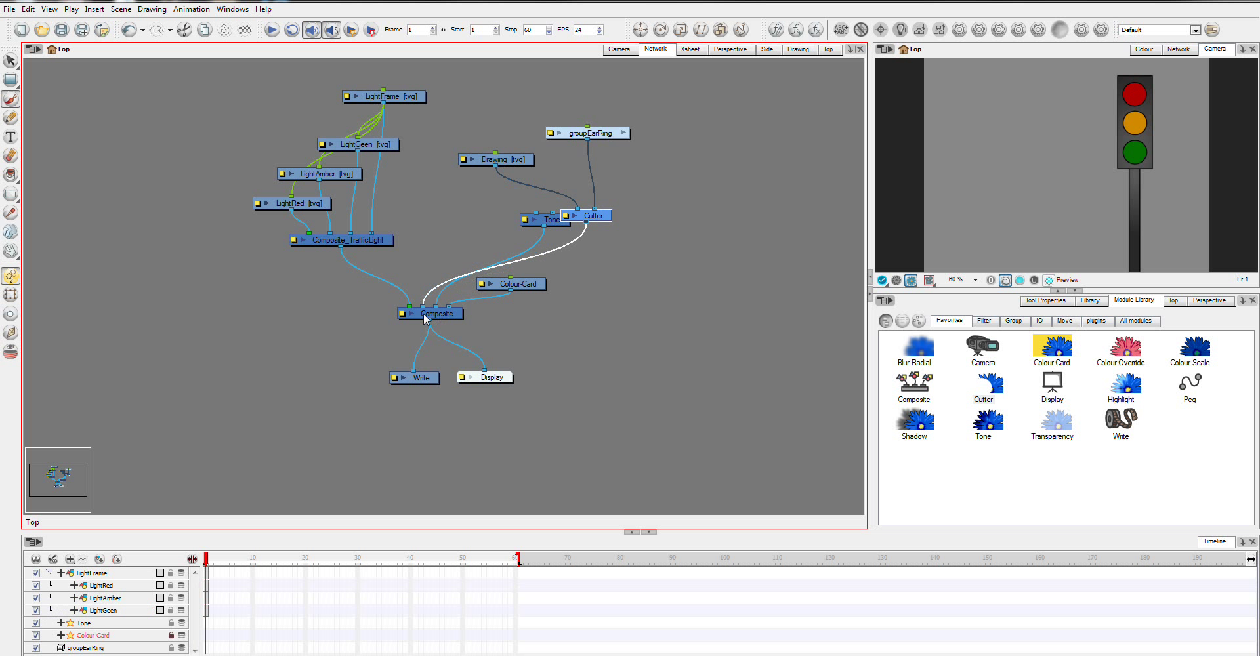
left_click_drag(546, 217, 715, 277)
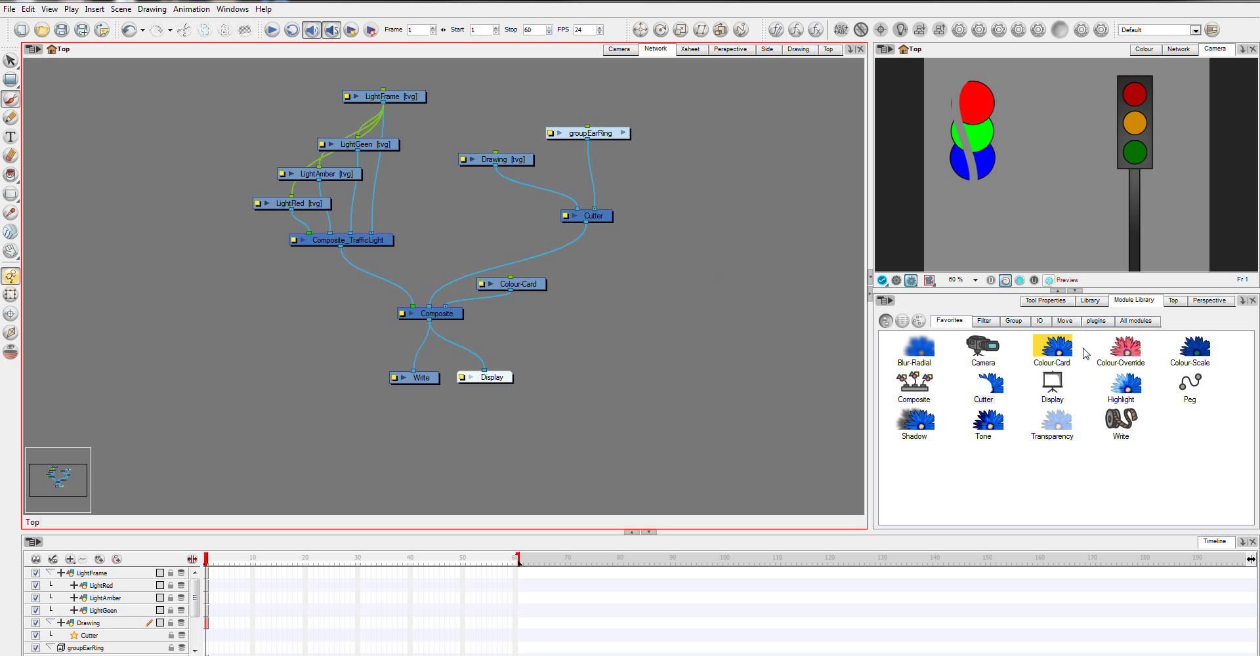
mouse_move(866, 374)
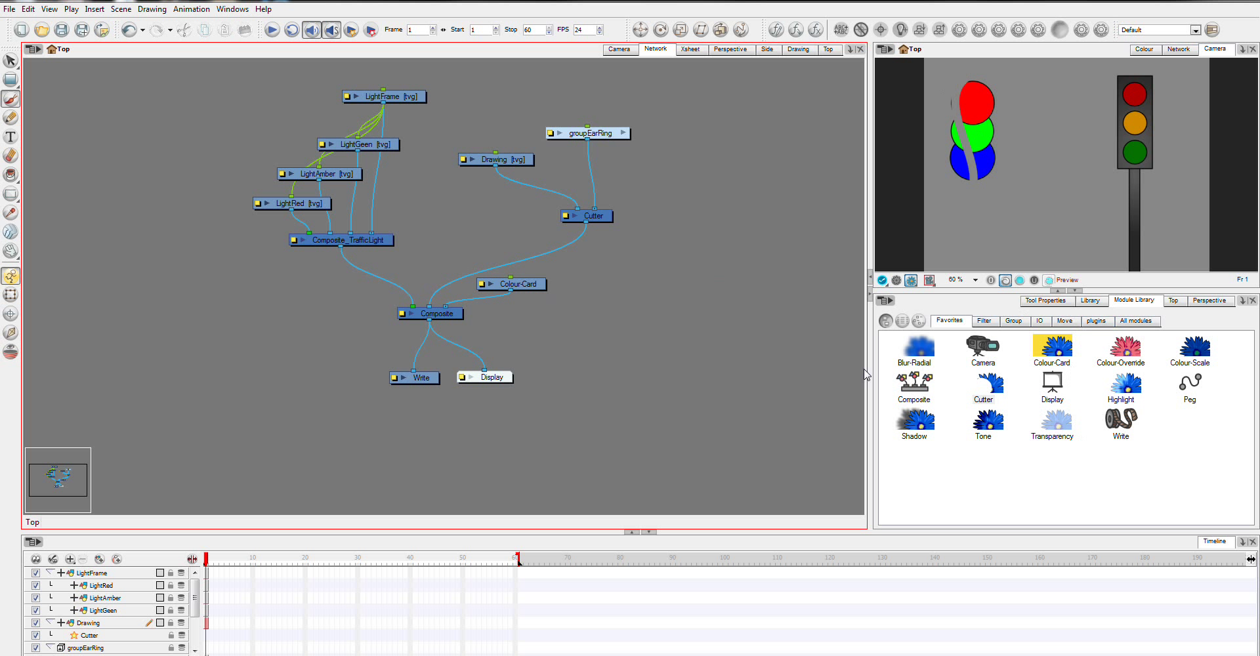
mouse_move(1000, 407)
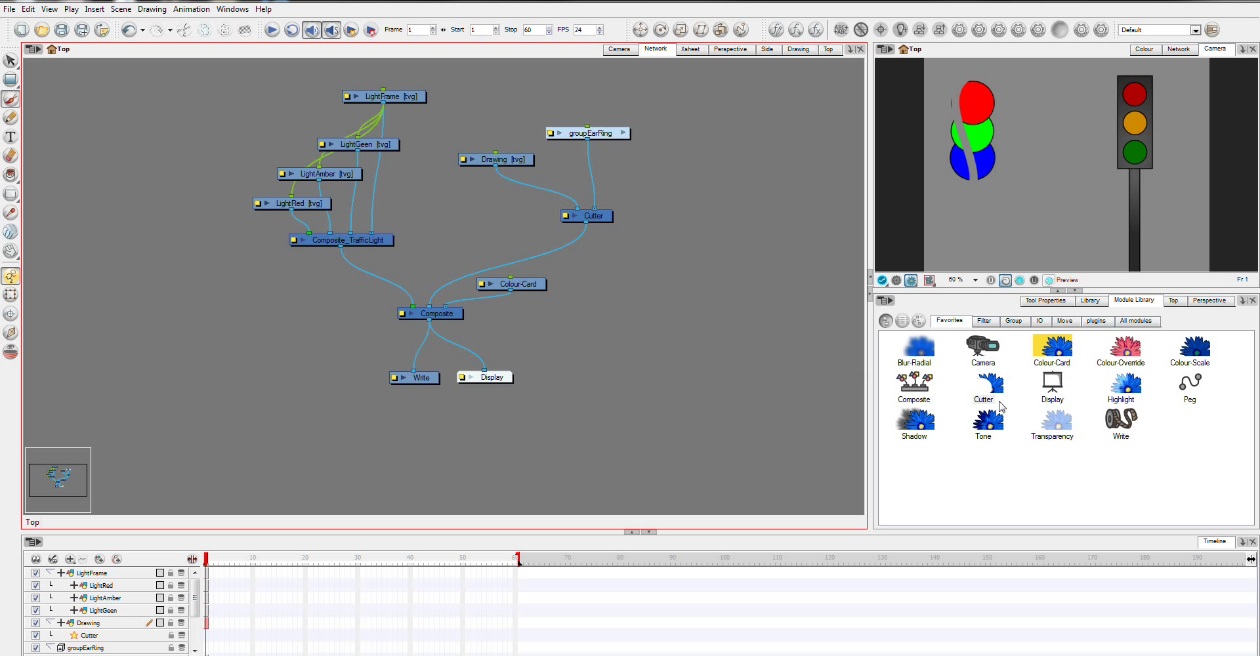
mouse_move(963, 313)
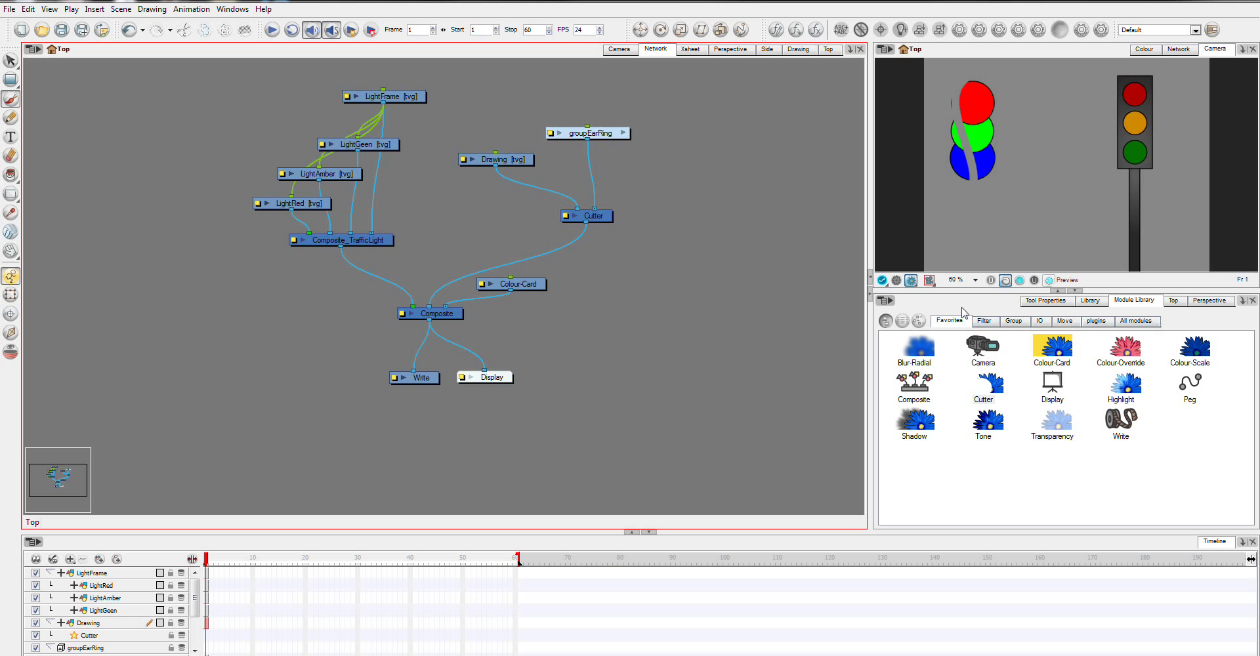
Switch the Module Library to All modules and scroll through the full list.
left_click(1014, 320)
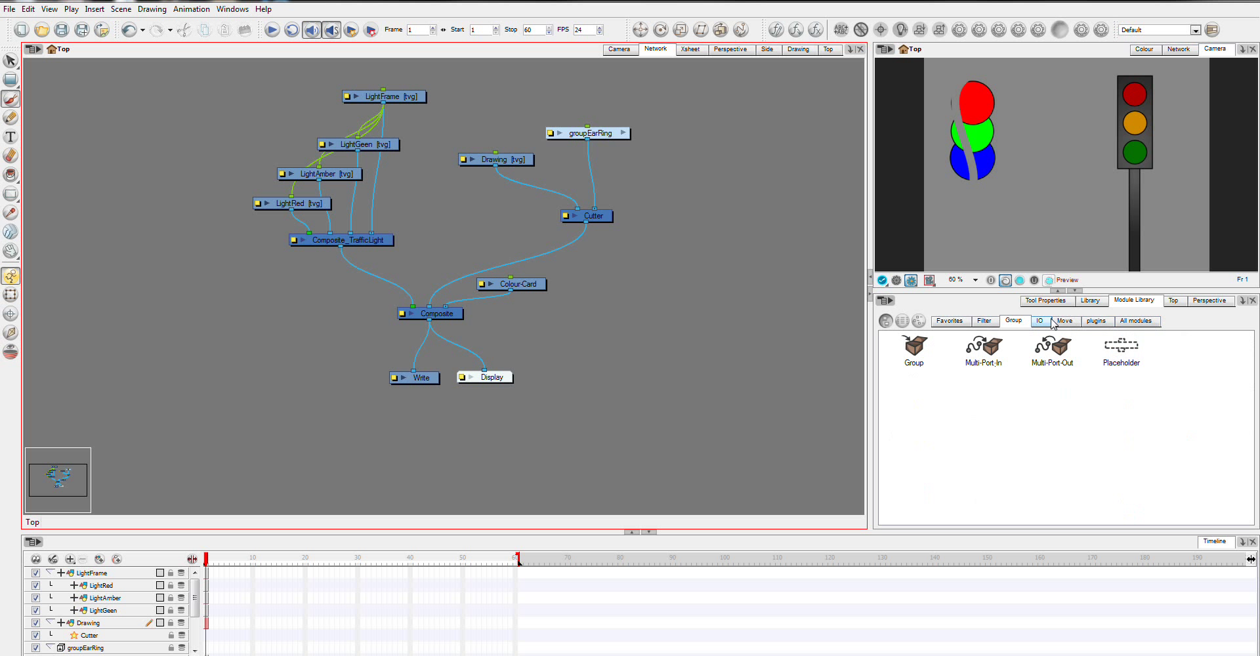
left_click(1136, 321)
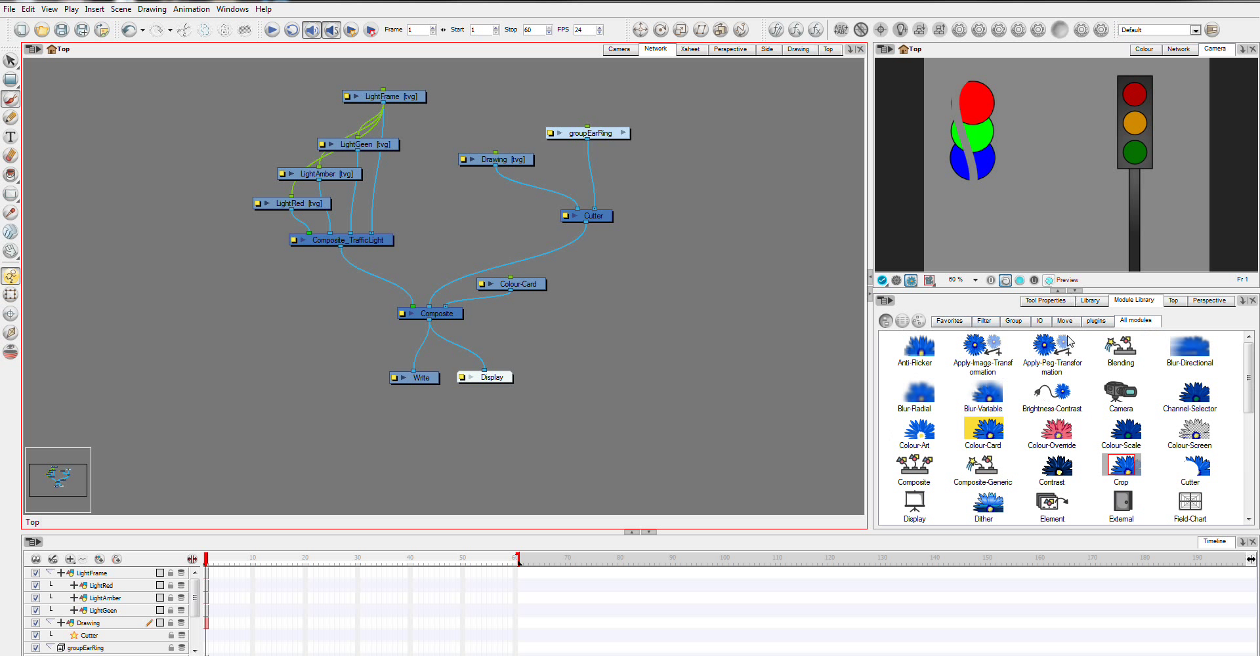
mouse_move(1132, 357)
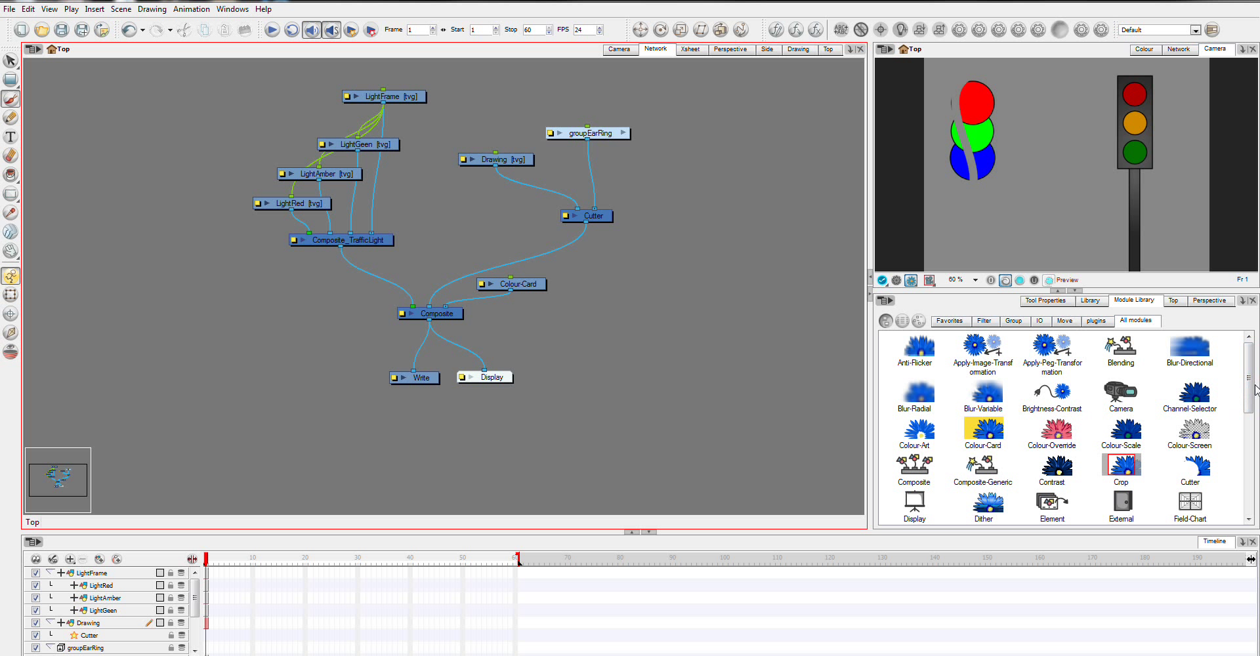
scroll("down", 3)
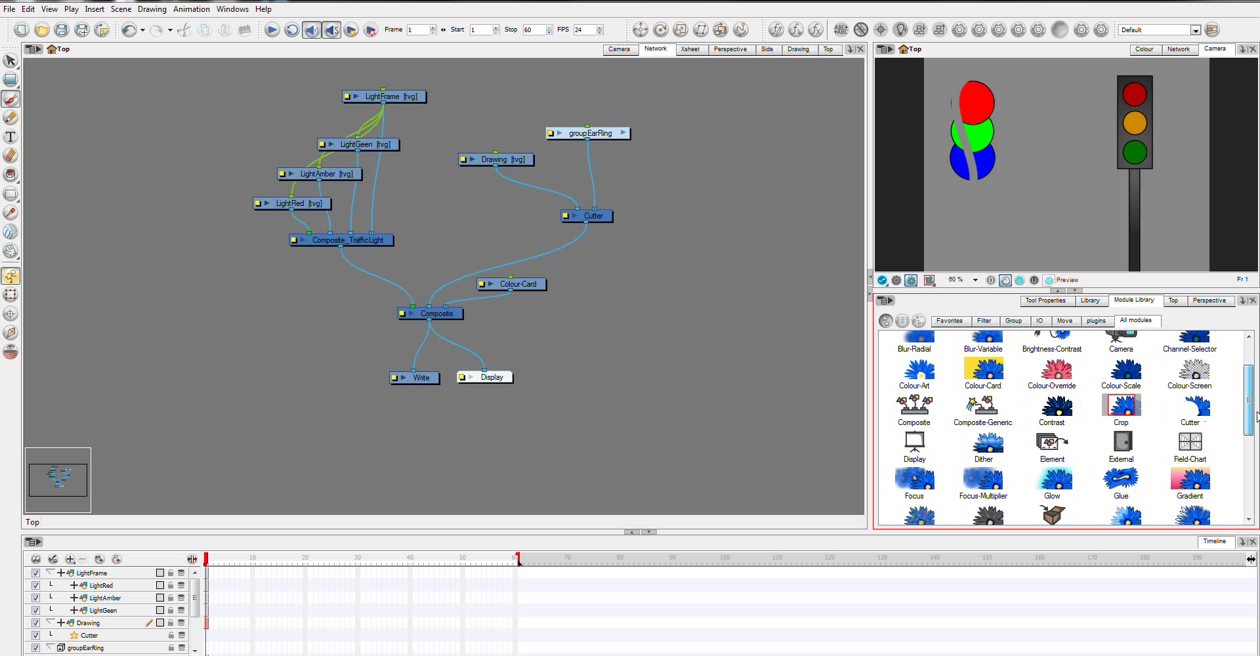
scroll("down", 3)
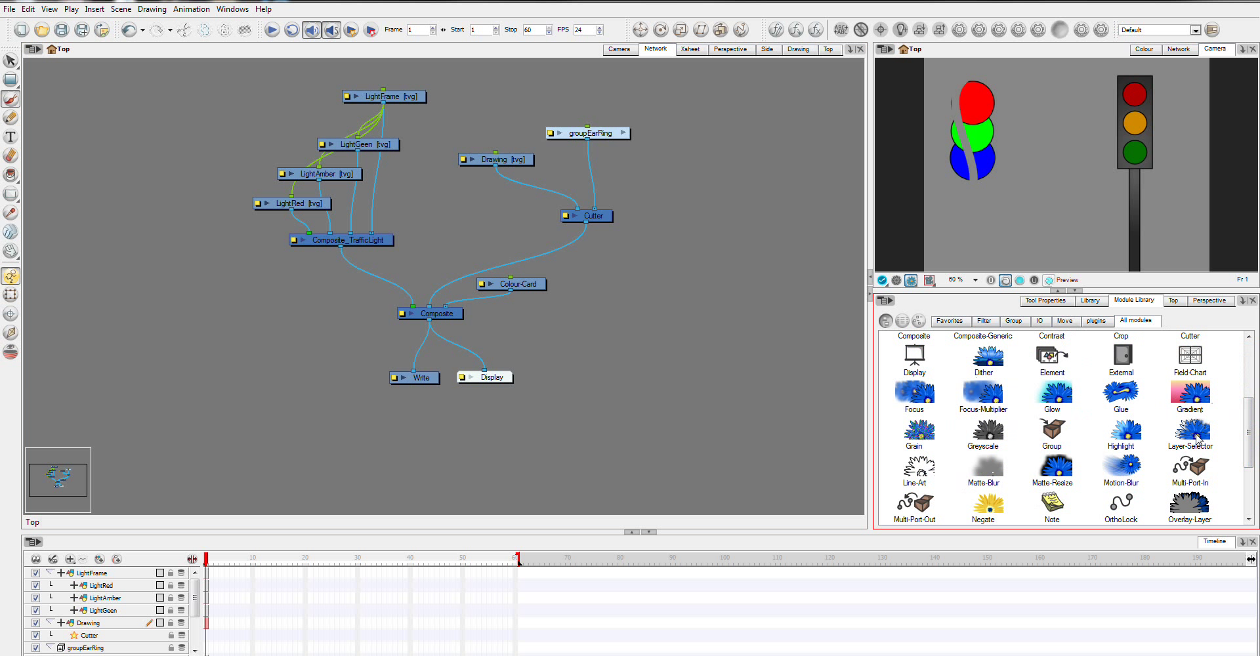
scroll("down", 3)
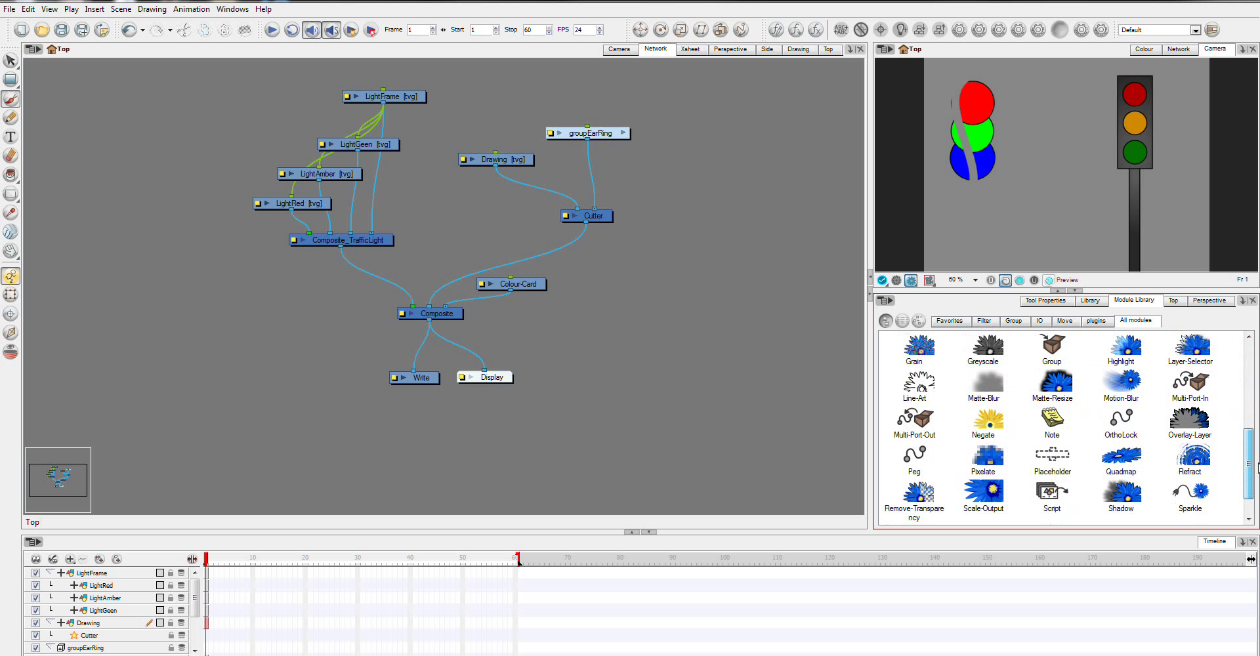
scroll("down", 3)
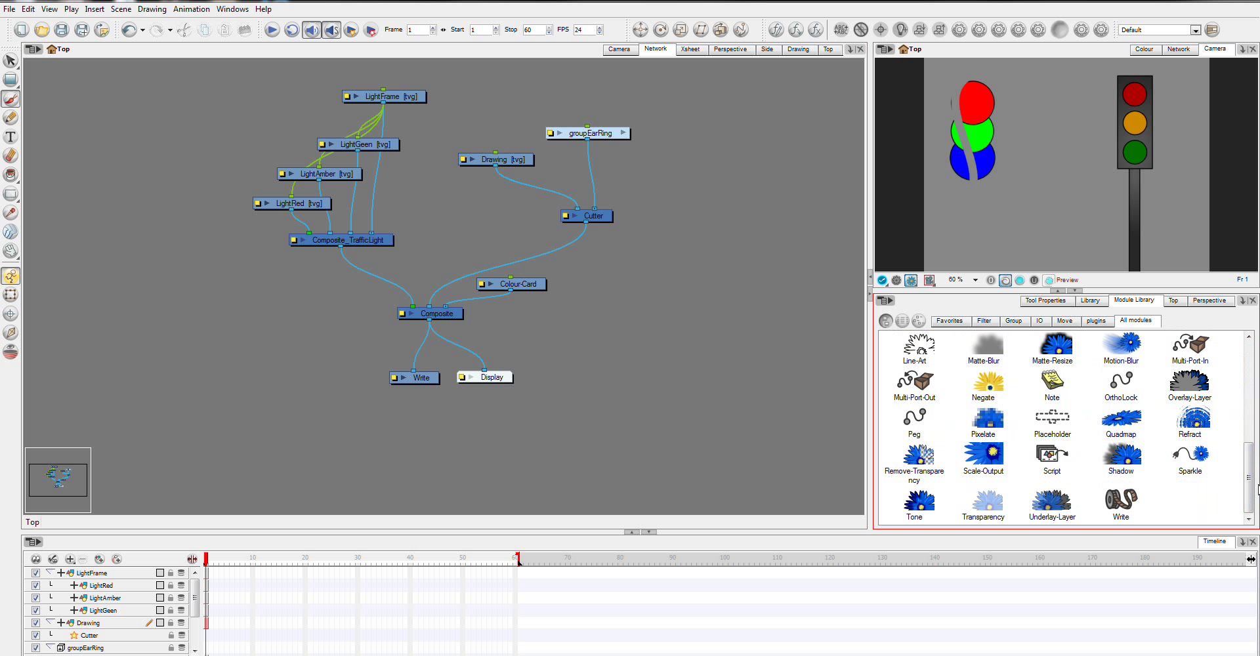
mouse_move(1232, 365)
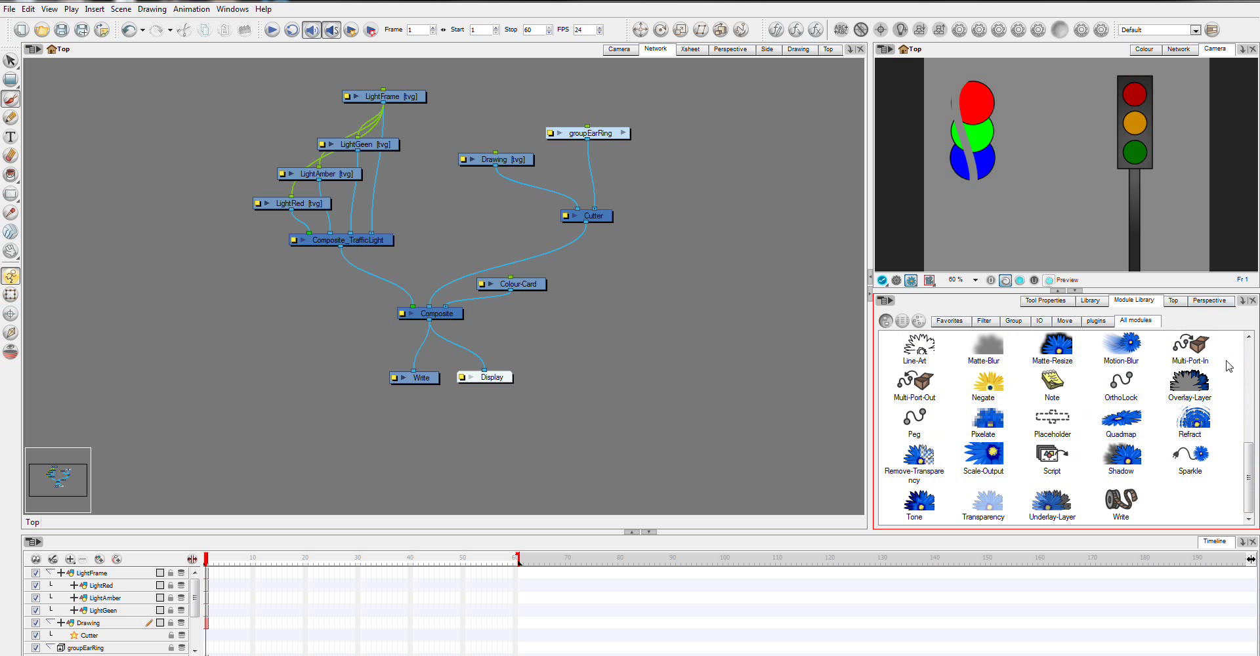
mouse_move(674, 161)
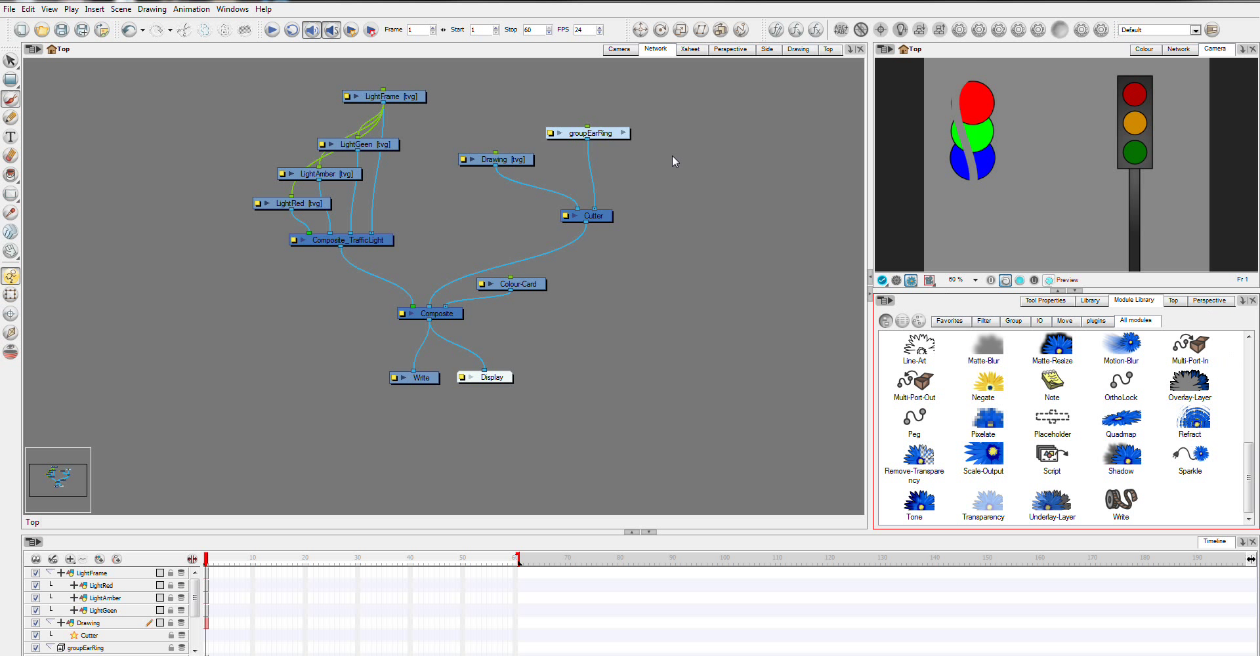
mouse_move(592, 114)
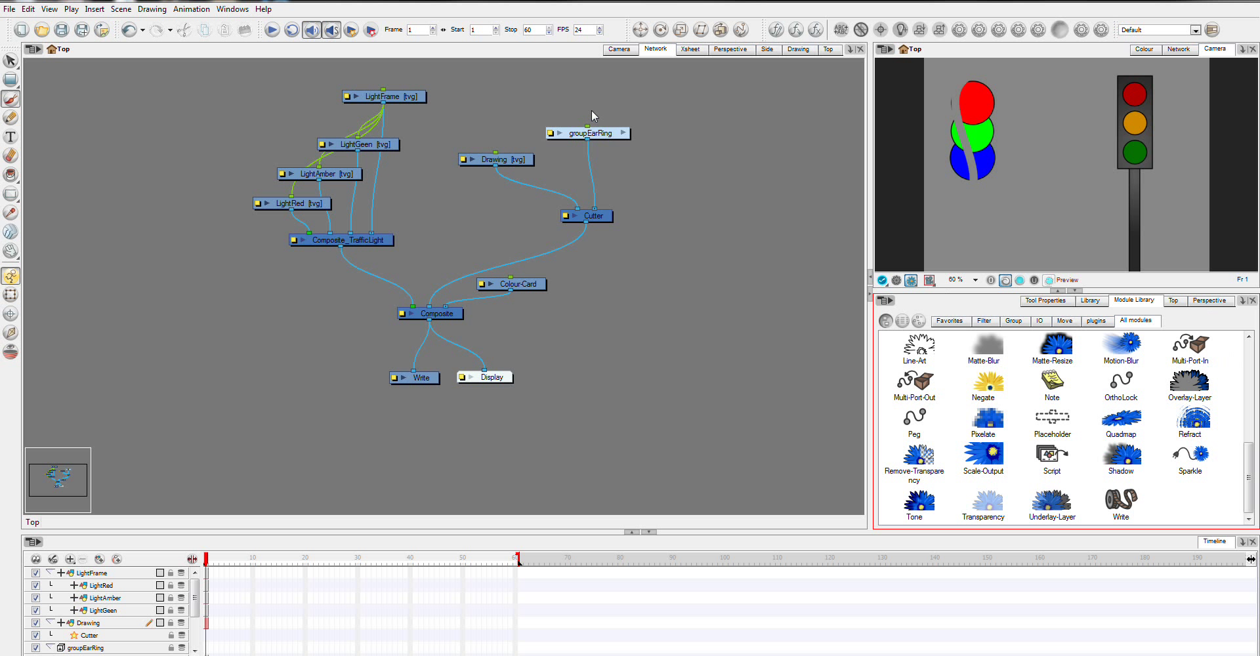
Launch Help and open User_Guide.pdf from the Adobe Reader portfolio.
left_click(263, 8)
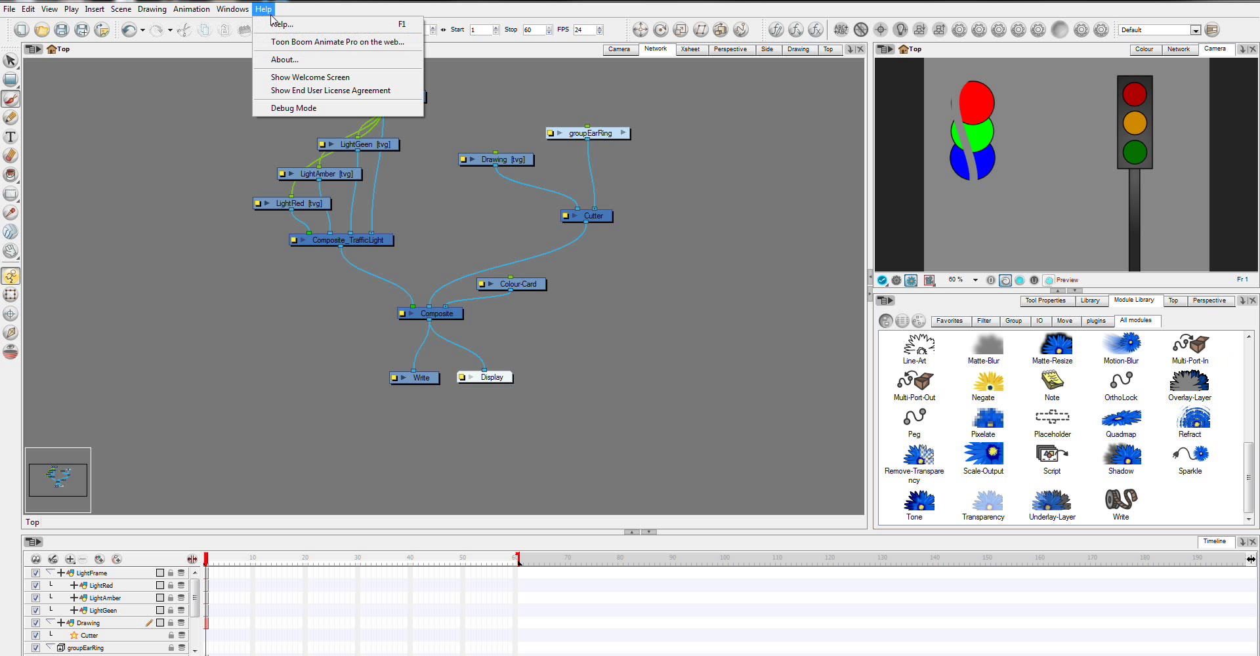
left_click(190, 10)
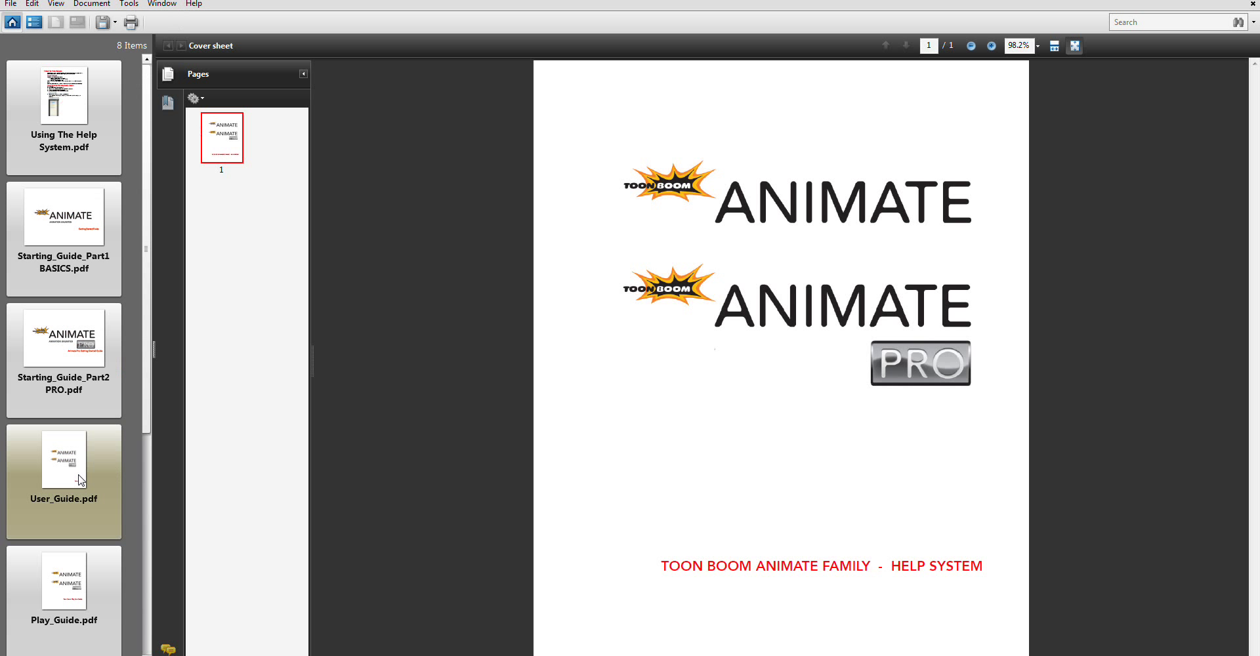
double_click(63, 458)
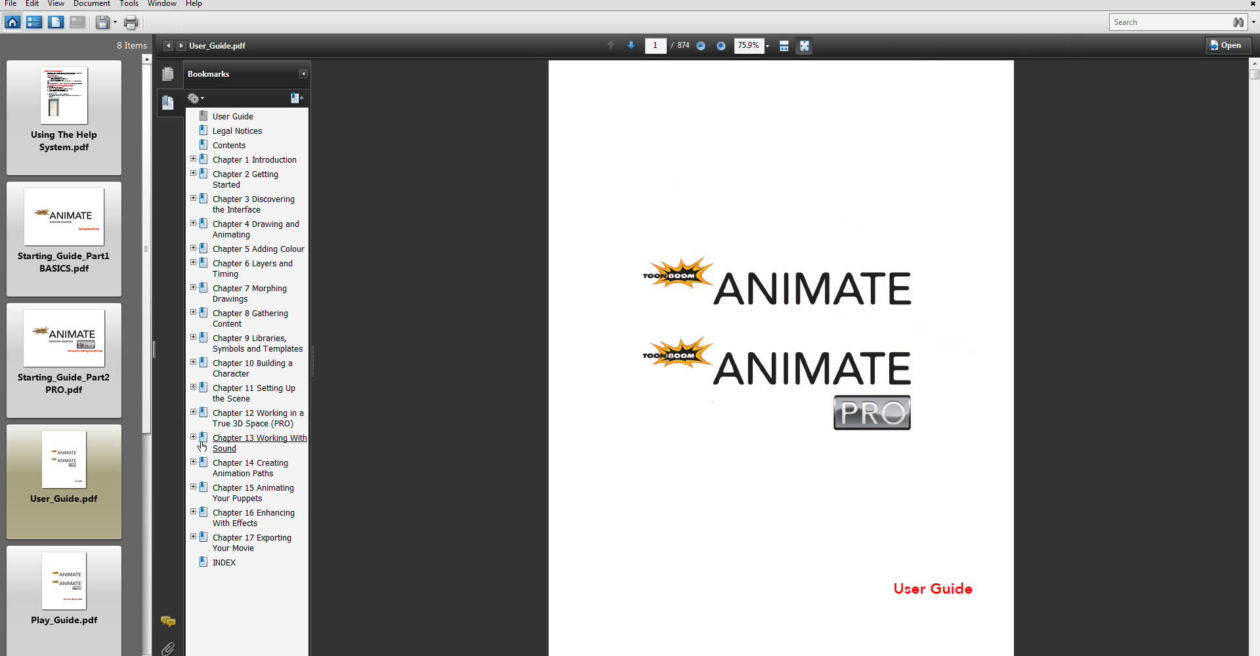
mouse_move(205, 405)
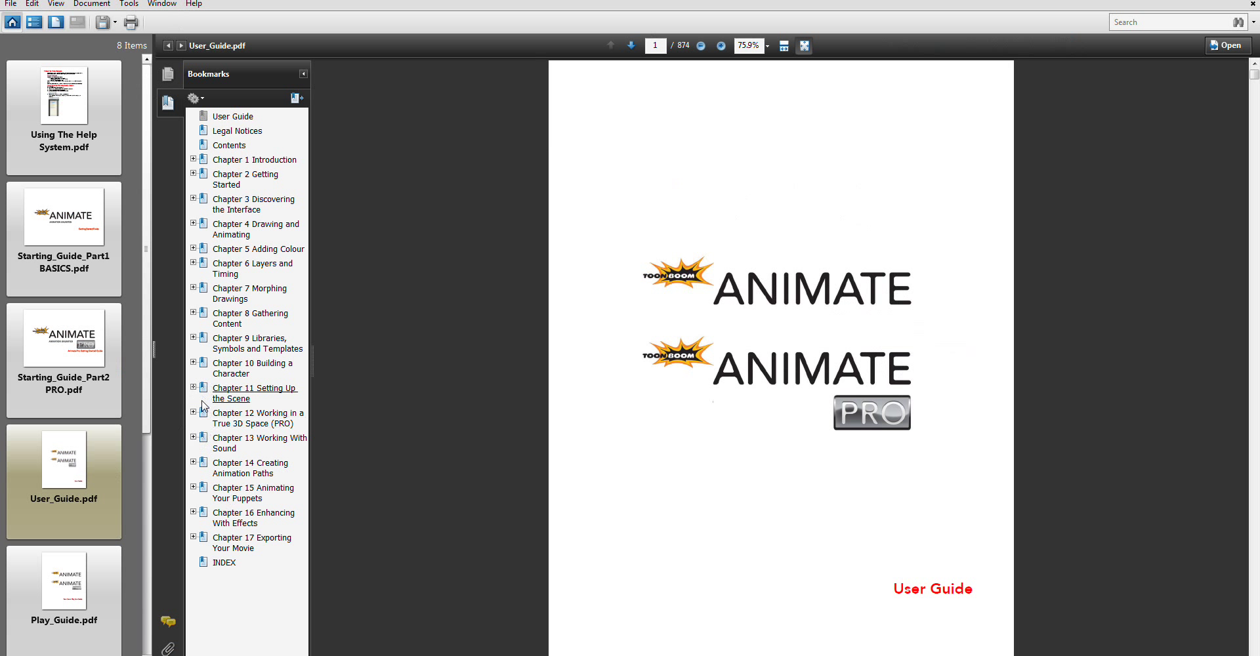
mouse_move(202, 430)
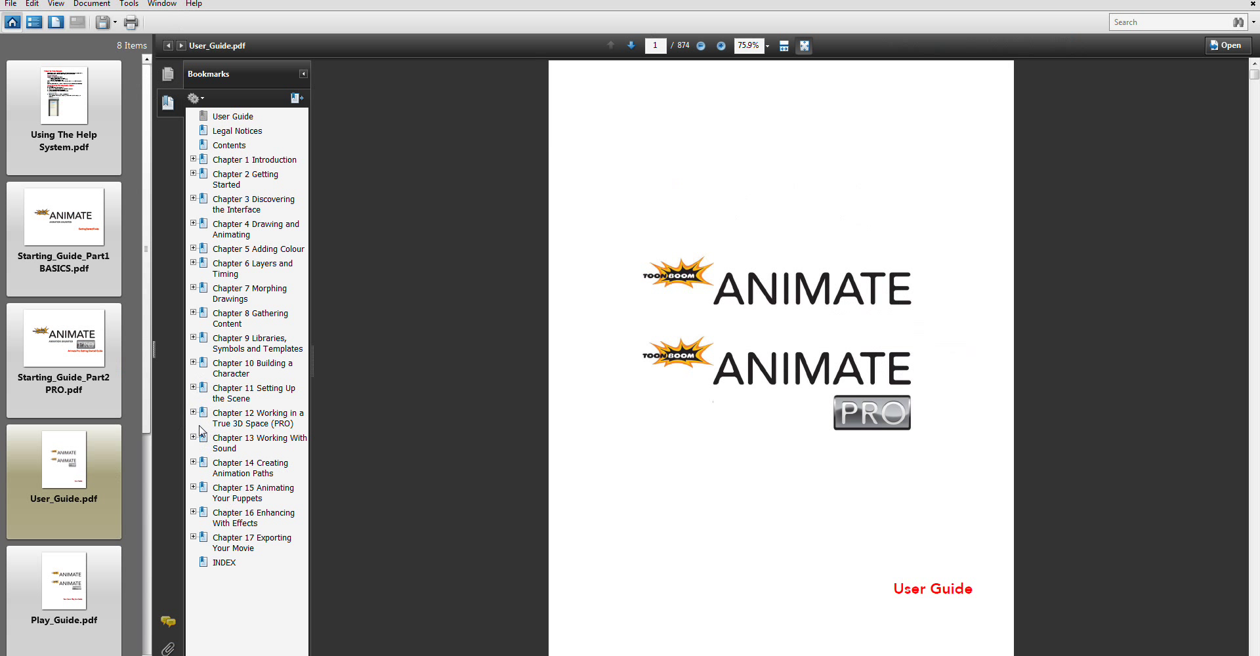
mouse_move(204, 517)
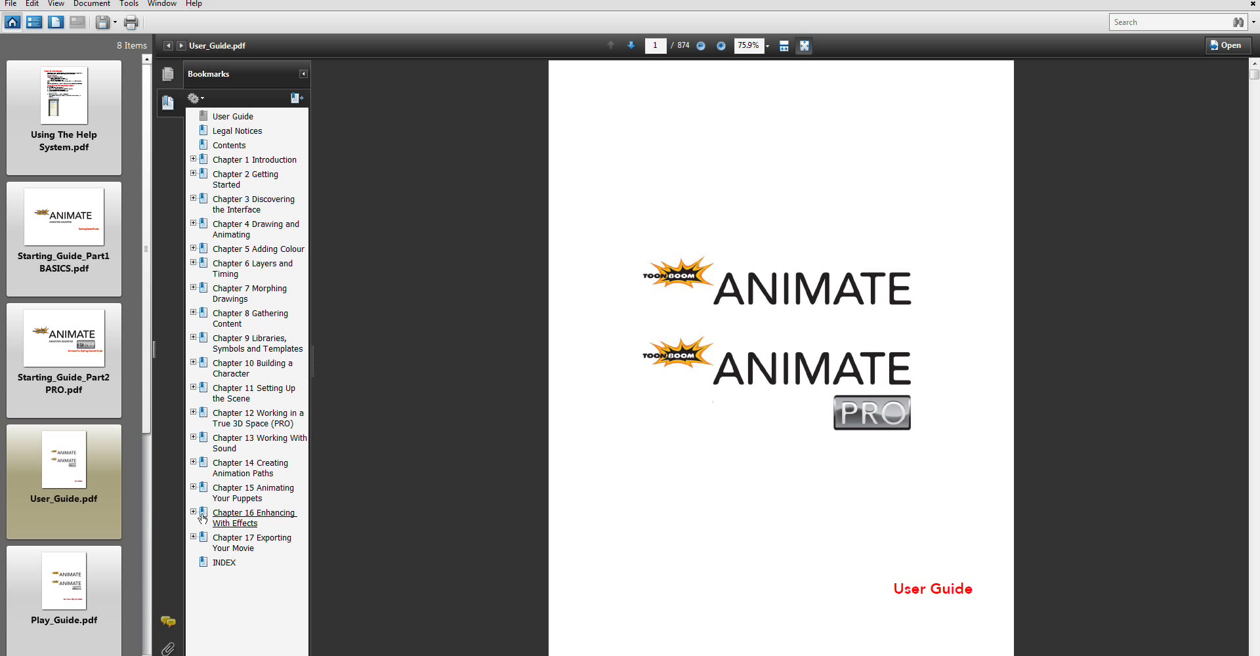
Jump to the Chapter 16 Enhancing With Effects bookmark in the User Guide.
left_click(252, 512)
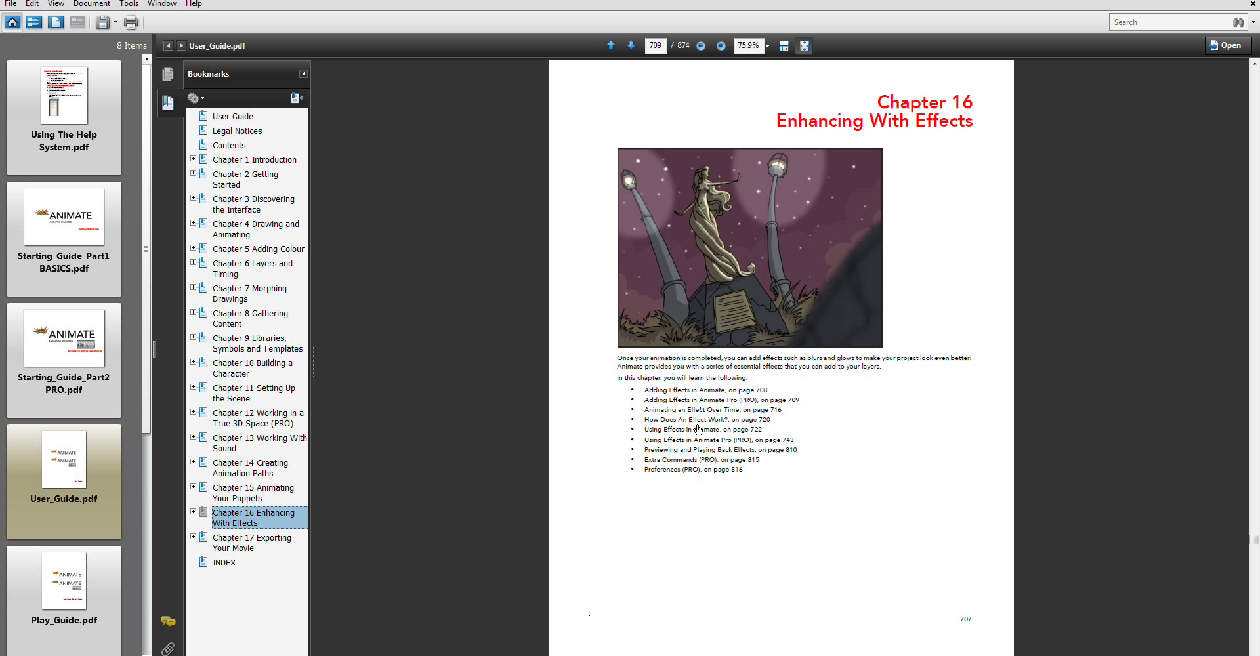
mouse_move(700, 449)
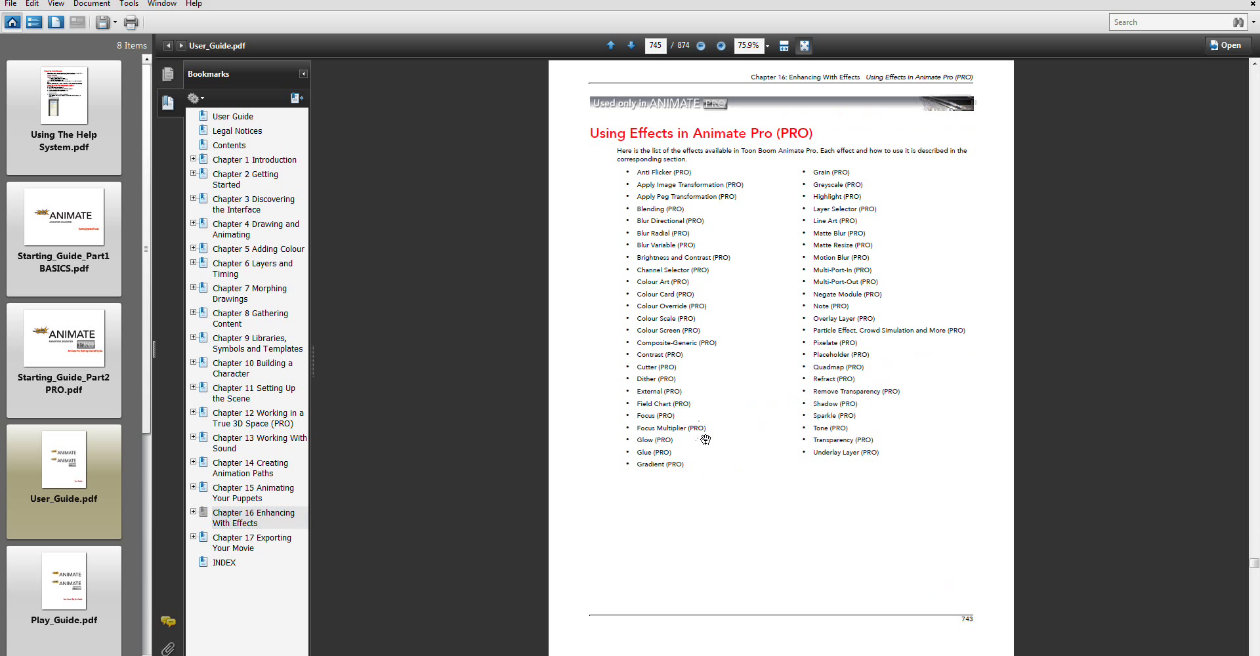
mouse_move(660, 196)
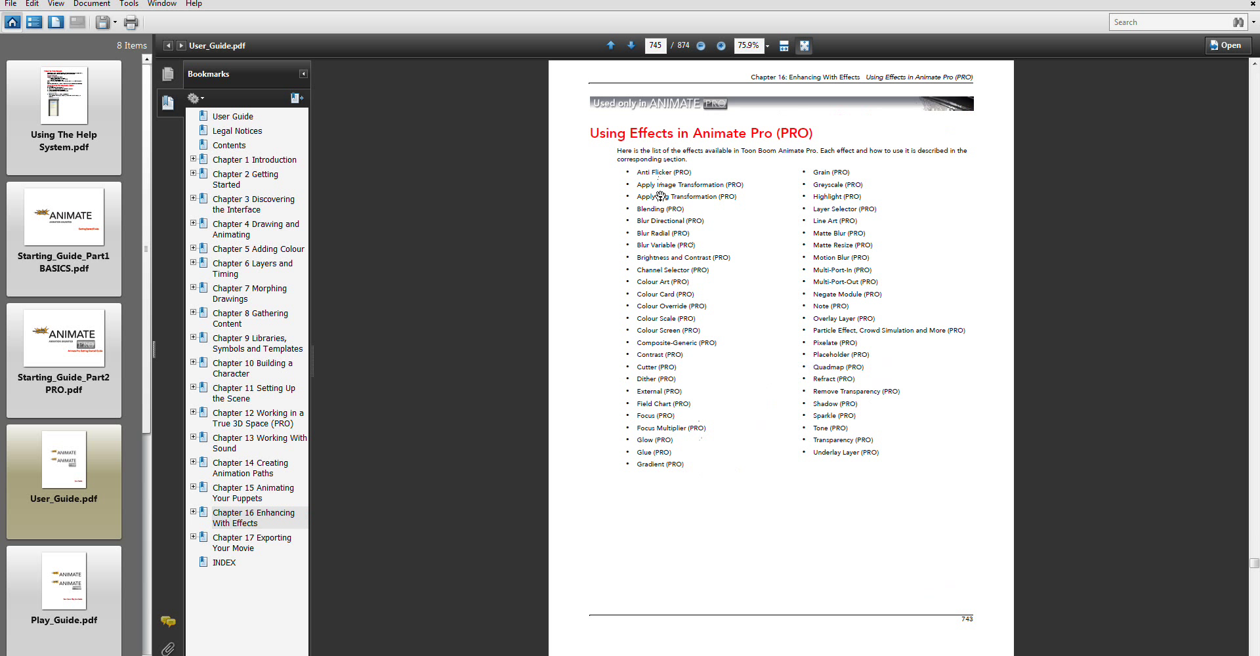
mouse_move(837, 204)
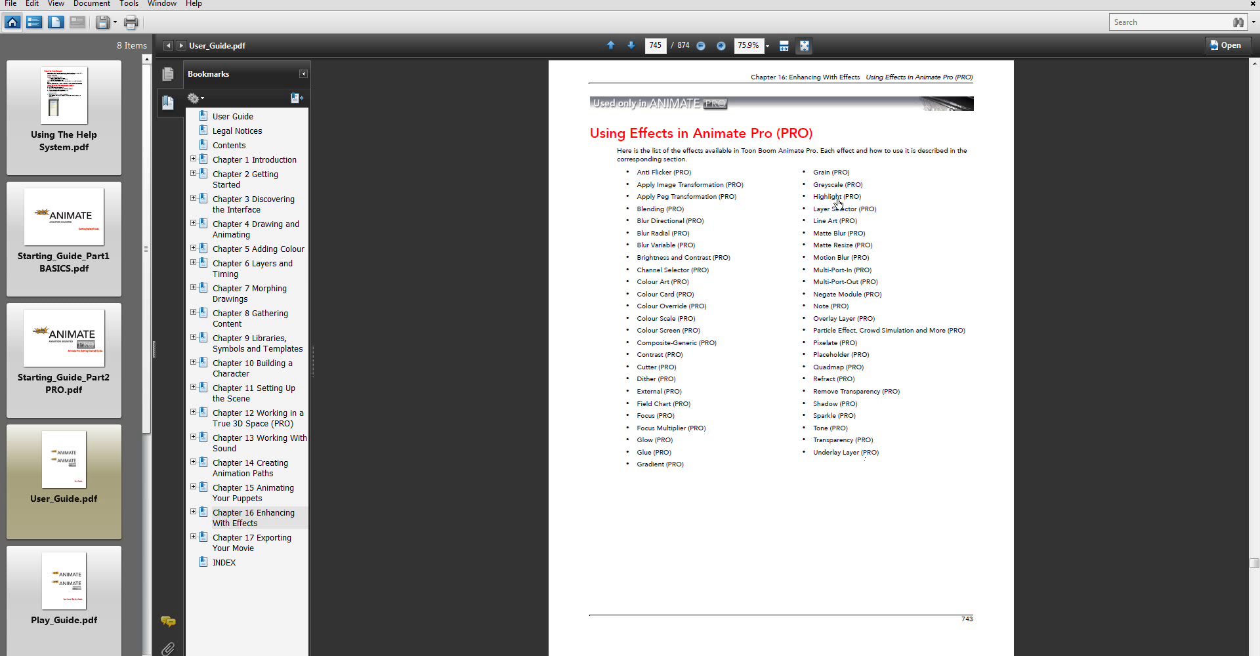
mouse_move(836, 249)
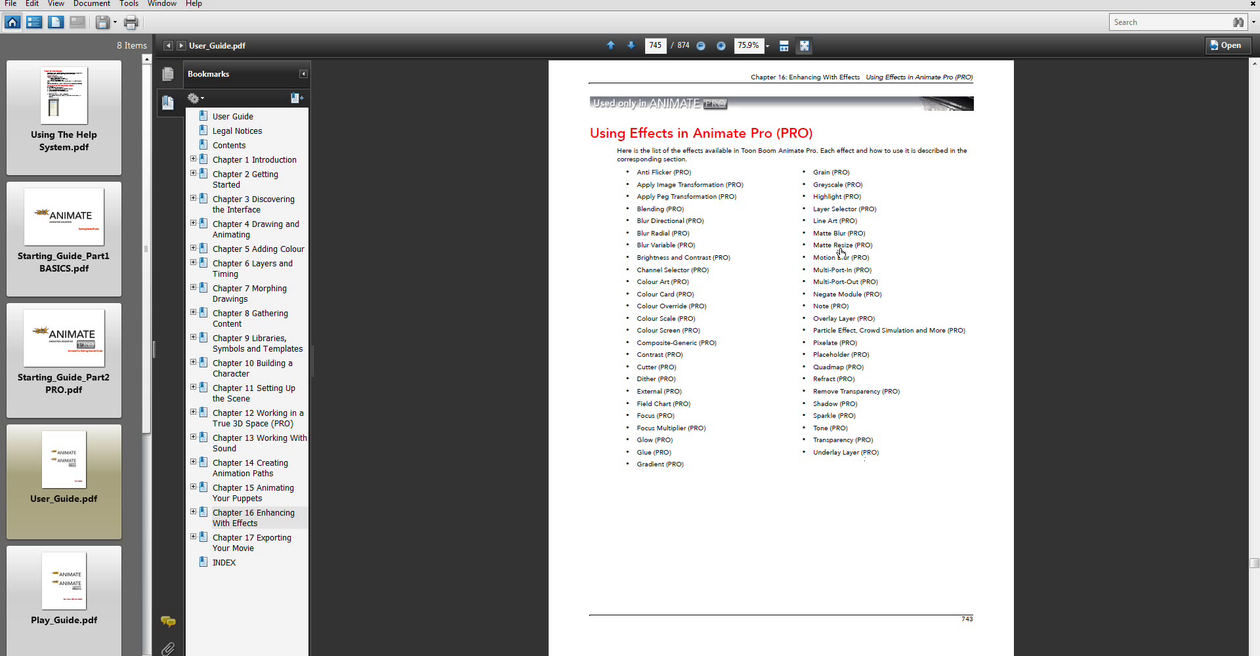
mouse_move(673, 475)
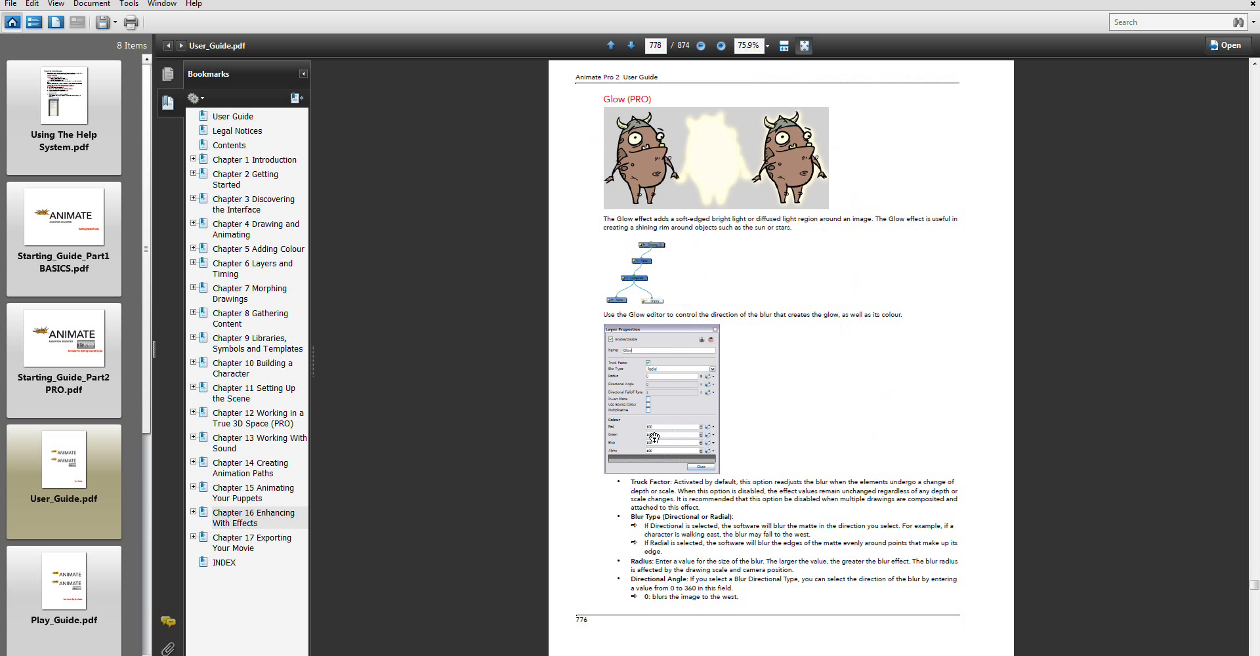
mouse_move(728, 145)
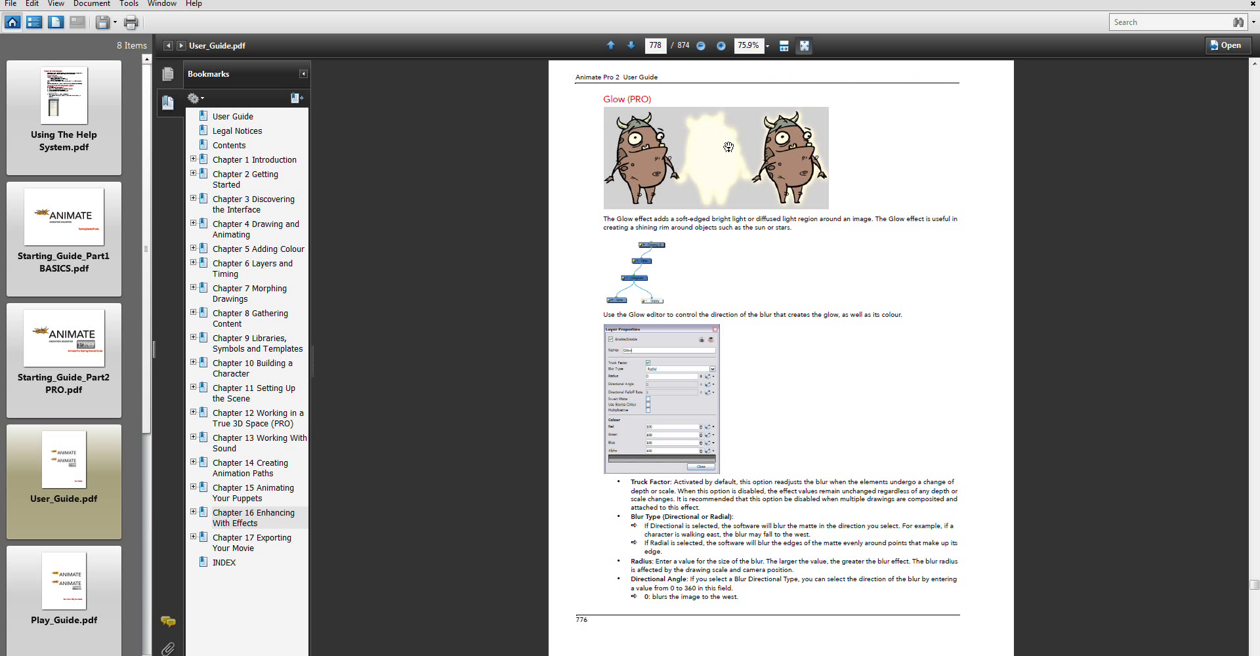
mouse_move(766, 418)
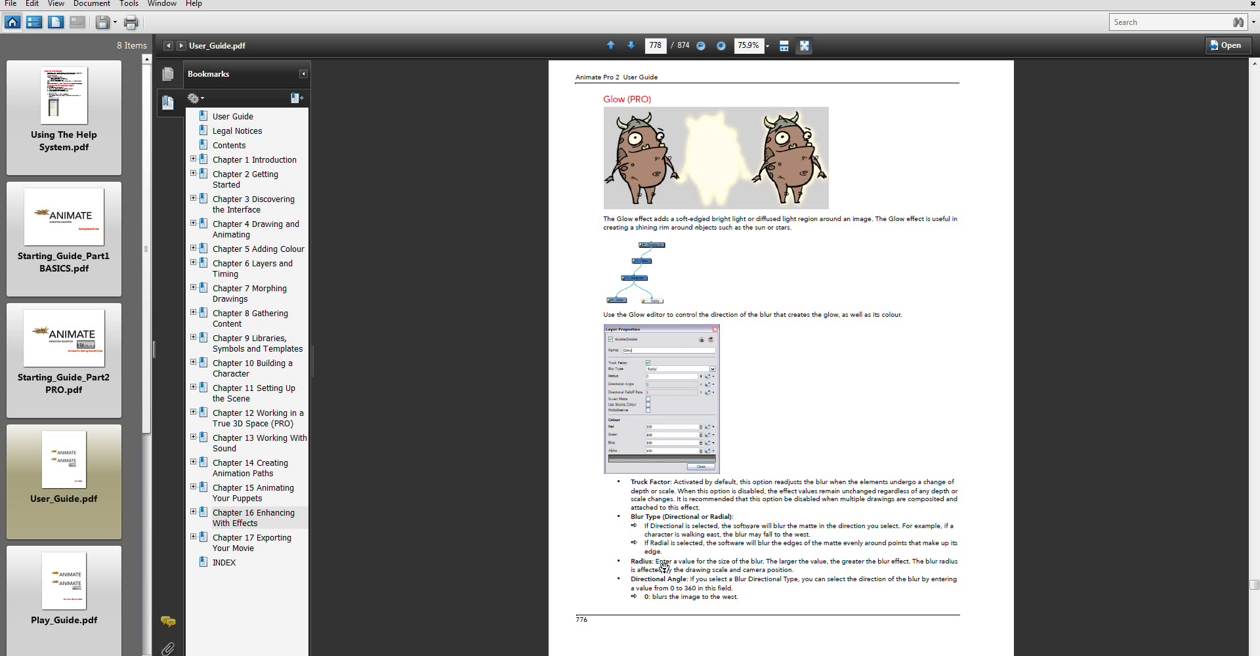
mouse_move(663, 584)
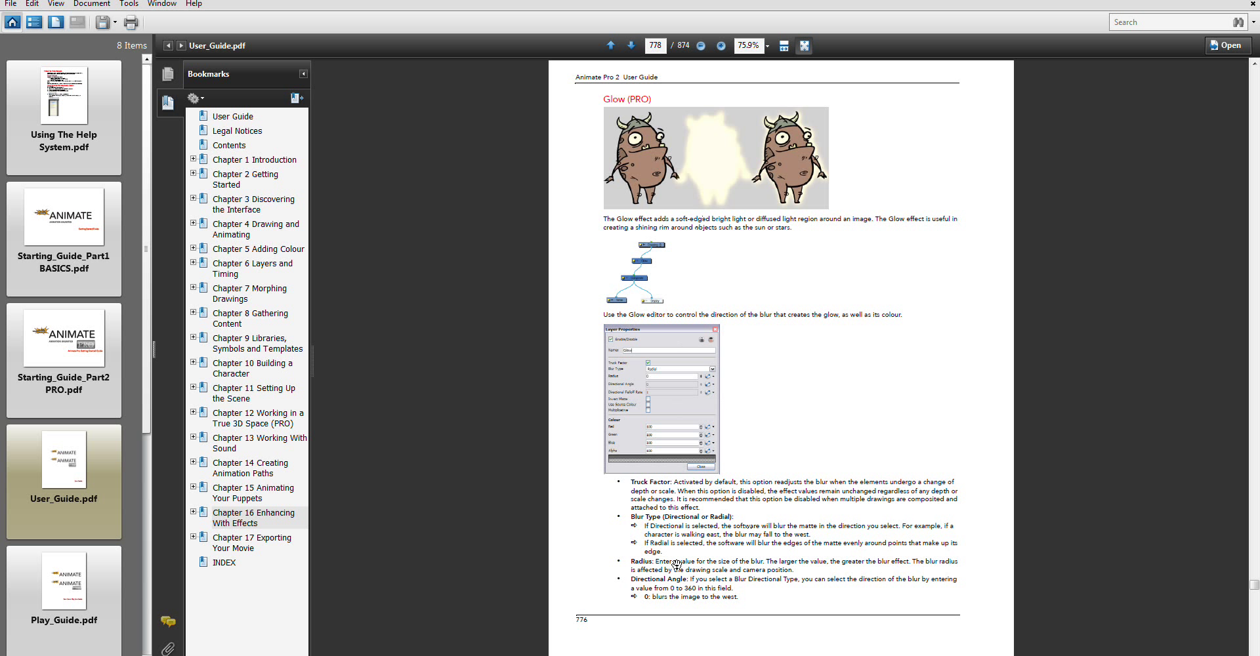
mouse_move(750, 577)
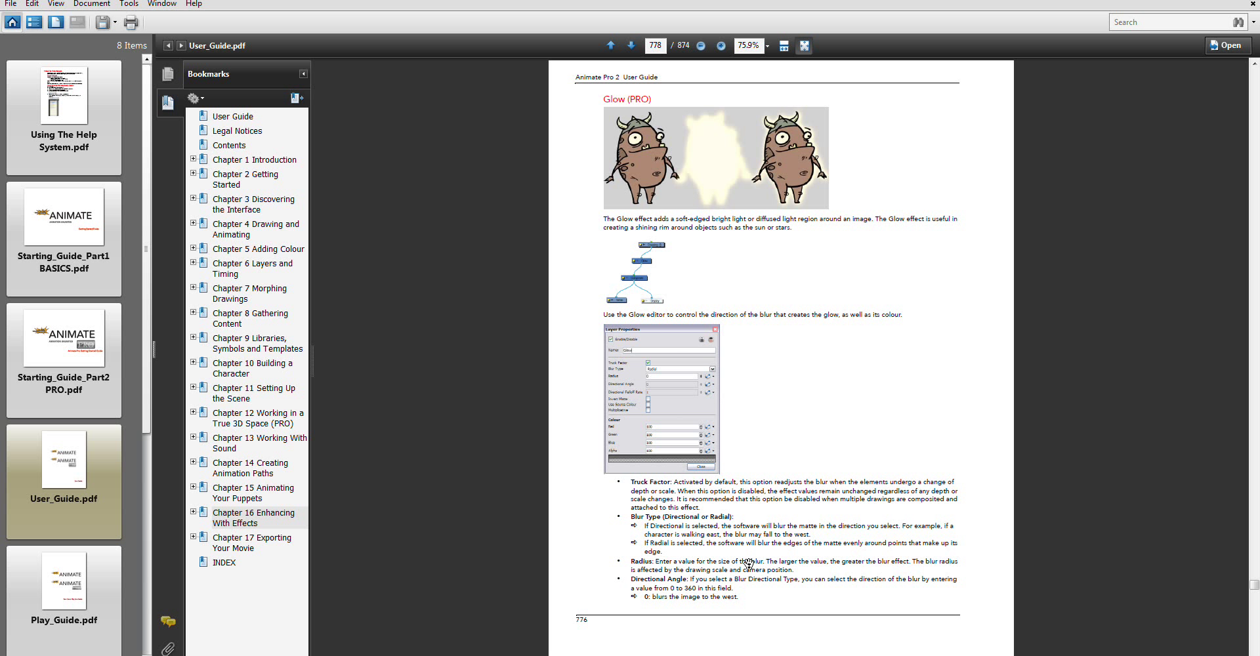
mouse_move(777, 534)
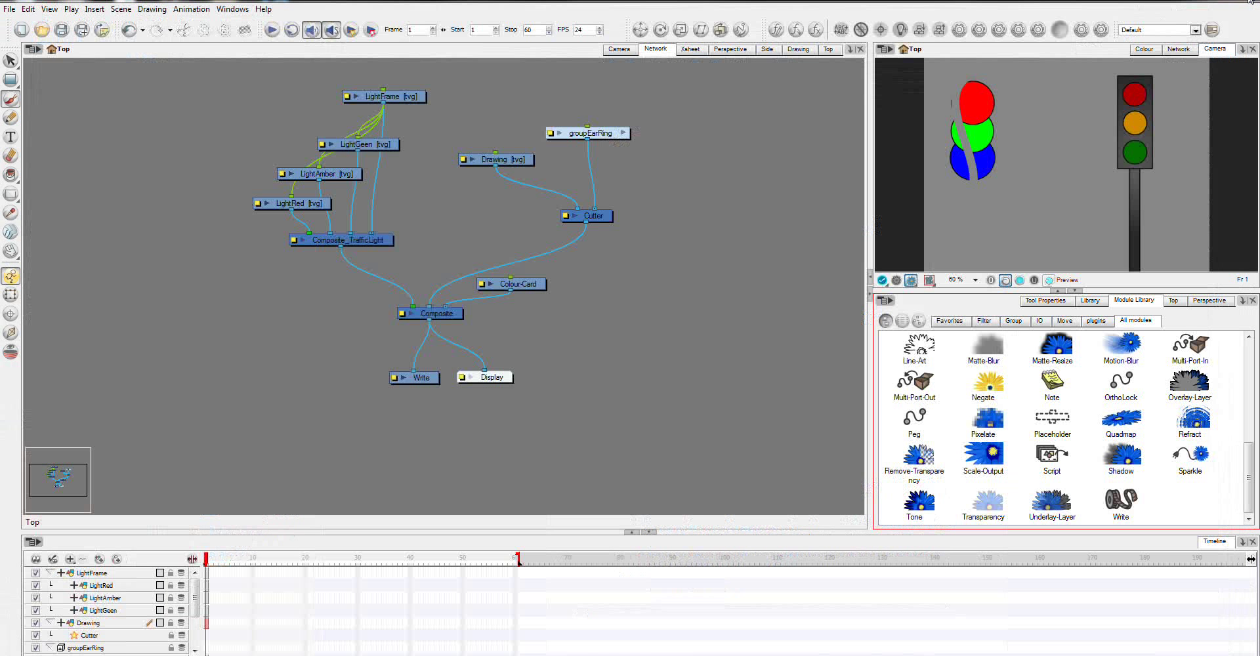
mouse_move(806, 110)
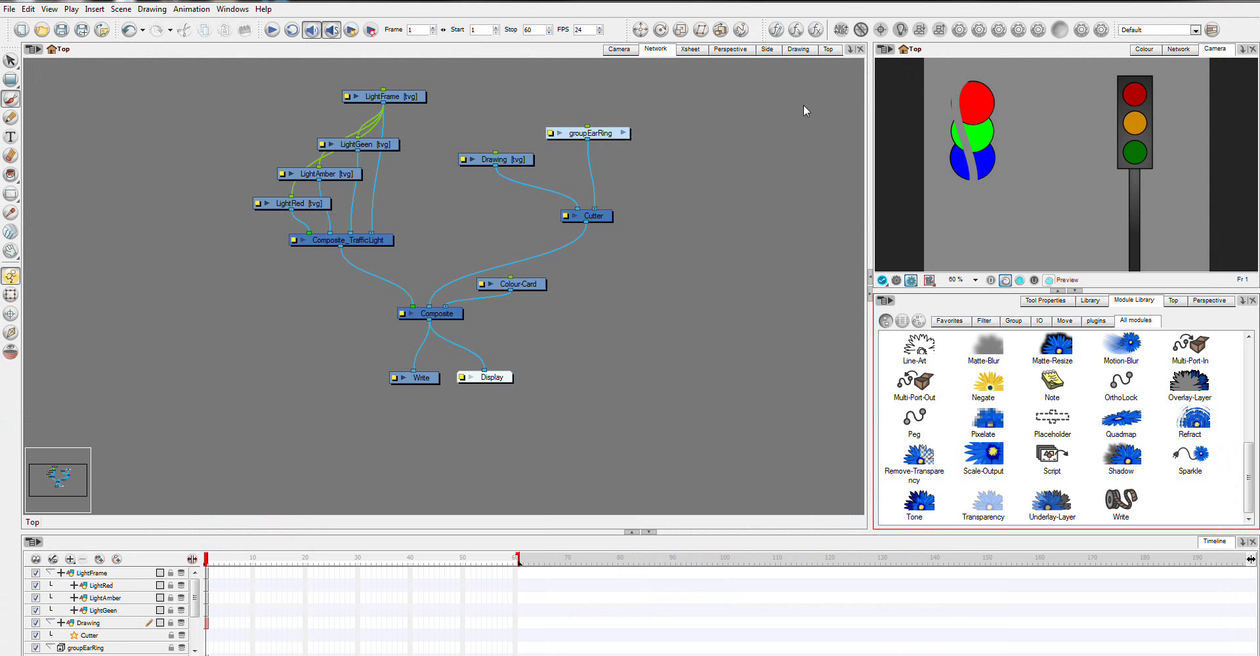
mouse_move(1092, 370)
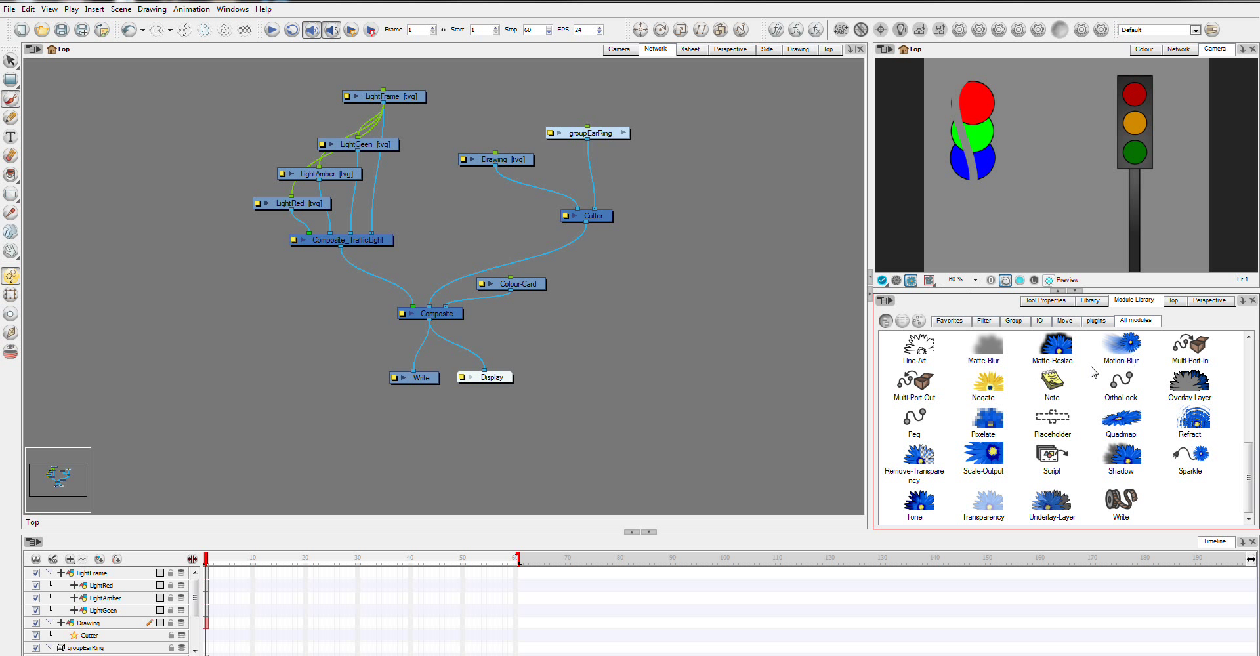
mouse_move(958, 389)
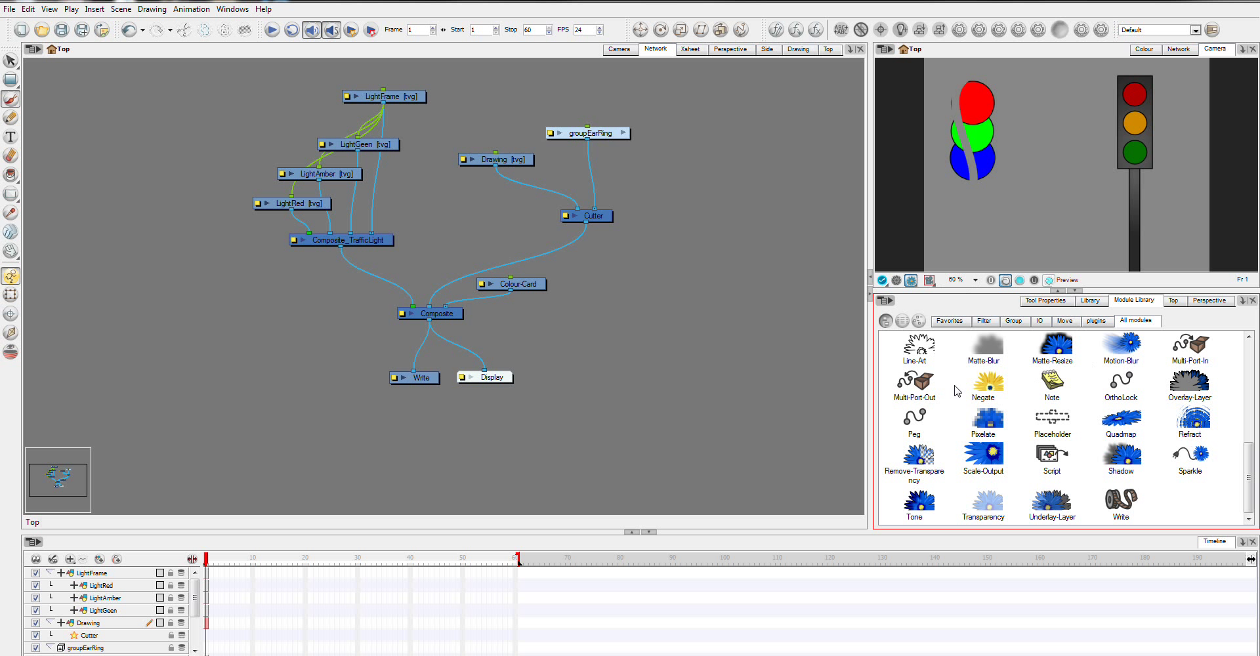
mouse_move(1000, 444)
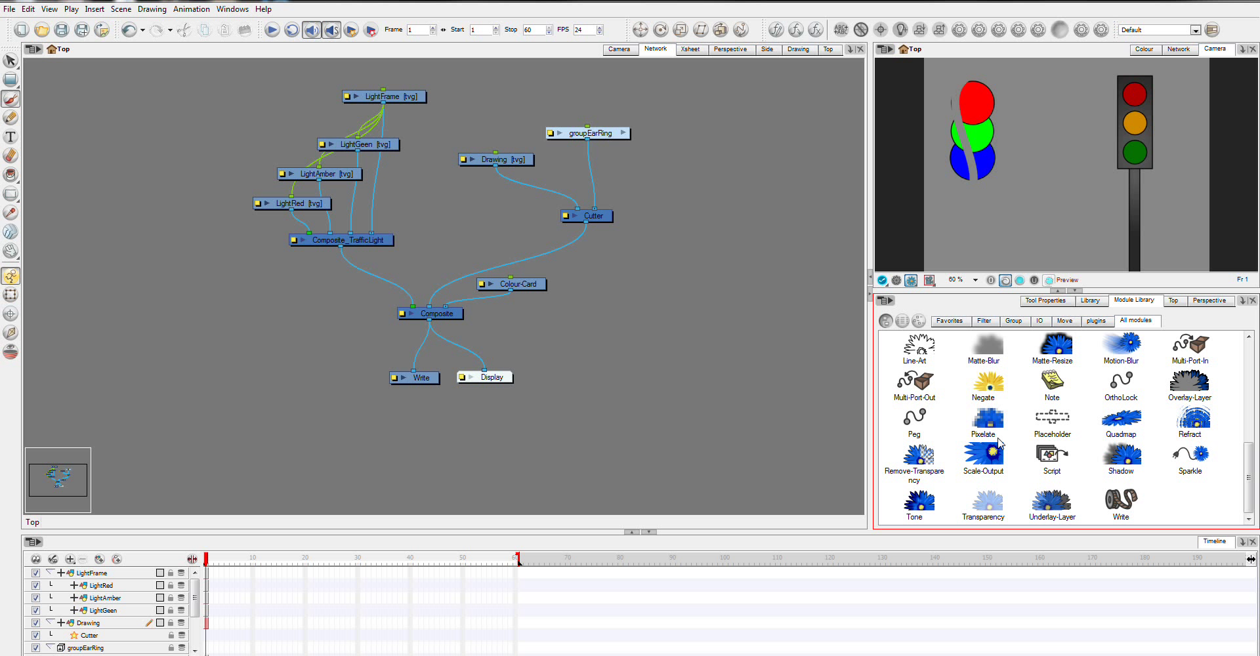
mouse_move(999, 442)
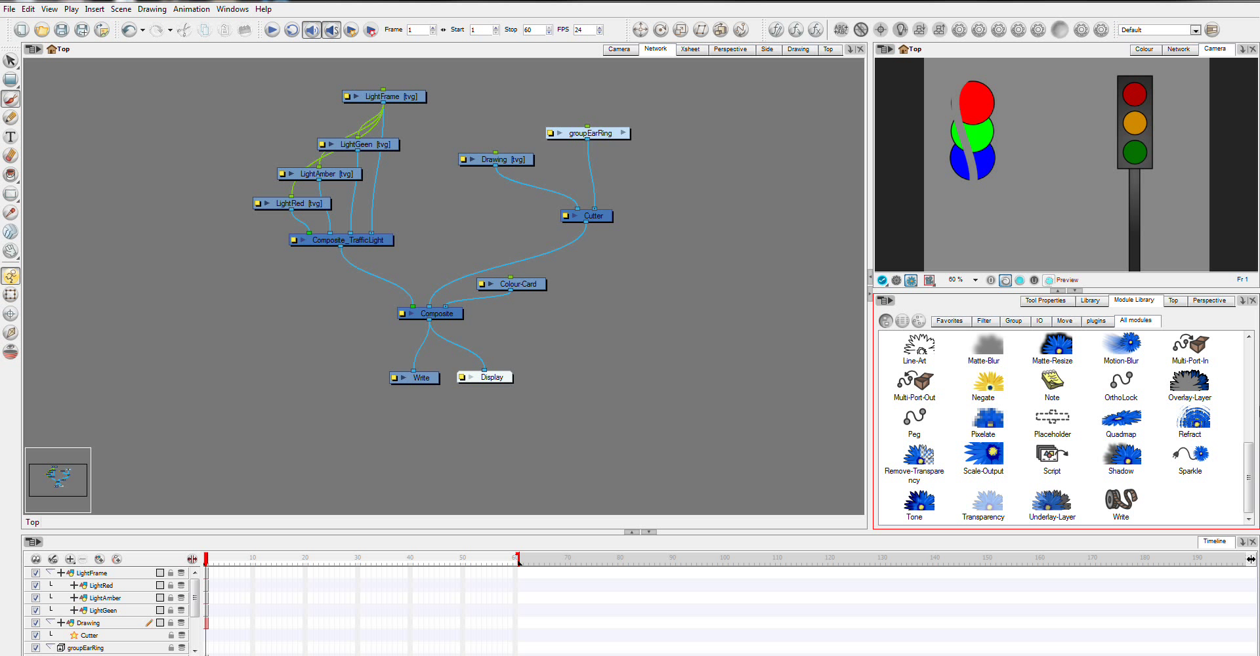
mouse_move(630, 299)
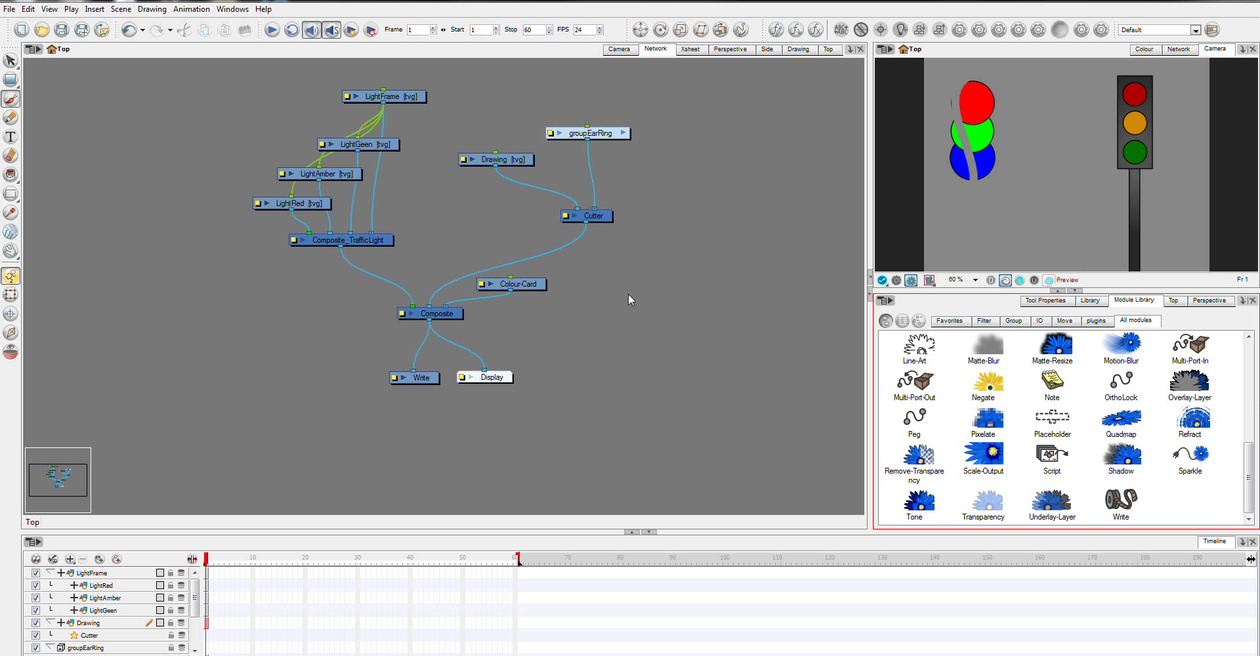
mouse_move(706, 365)
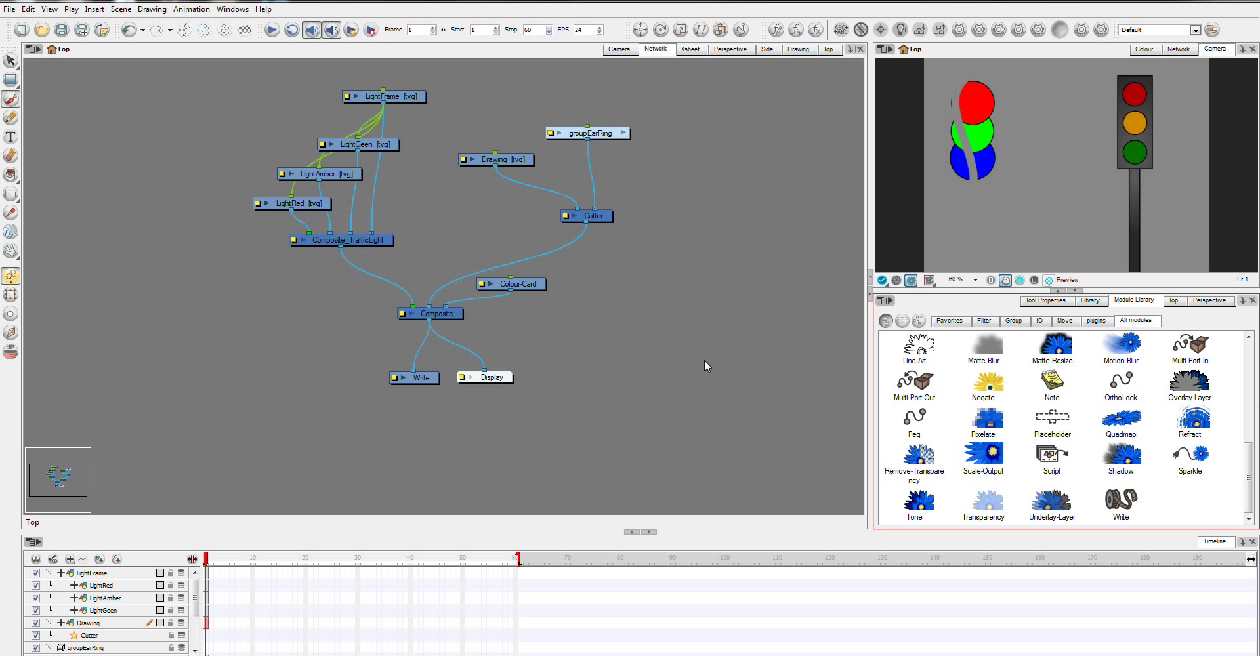
mouse_move(218, 220)
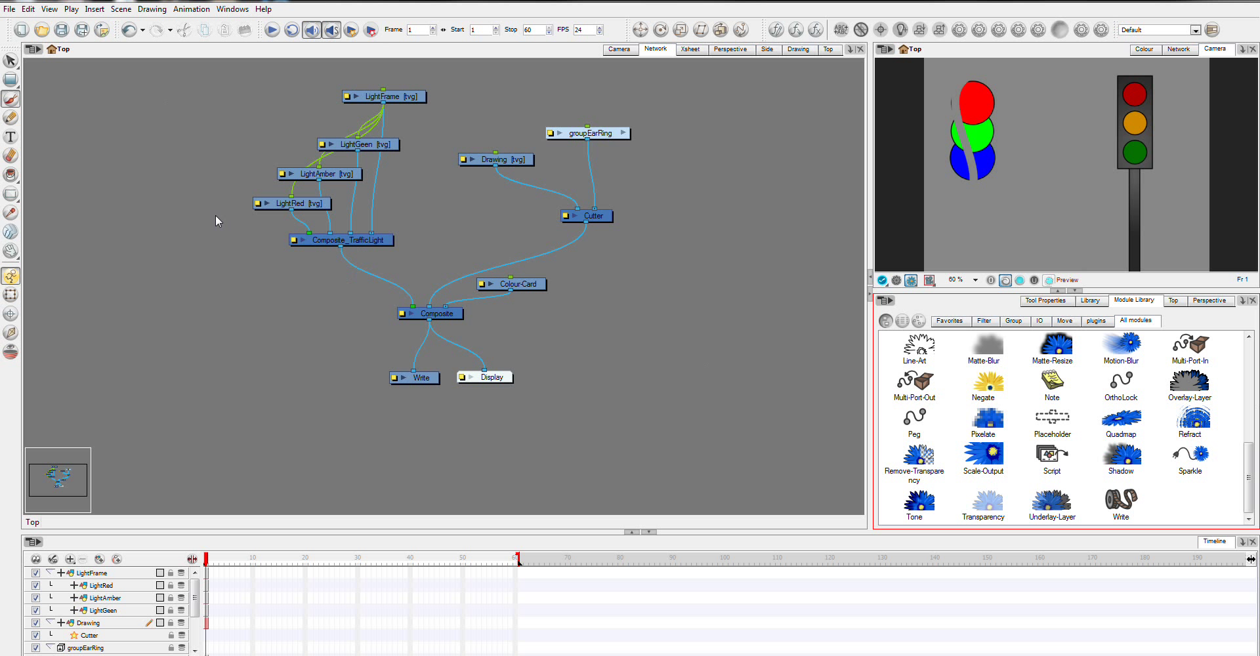
mouse_move(606, 118)
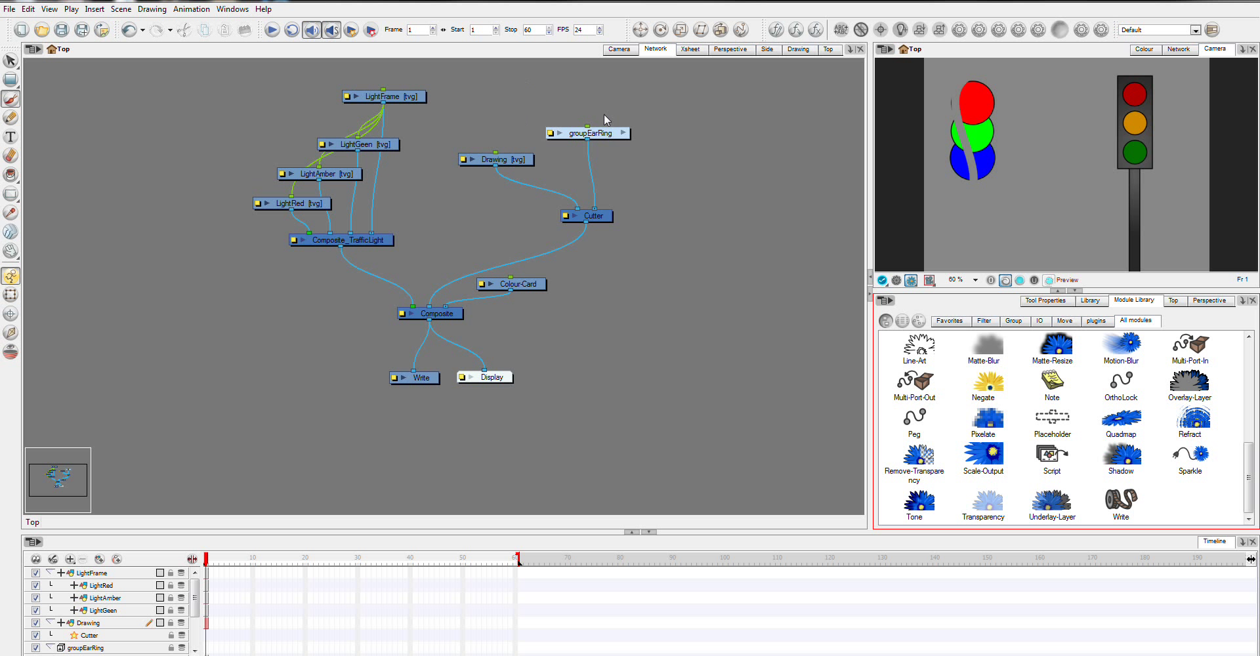
Group the traffic light layers via Edit > Group and rename the group groupTrafficLight.
left_click(588, 132)
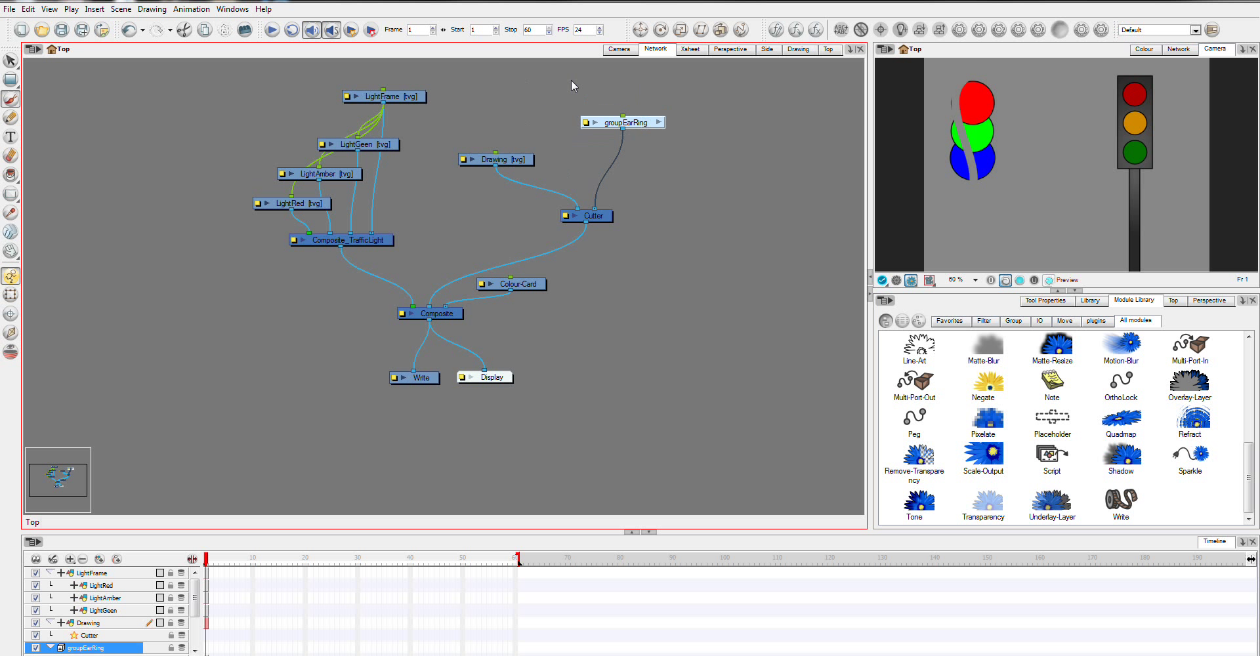
mouse_move(224, 194)
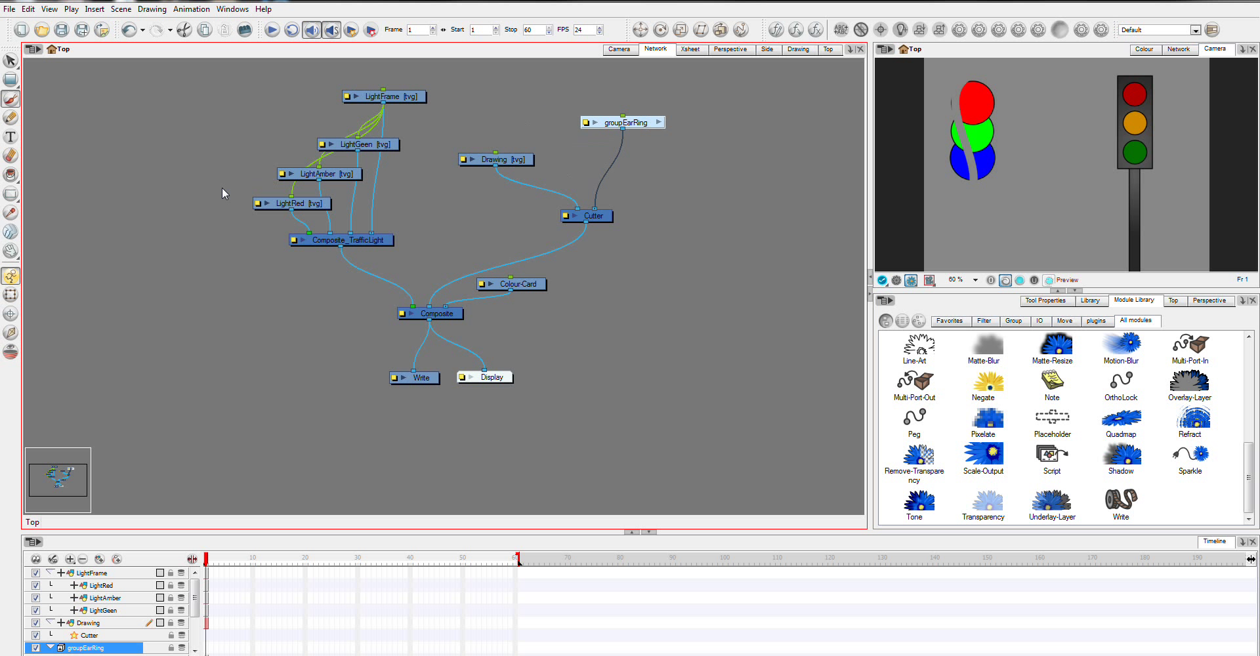
mouse_move(525, 115)
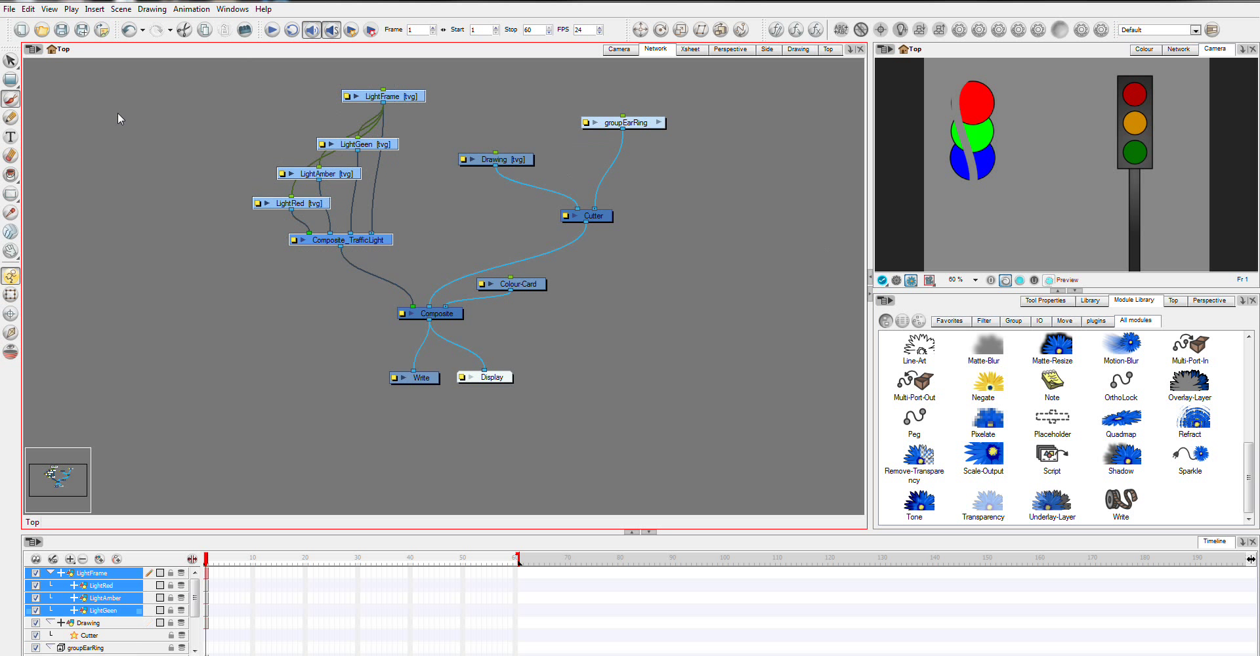
left_click(27, 9)
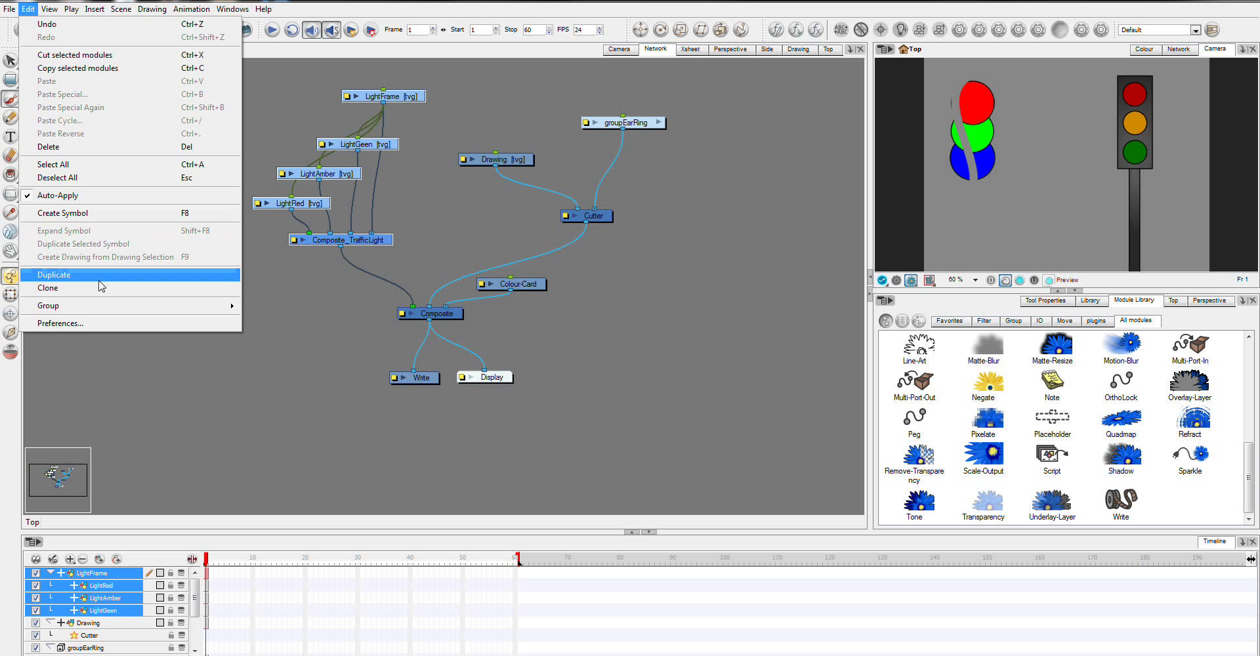
mouse_move(39, 305)
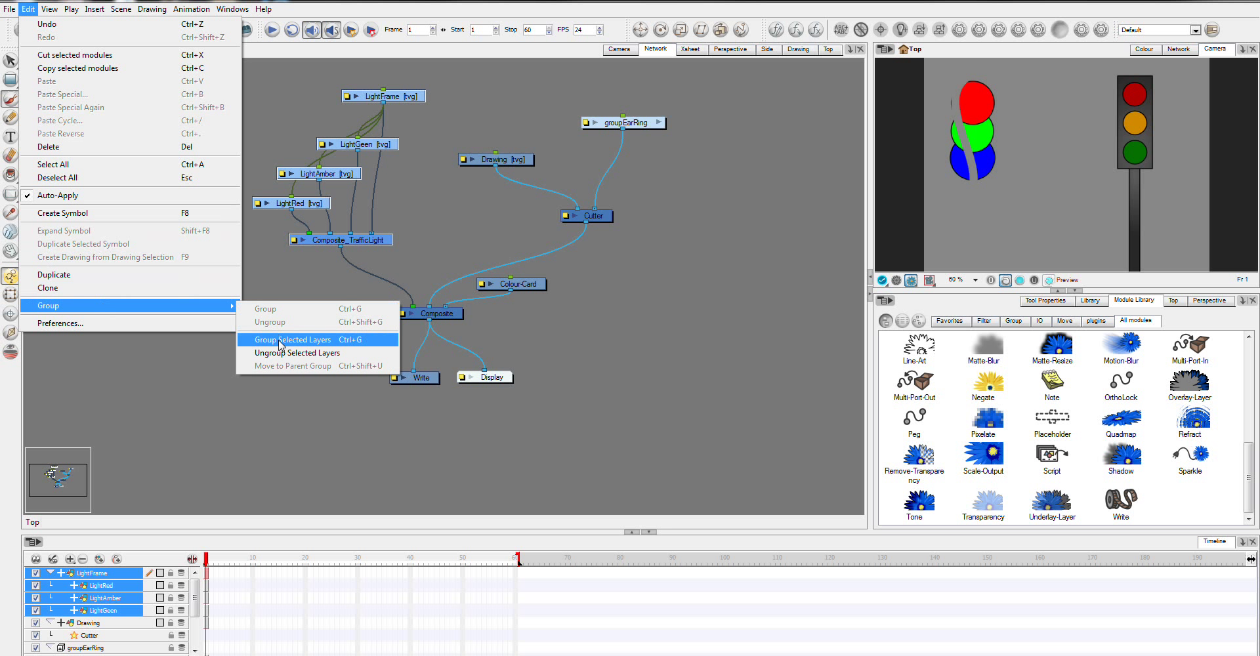
left_click(280, 339)
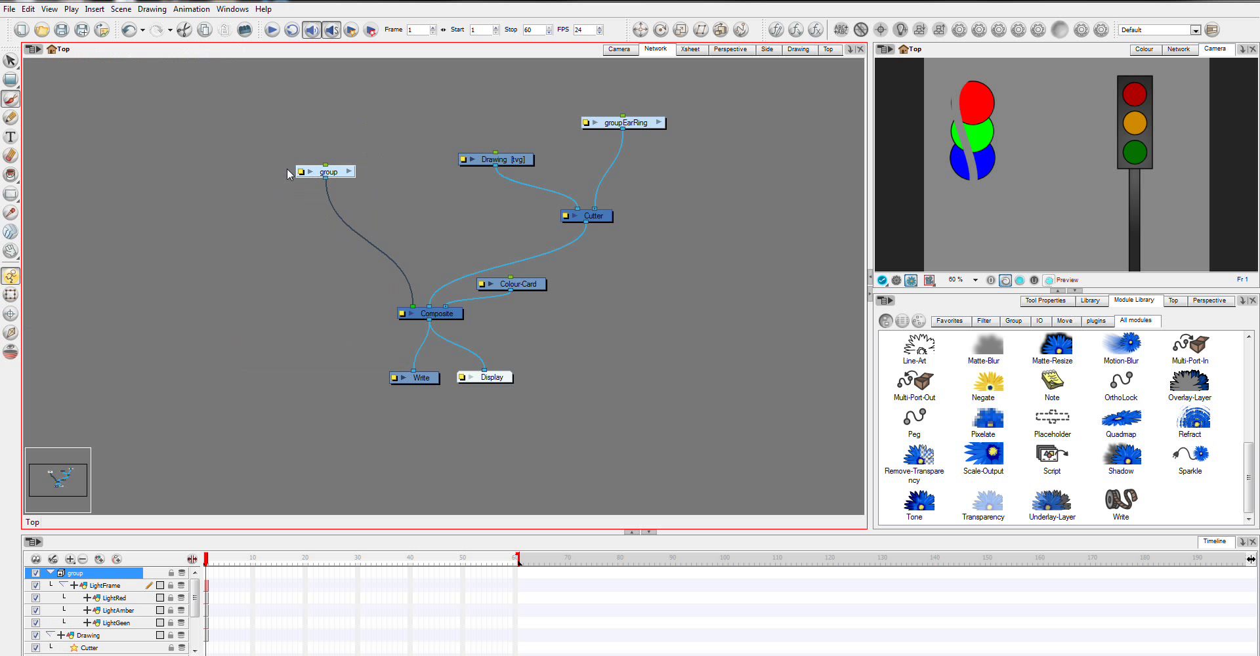
double_click(328, 170)
type("groupTrafficLight")
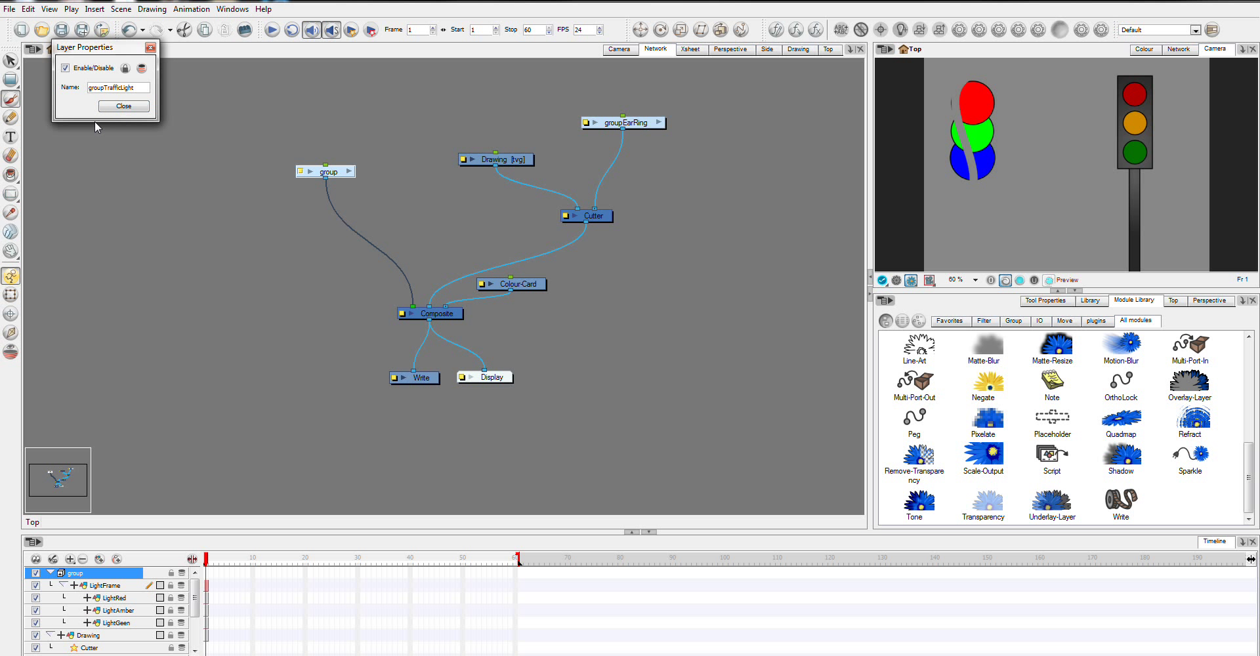
left_click(123, 105)
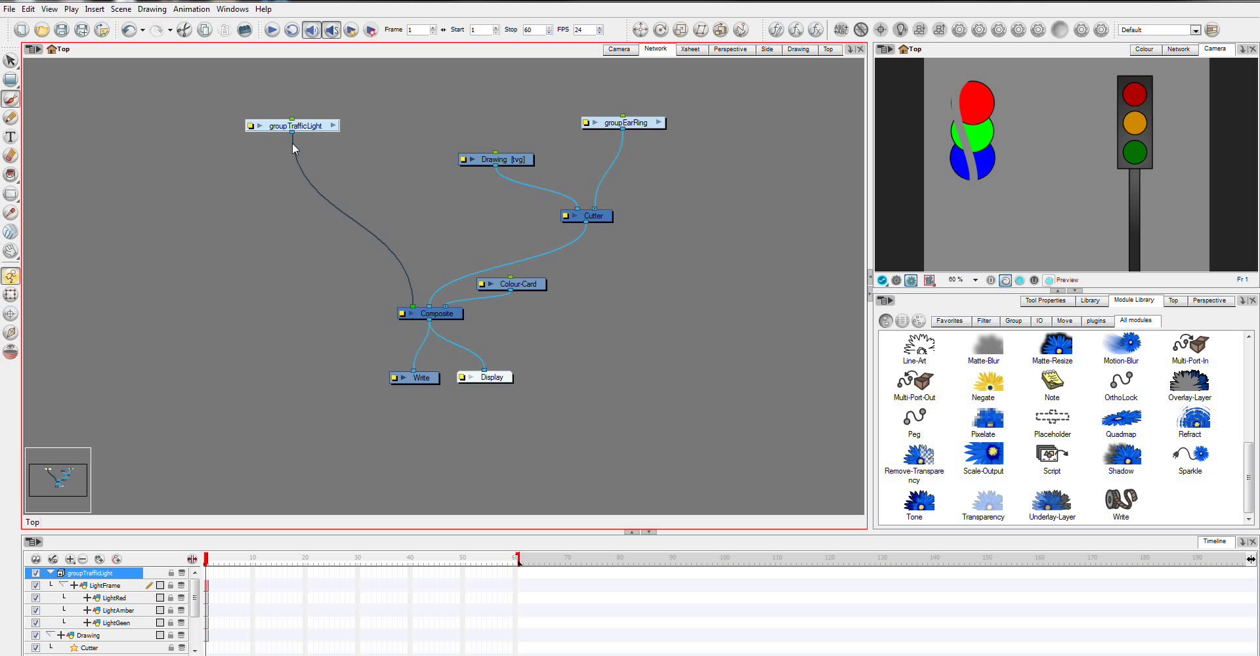
mouse_move(534, 109)
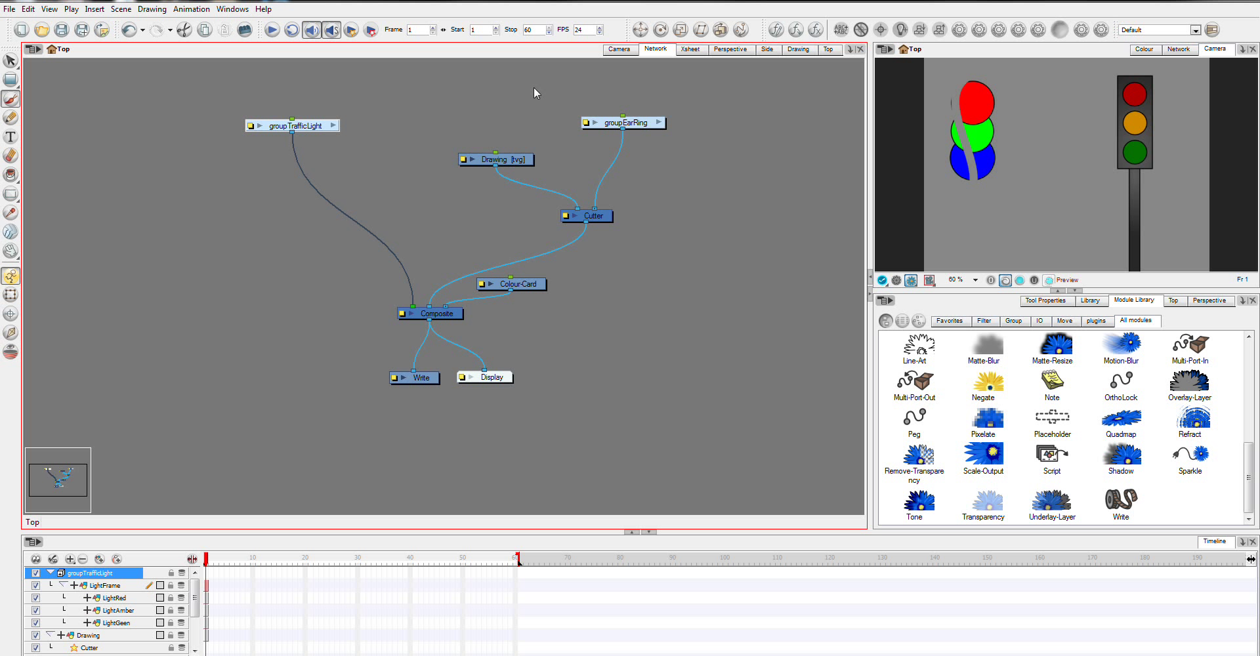
mouse_move(666, 290)
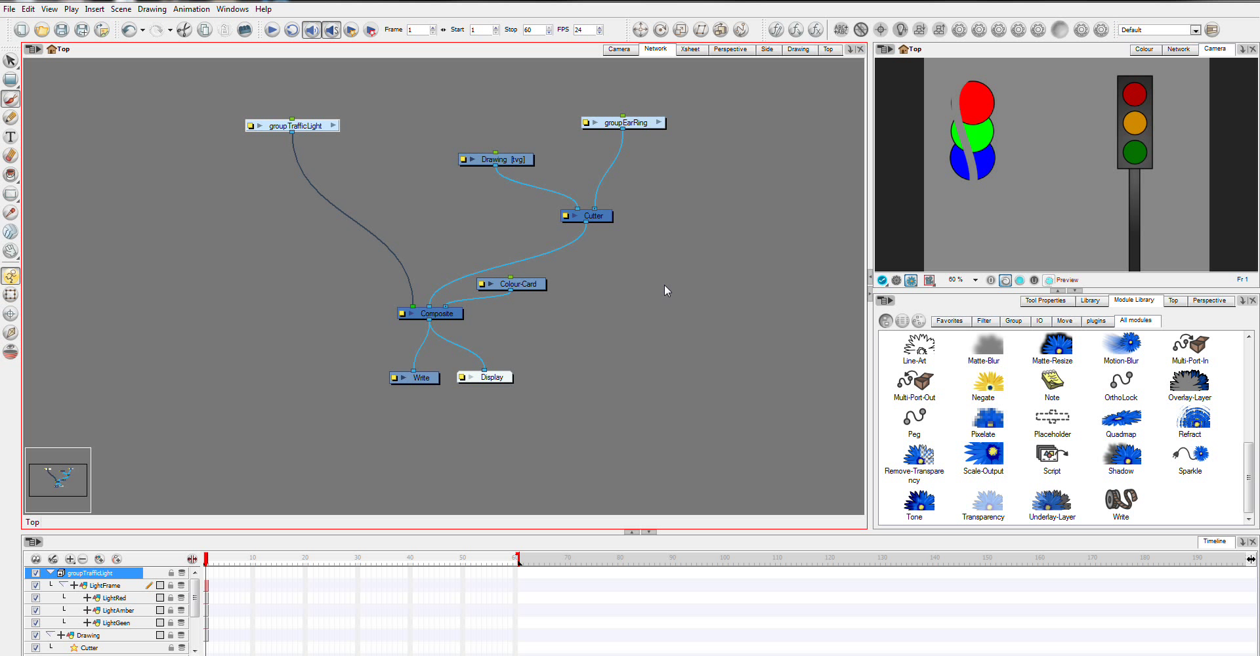
mouse_move(436, 212)
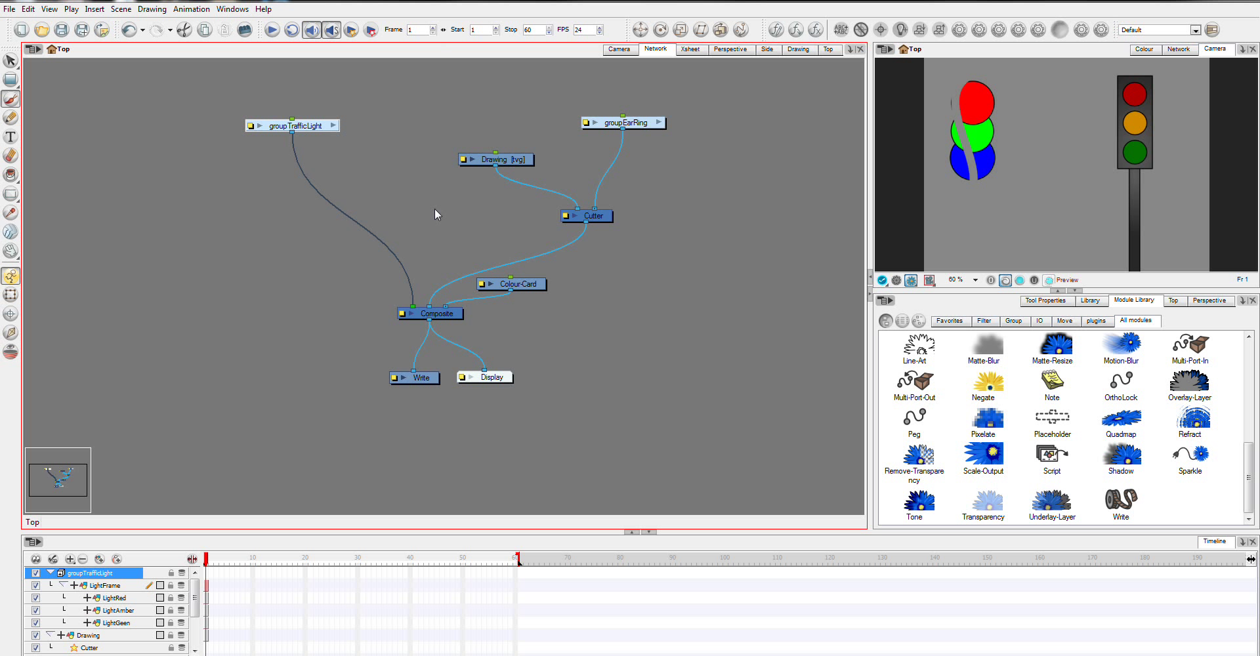
mouse_move(465, 179)
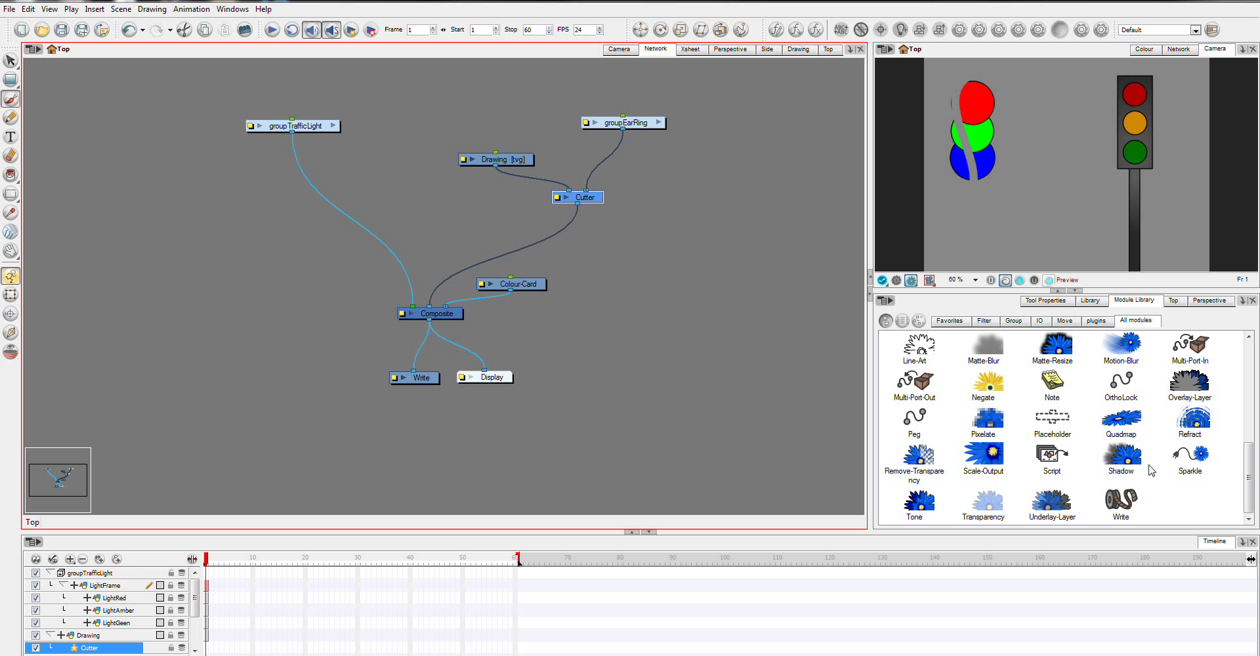
mouse_move(984, 515)
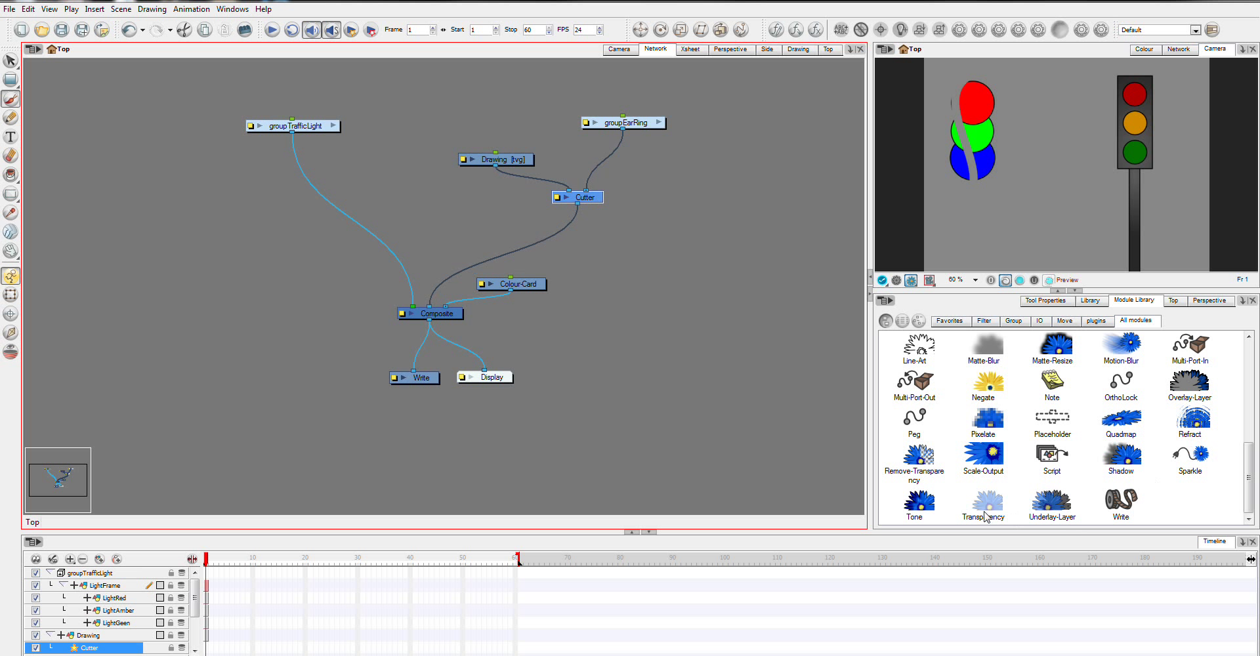
Insert a Transparency node between Cutter and Composite to make the earring semi-transparent.
left_click_drag(983, 502, 539, 228)
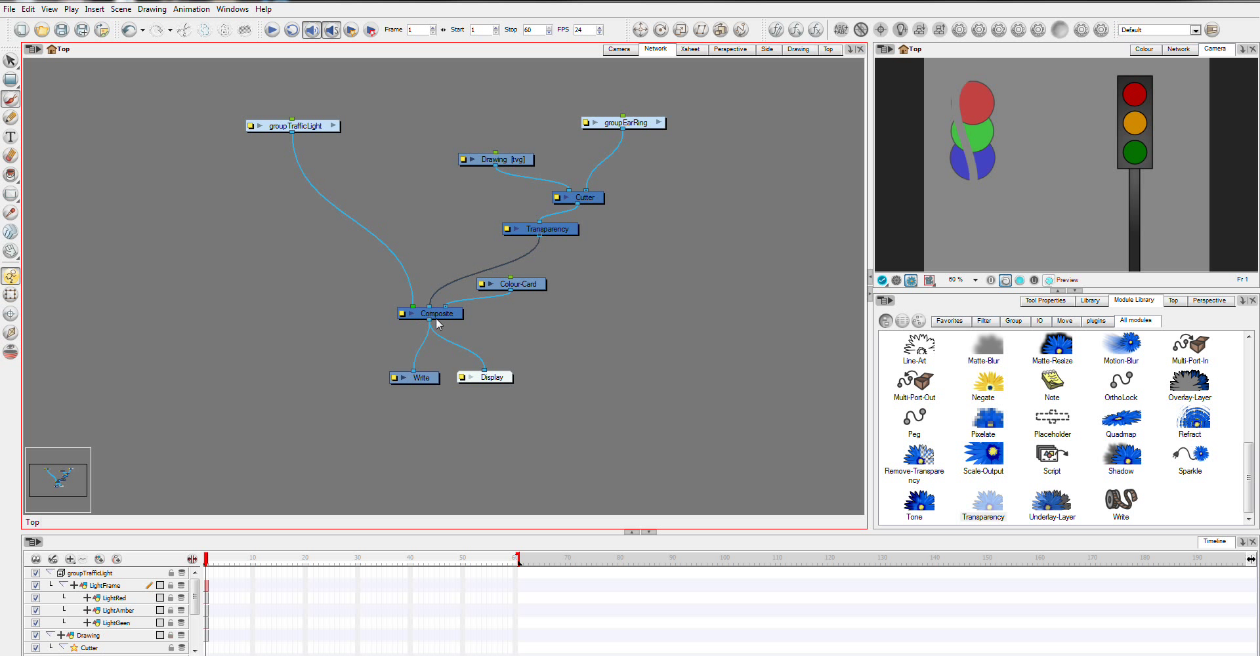
mouse_move(506, 217)
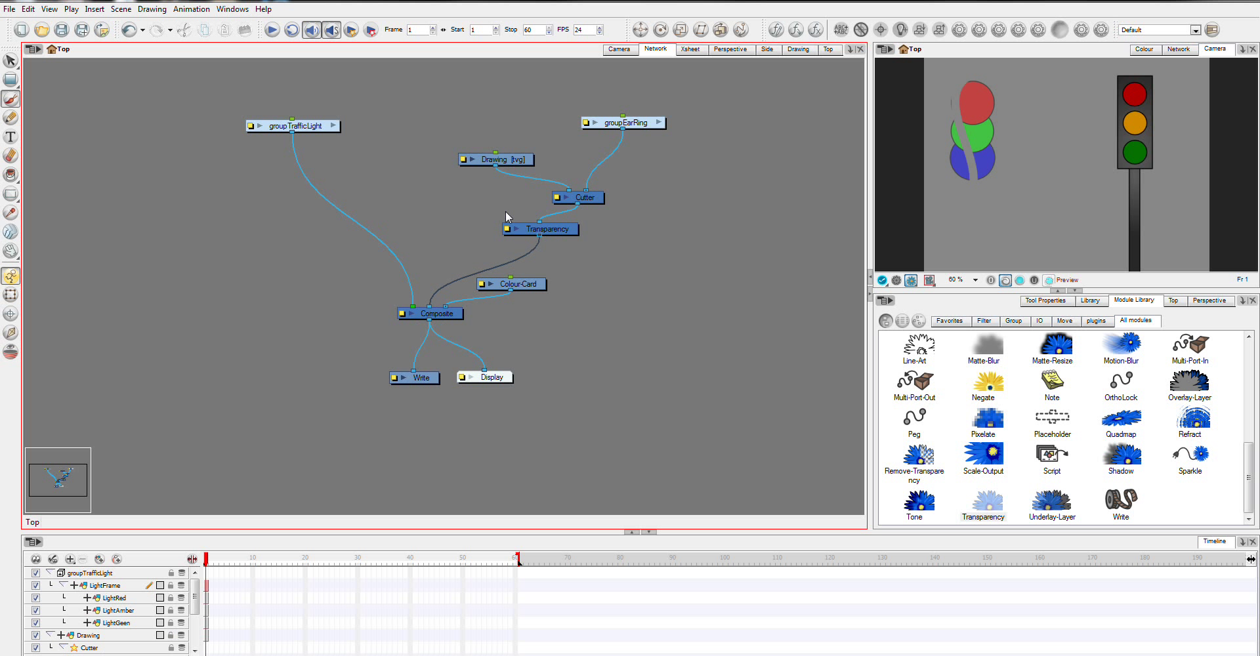
mouse_move(761, 214)
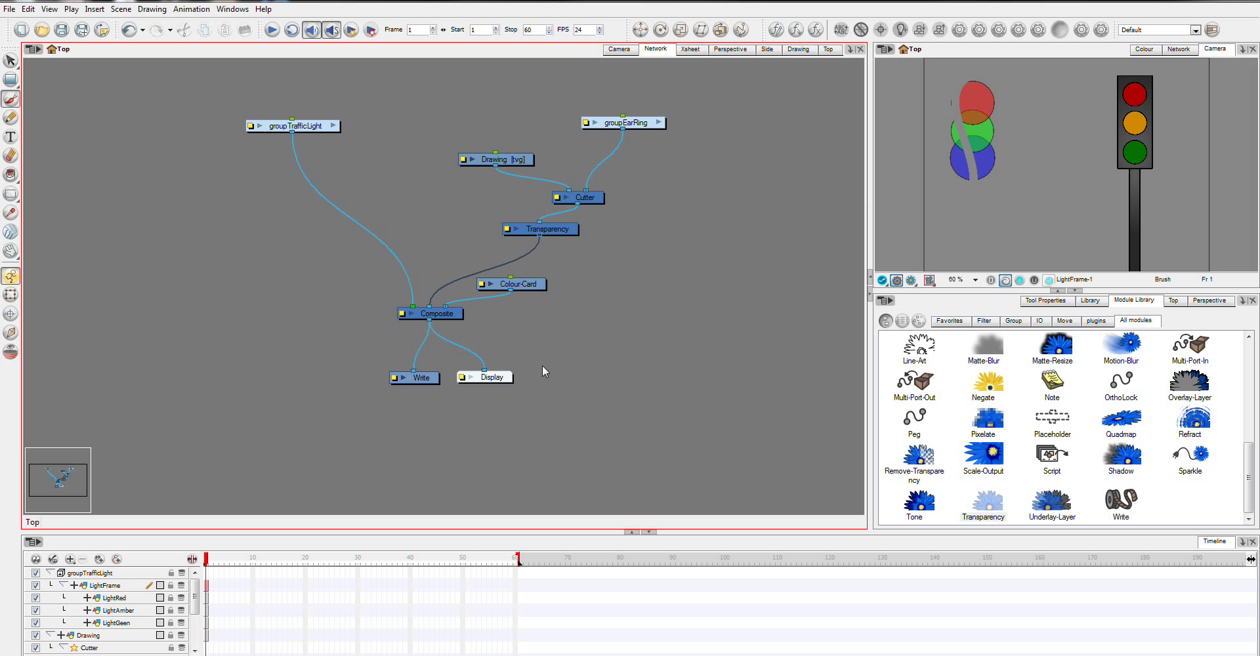
mouse_move(378, 197)
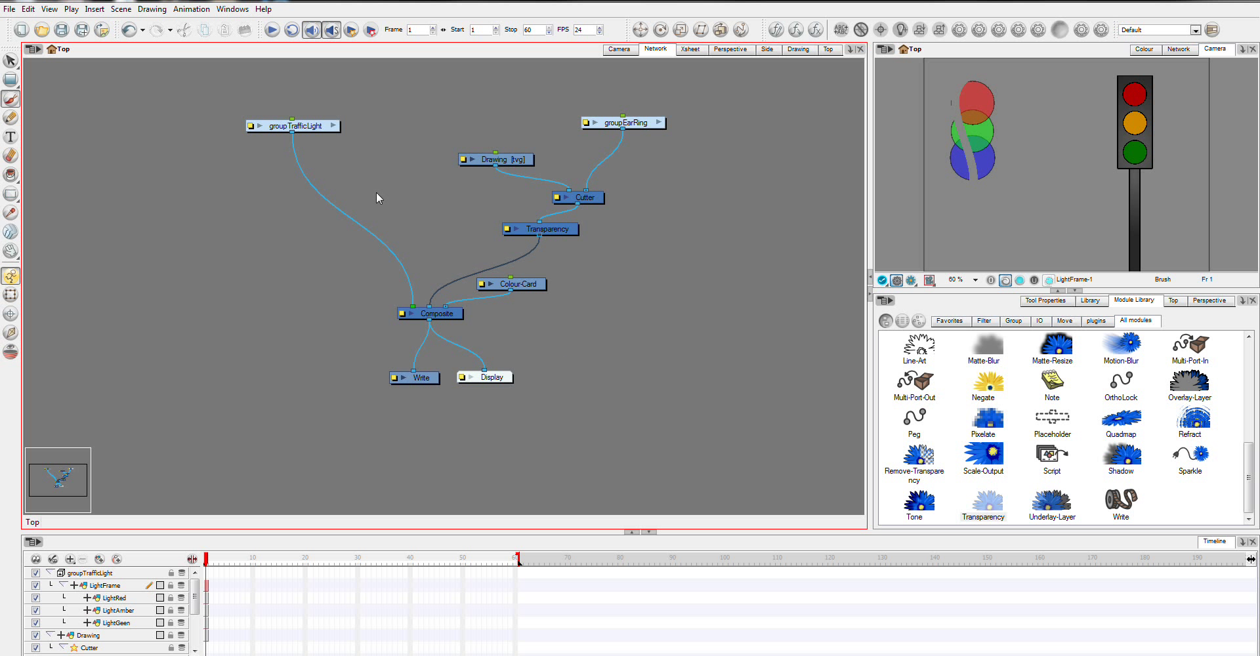
mouse_move(636, 375)
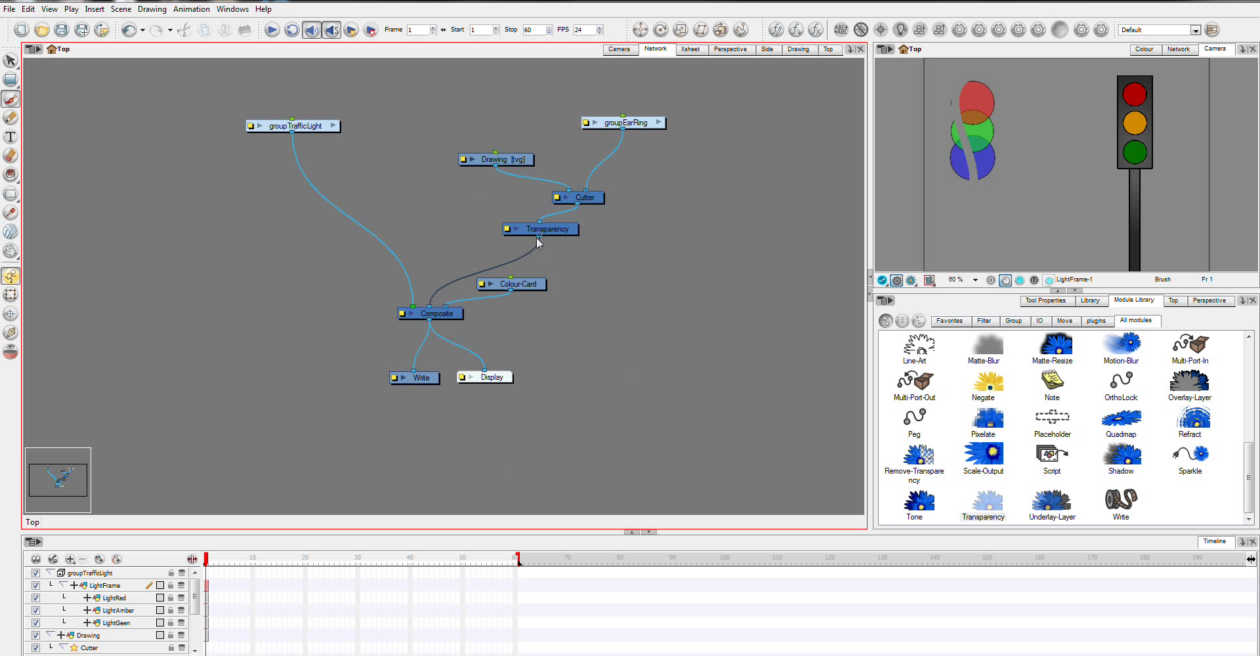
mouse_move(433, 298)
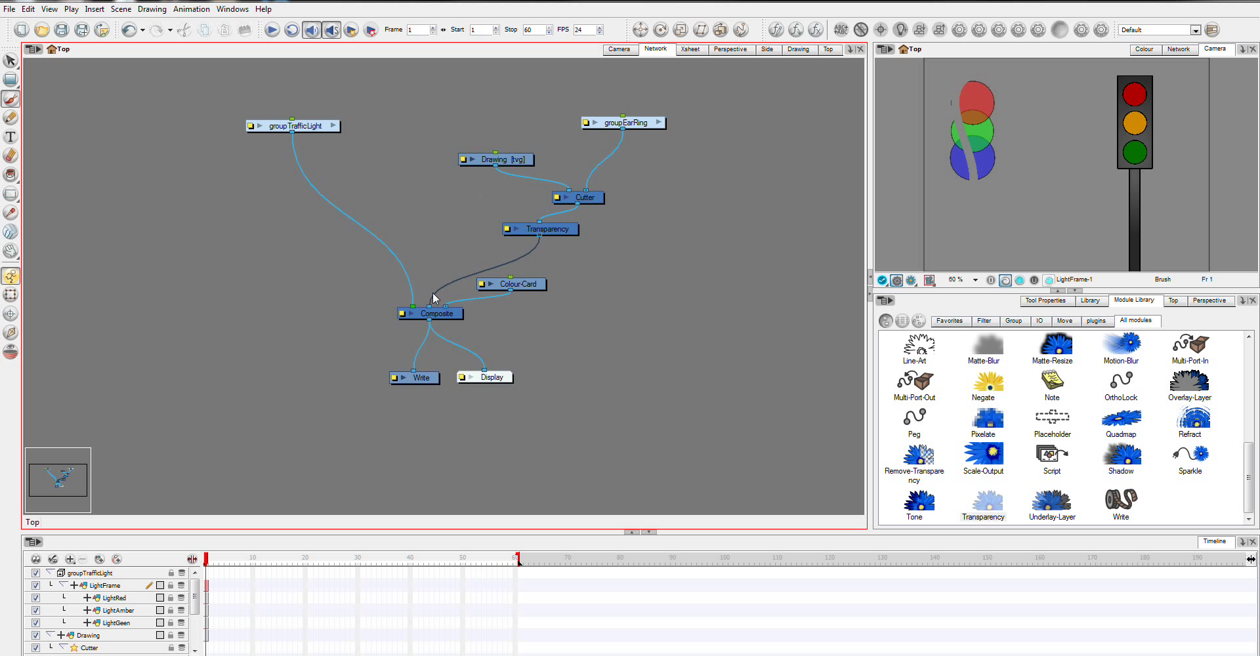